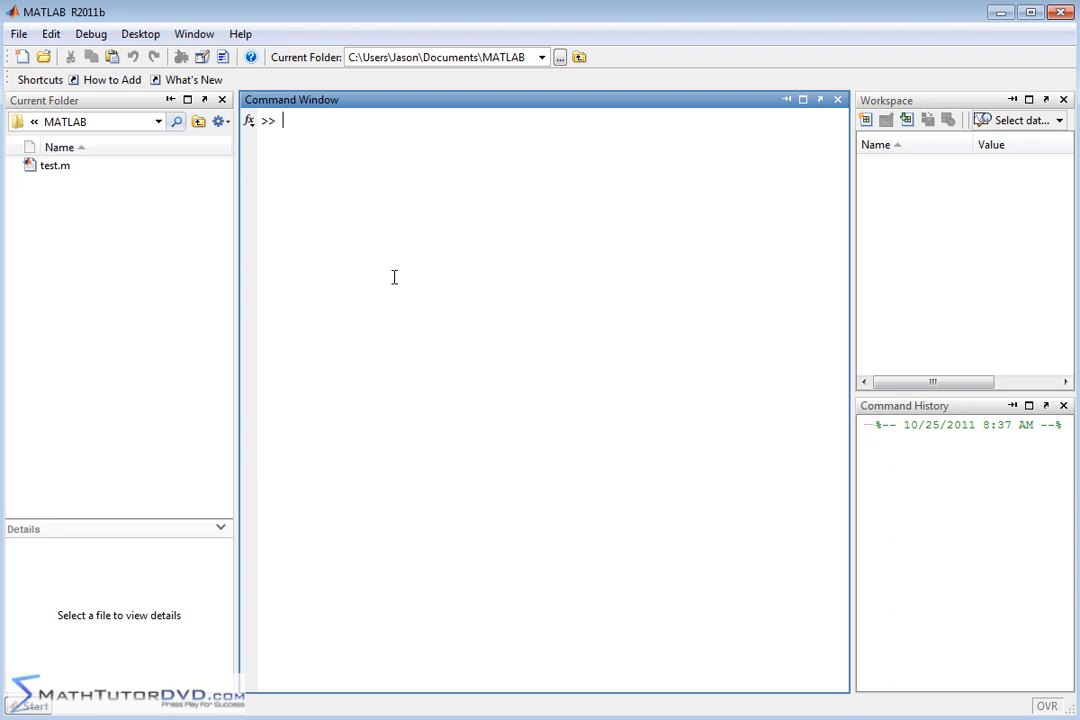
pyautogui.moveTo(377, 141)
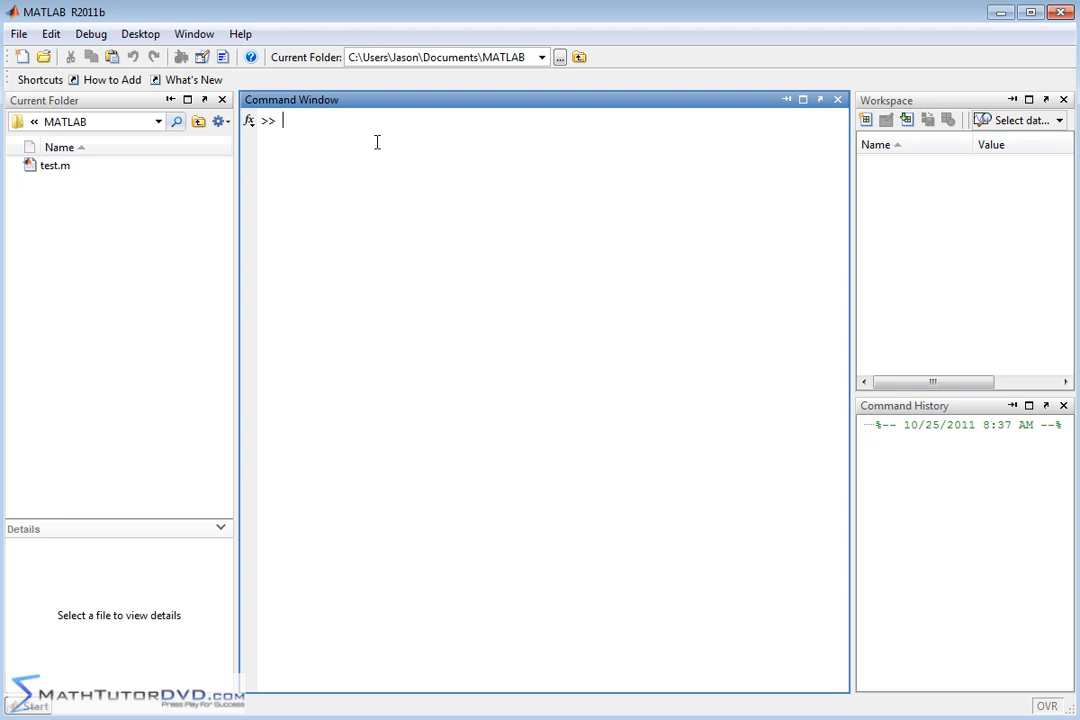
pyautogui.moveTo(353, 142)
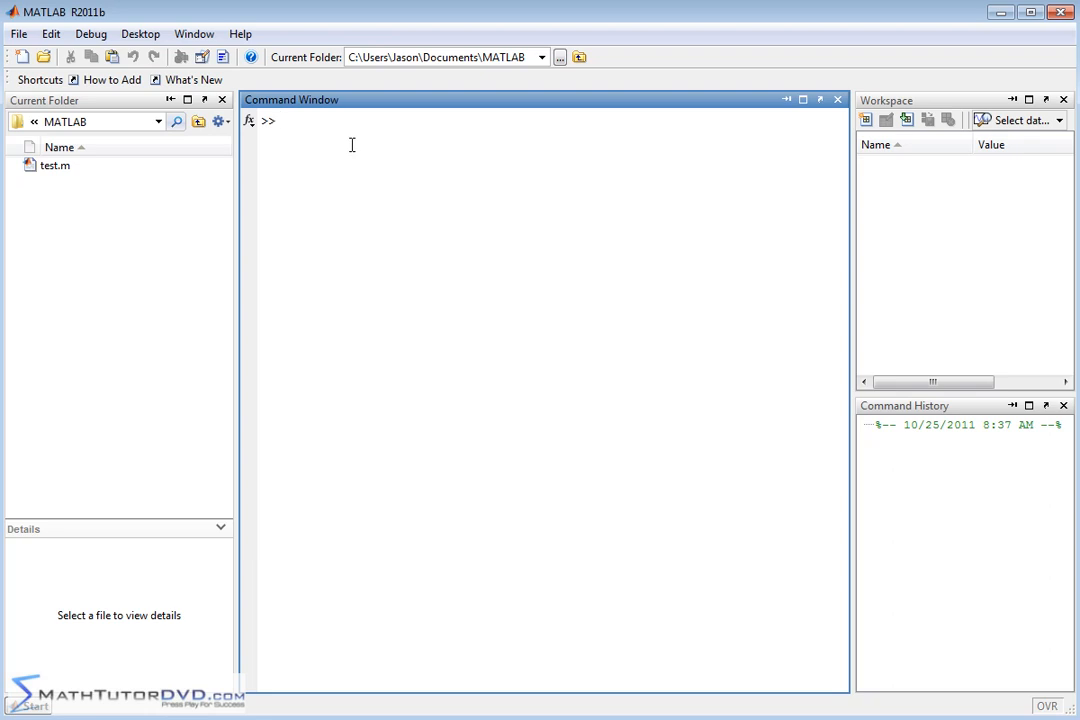
pyautogui.moveTo(352, 191)
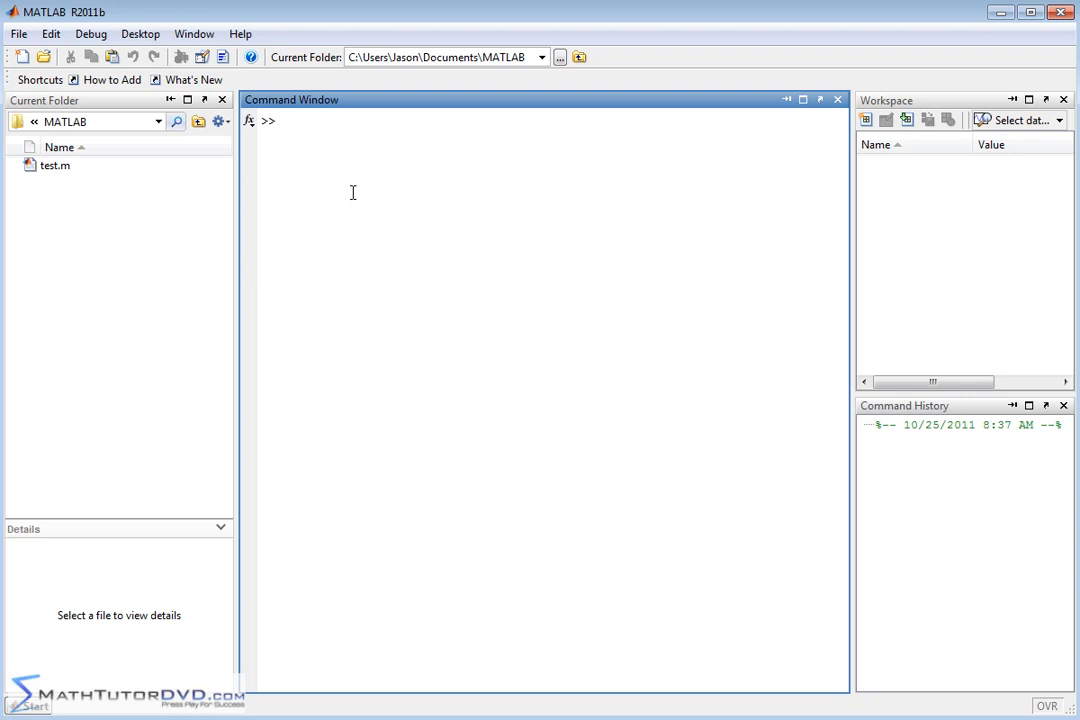
pyautogui.moveTo(408, 181)
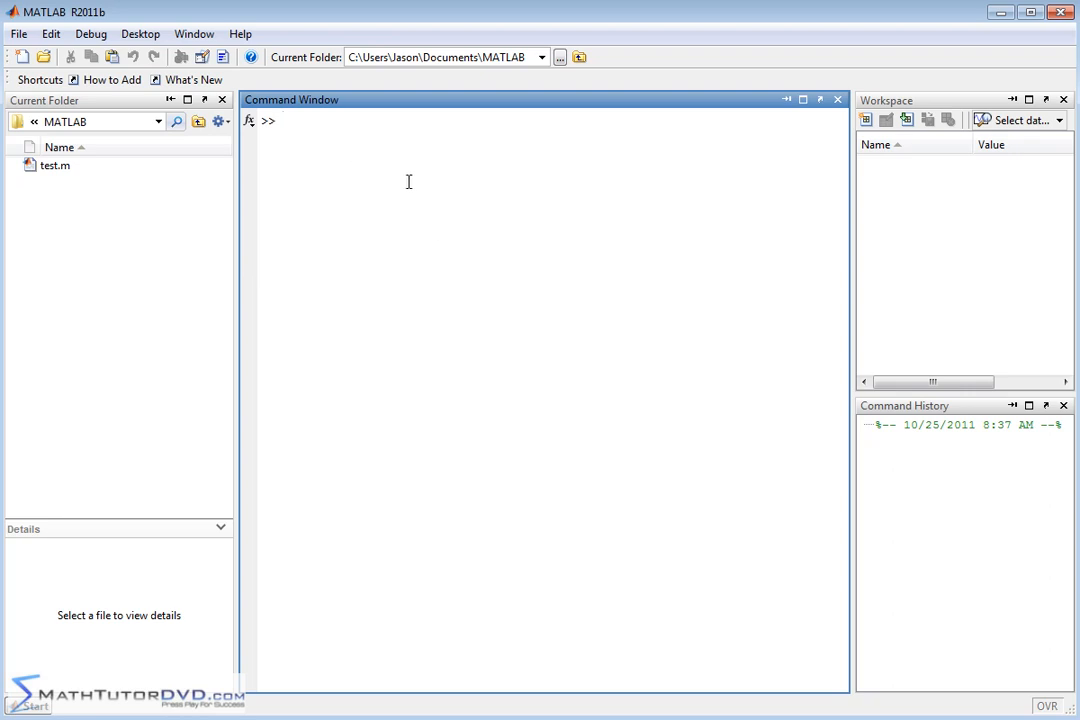
# - Start a command at the Command Window prompt with the variable name a
pyautogui.click(284, 120)
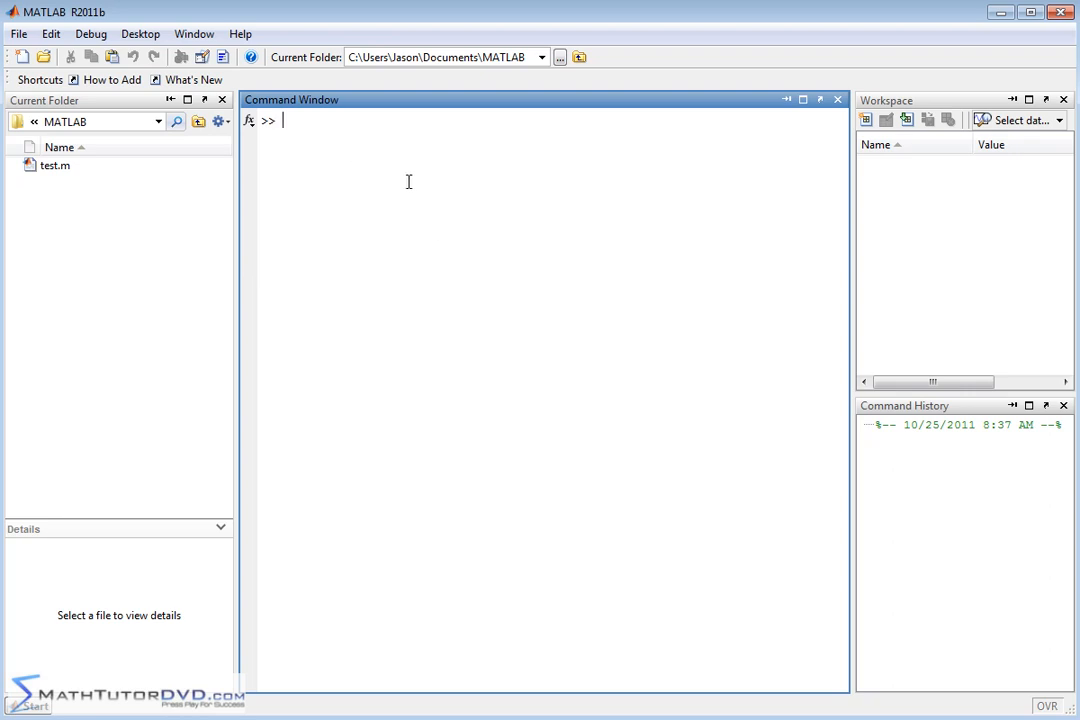
pyautogui.write('a')
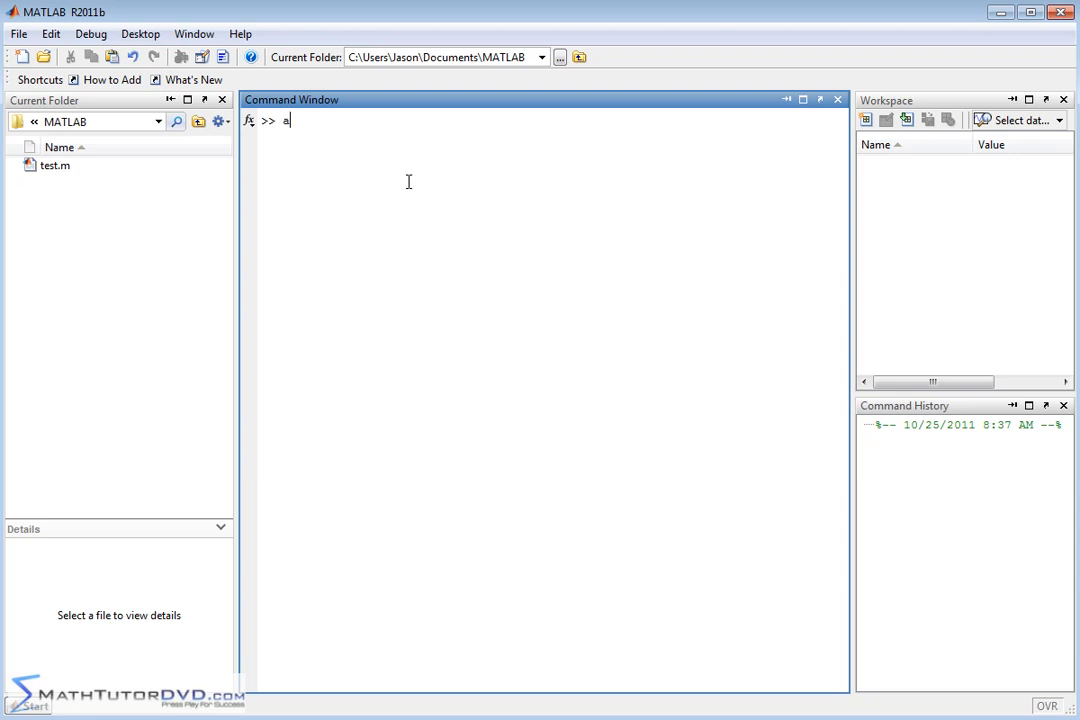
# - Define vector a = [3 5 7] and enter vector b = [1 2 3]
pyautogui.write('=[3')
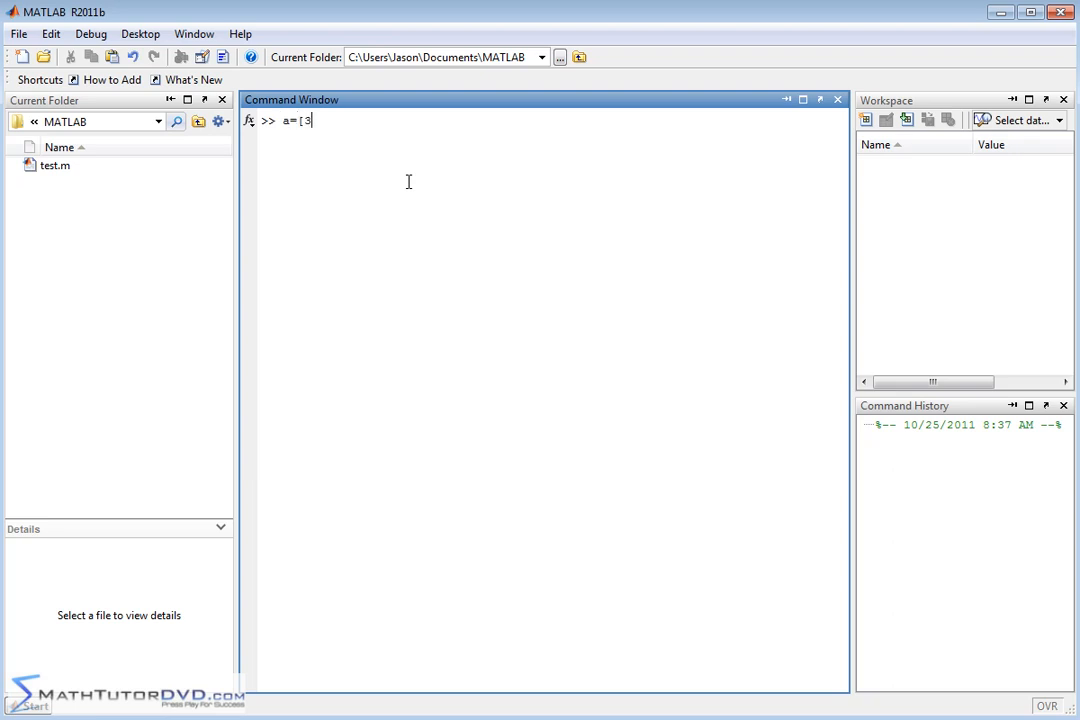
pyautogui.write('5 7')
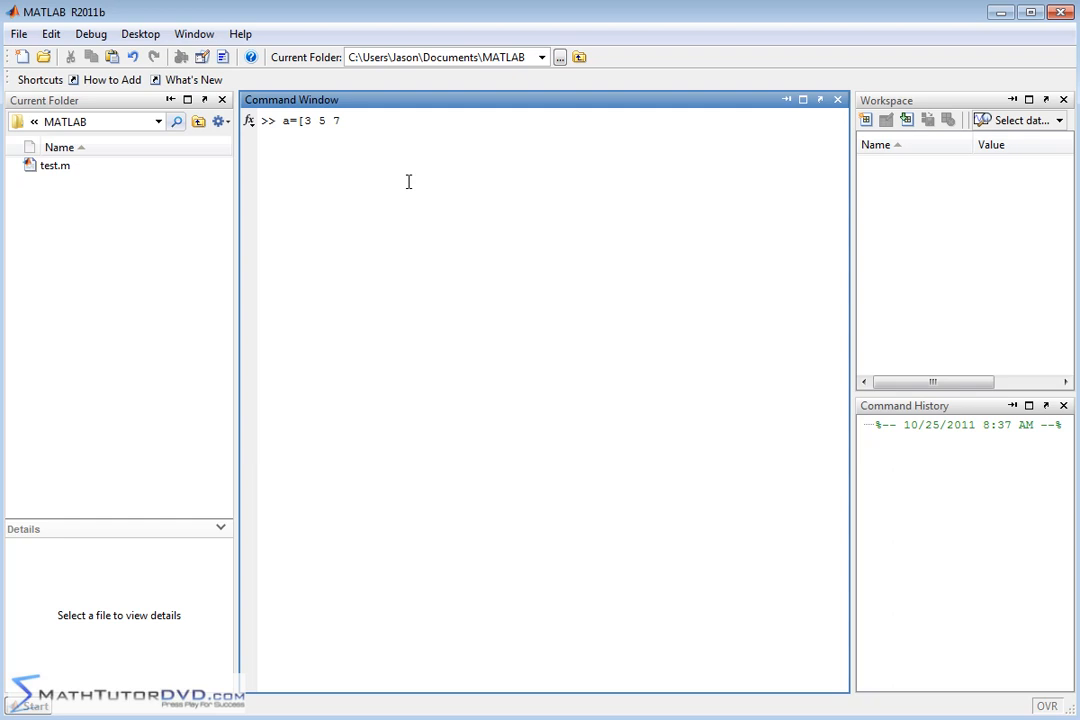
pyautogui.press('Return')
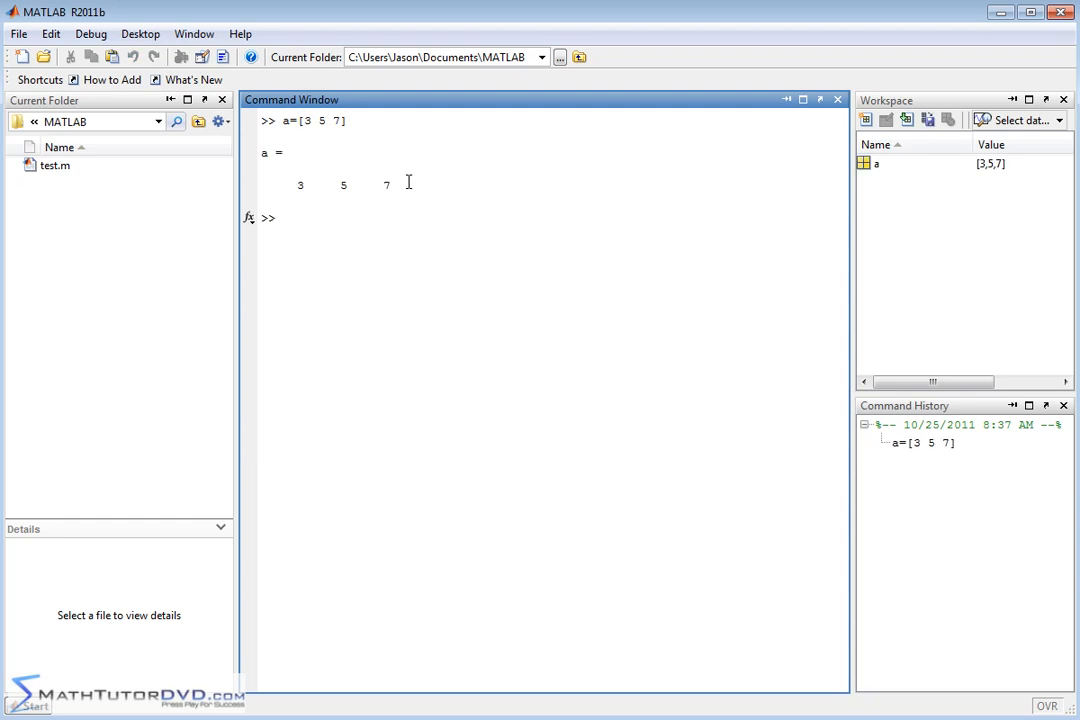
pyautogui.write('b = [')
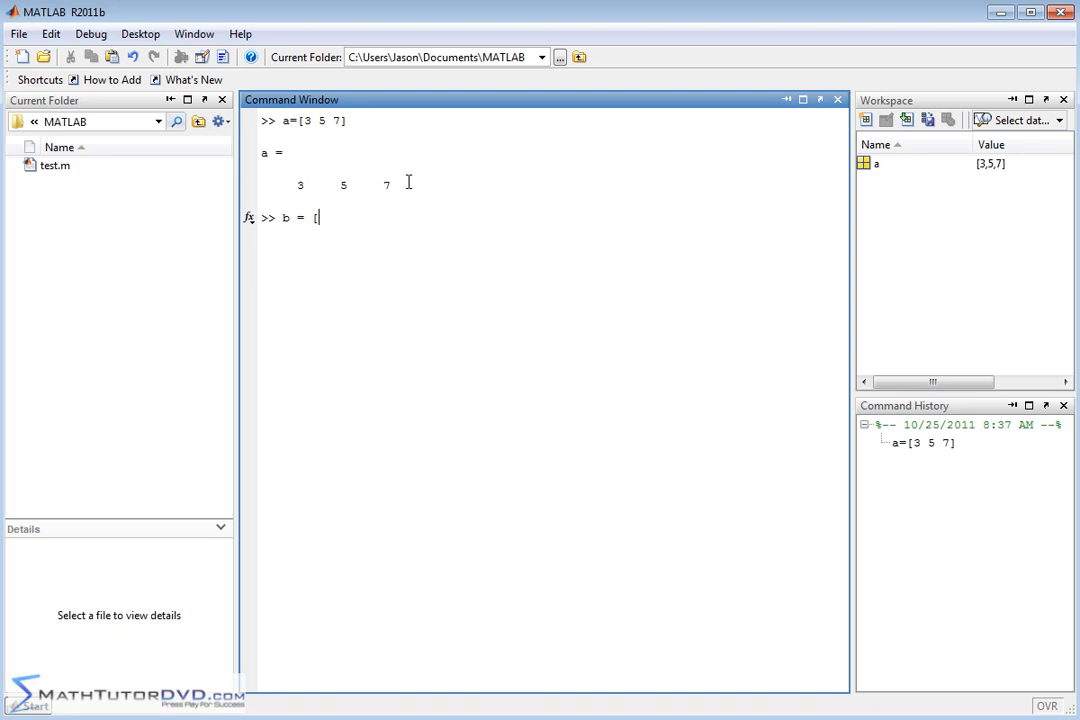
pyautogui.write('1 2 3')
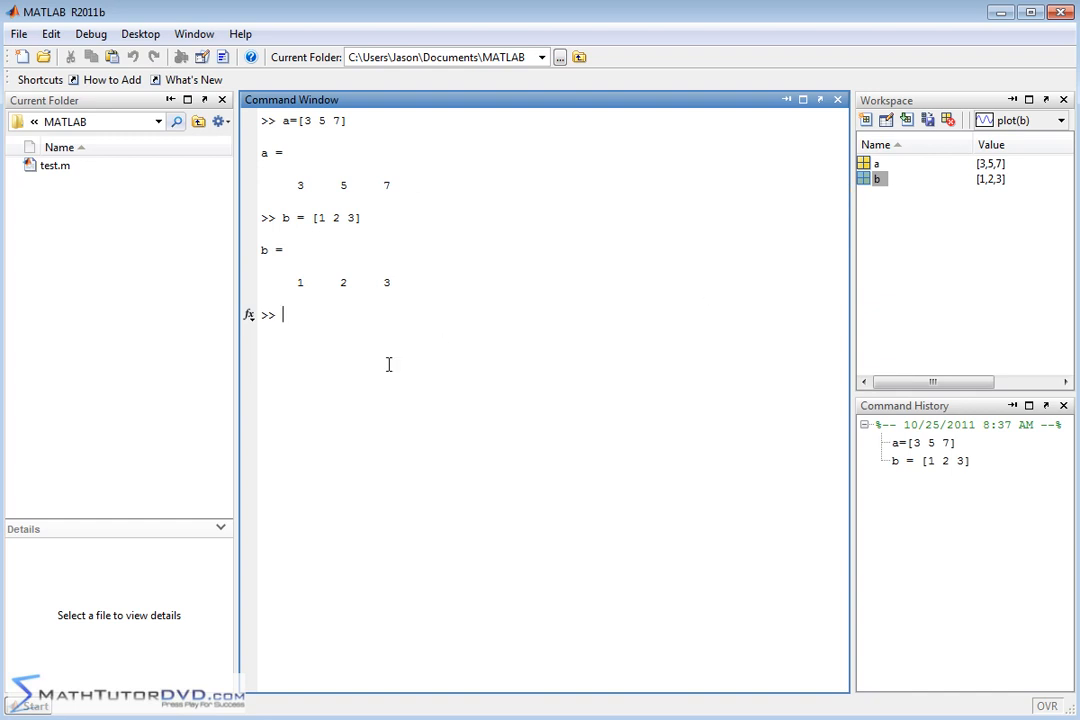
pyautogui.moveTo(567, 312)
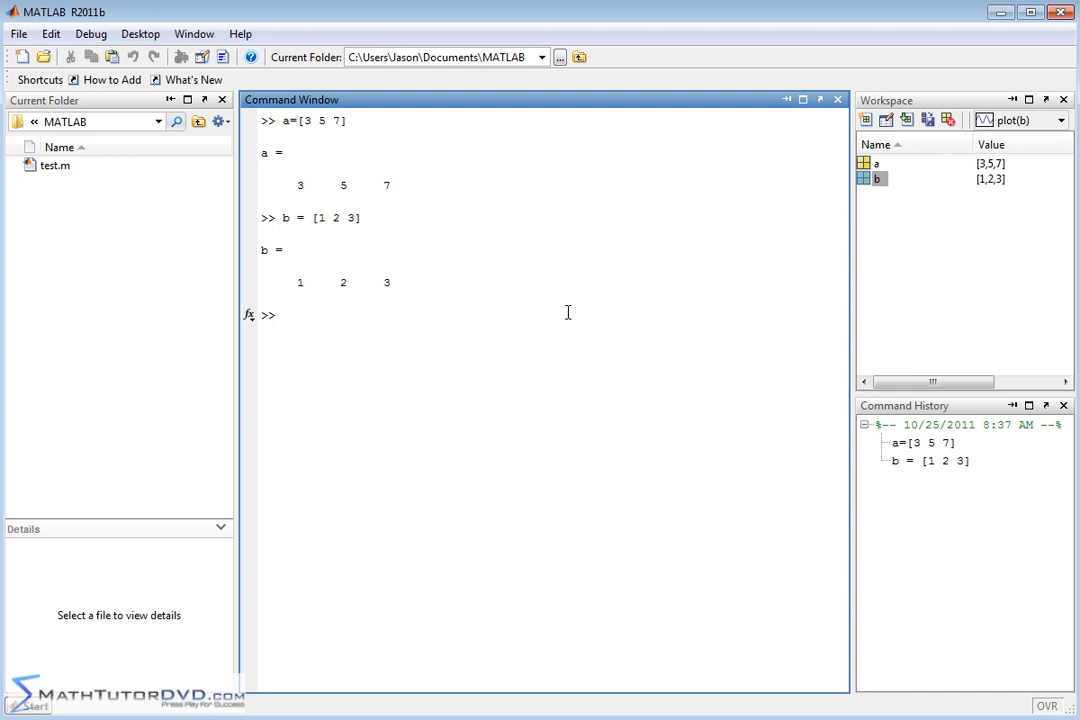
# - Evaluate dot(a,b), which returns ans = 34
pyautogui.write('dot')
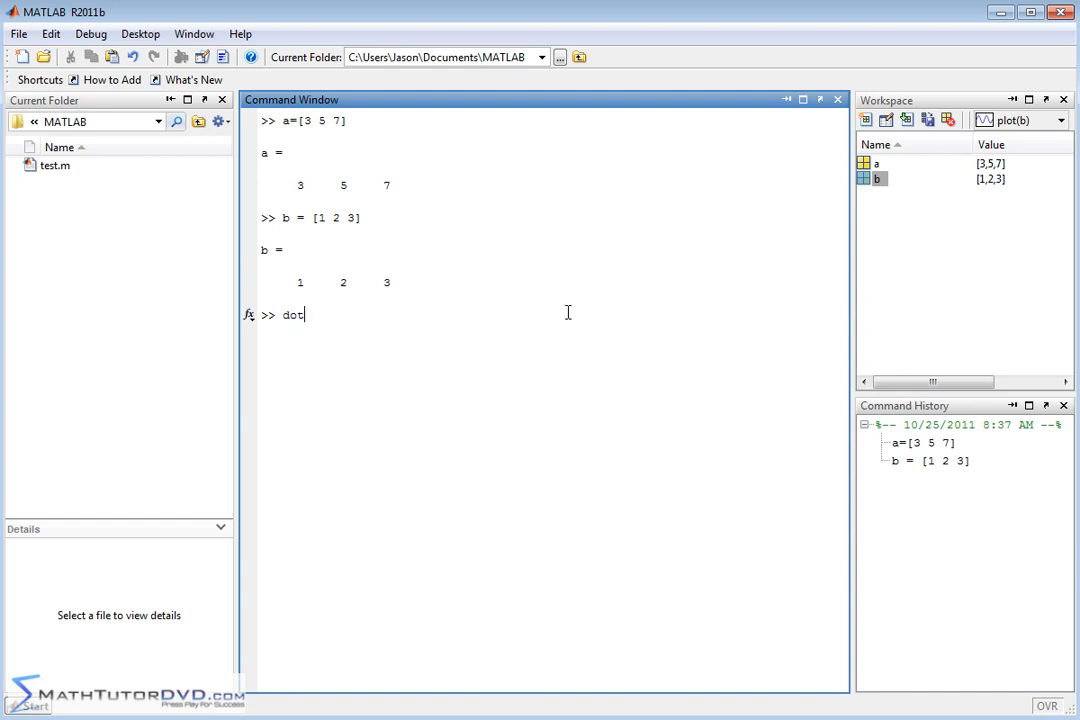
pyautogui.write('(')
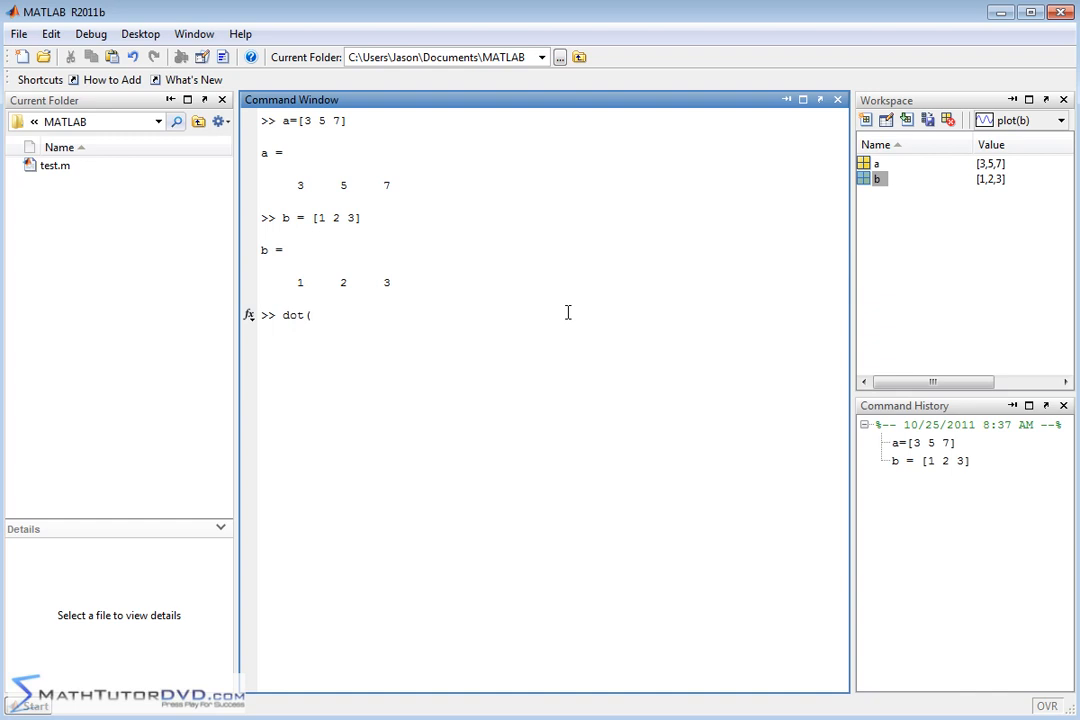
pyautogui.write('a,b')
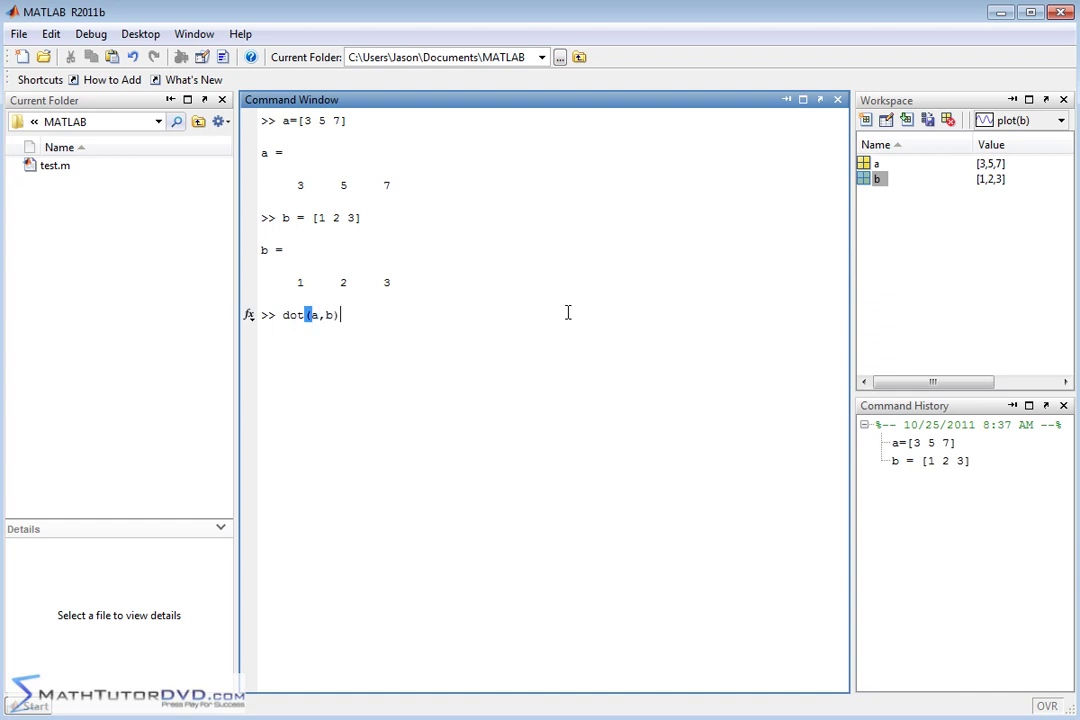
pyautogui.press('Return')
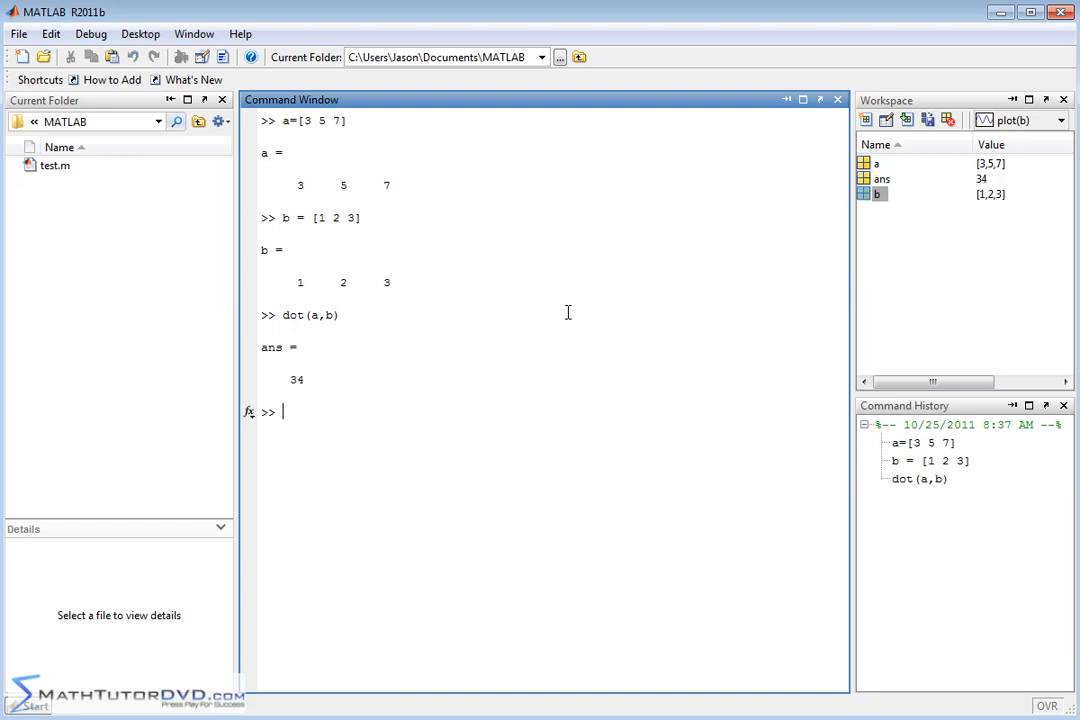
pyautogui.moveTo(290, 380)
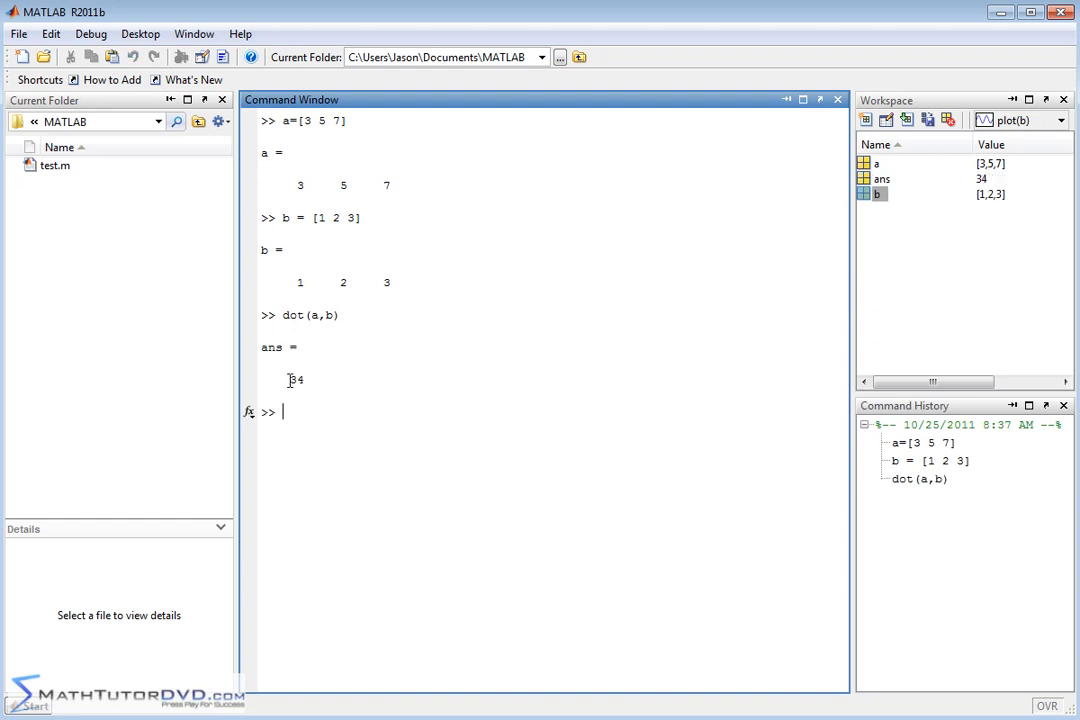
pyautogui.moveTo(305, 388)
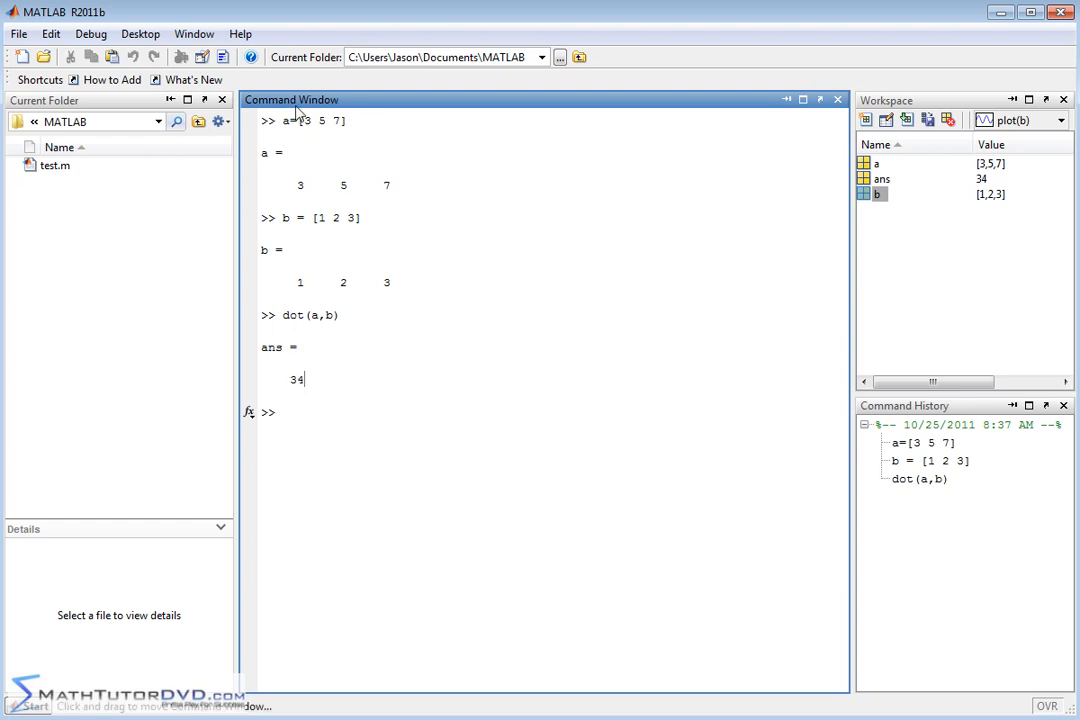
pyautogui.moveTo(298, 280)
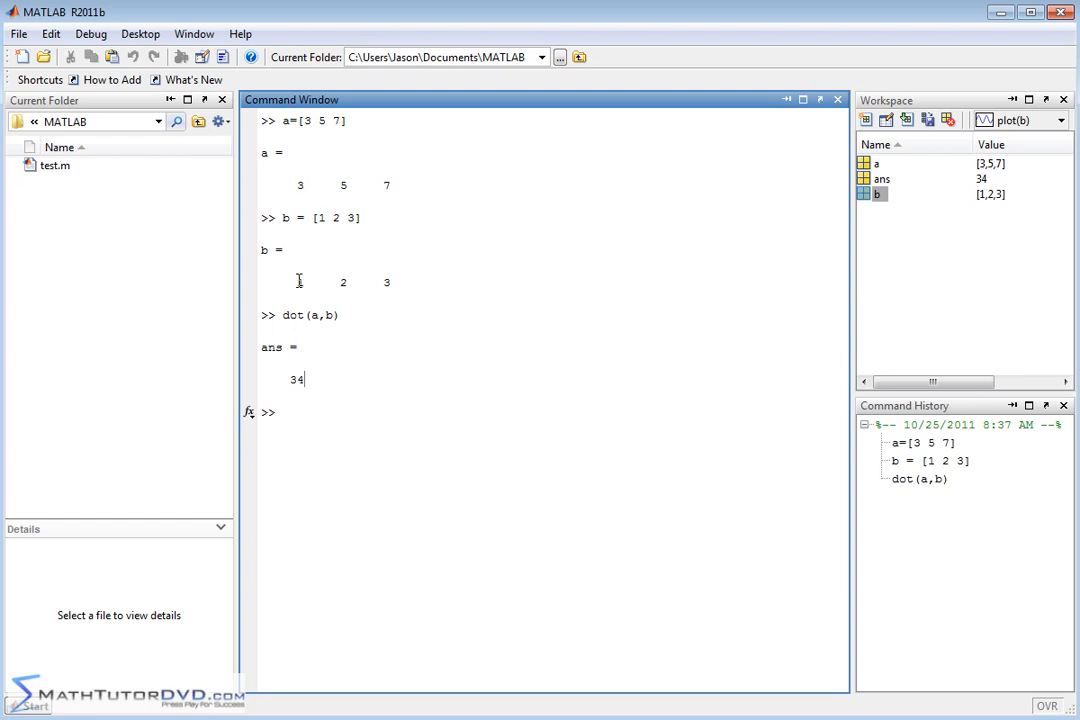
pyautogui.moveTo(340, 293)
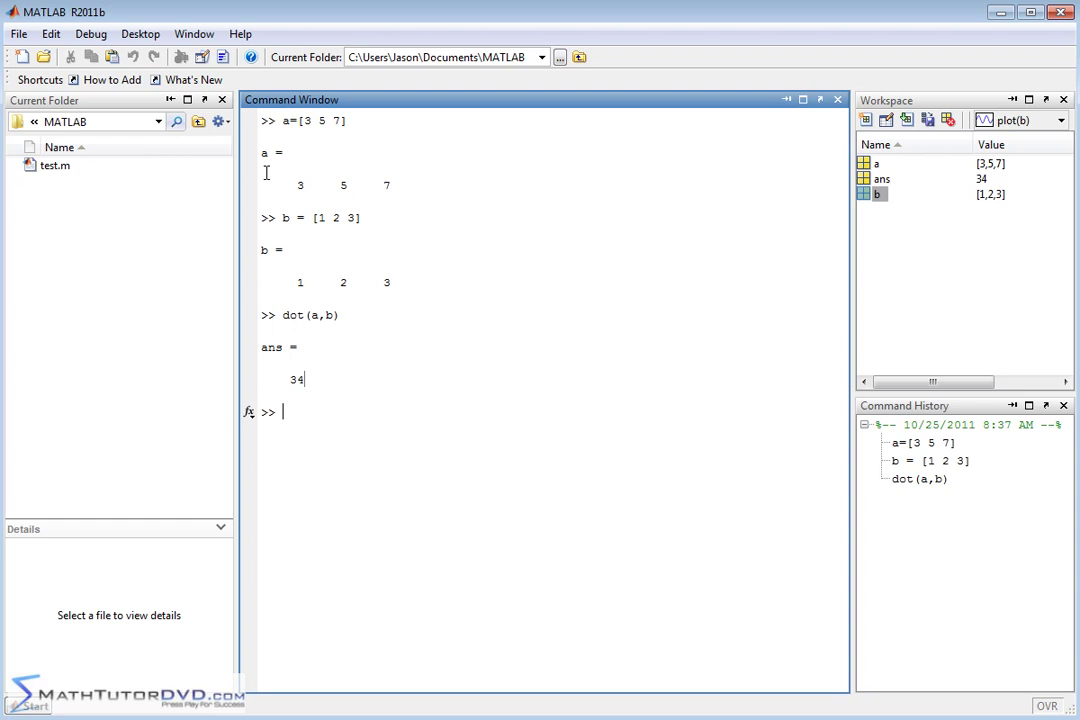
pyautogui.moveTo(432, 227)
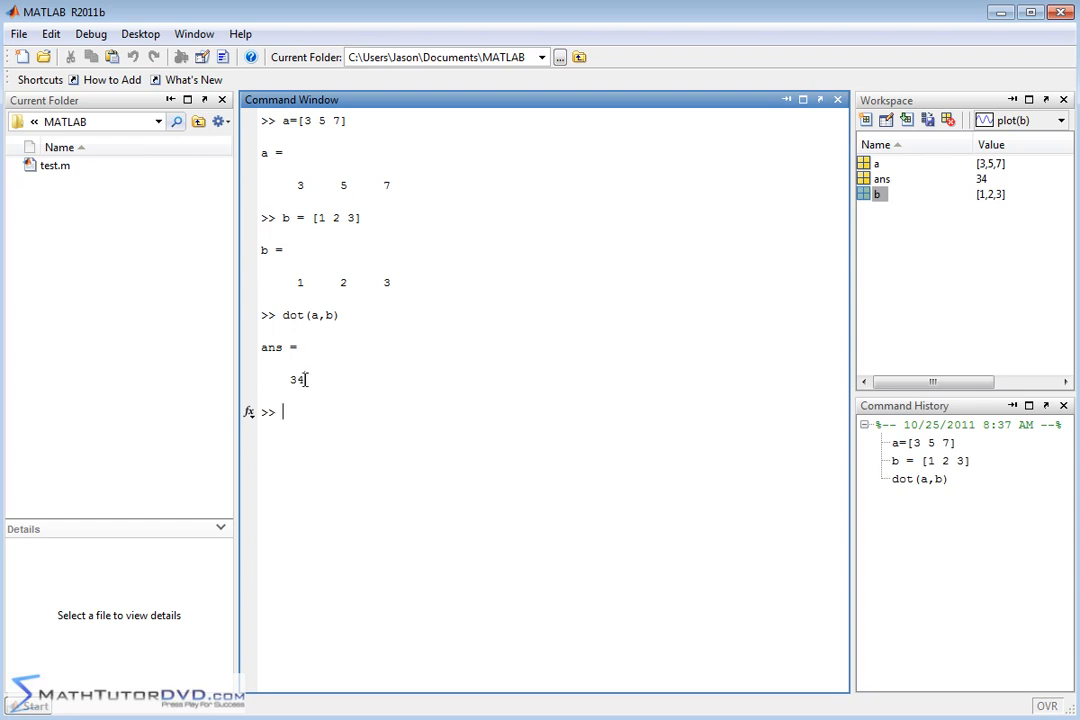
pyautogui.moveTo(347, 378)
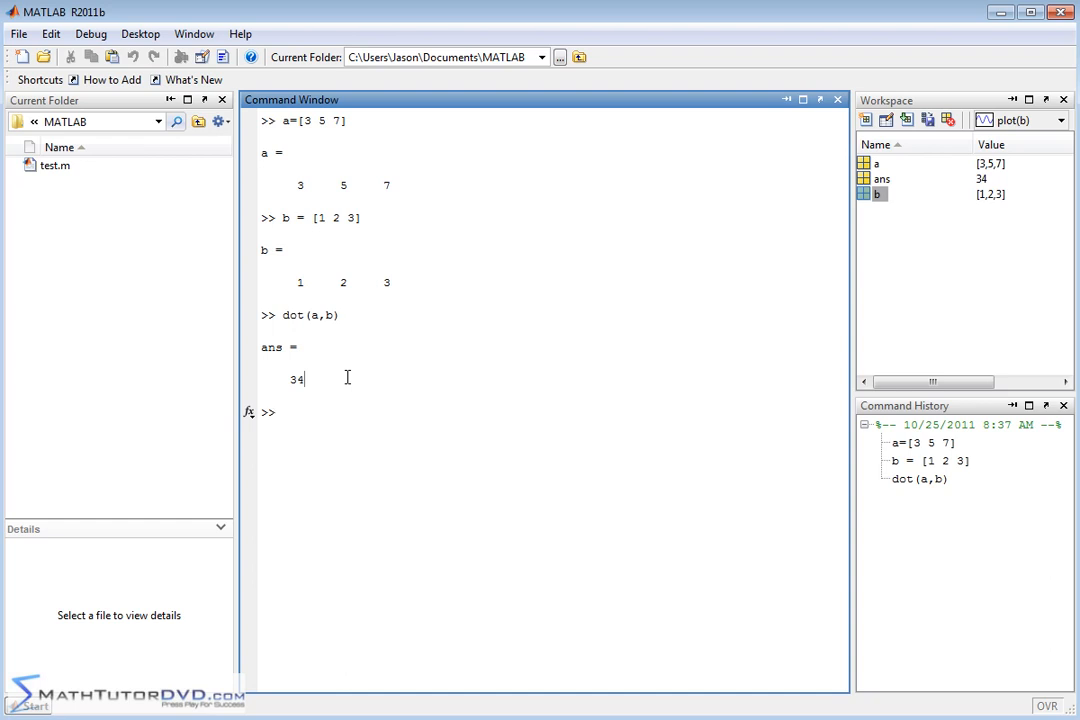
# - Define a third vector c = [4 7 -33]
pyautogui.write('c')
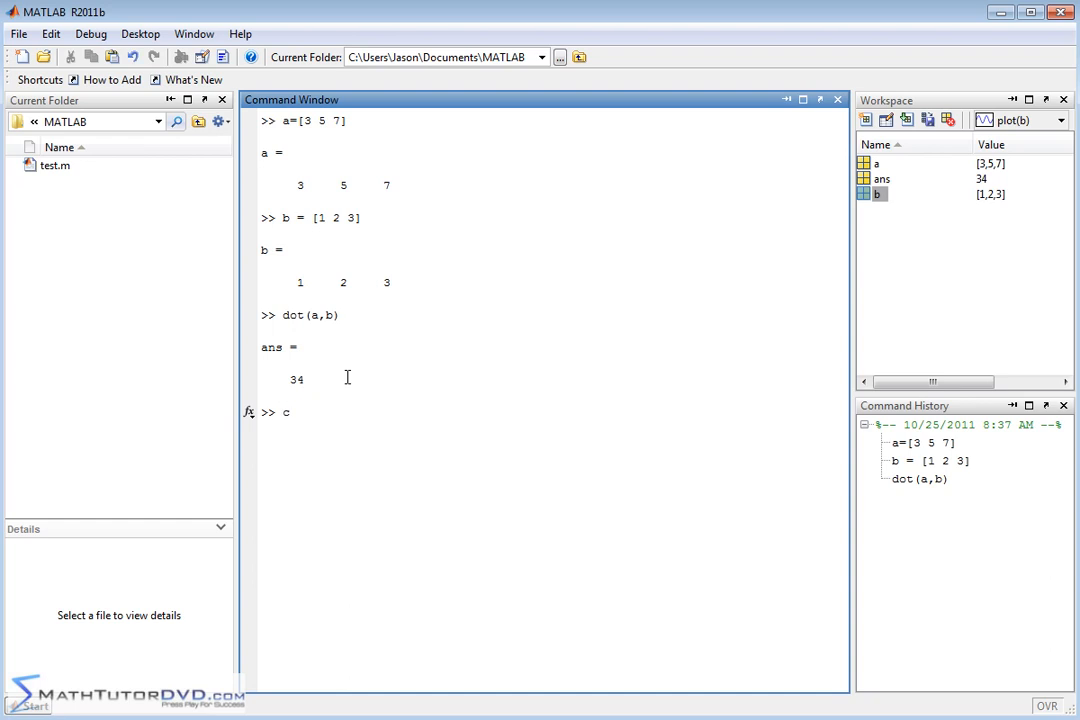
pyautogui.write('=[4')
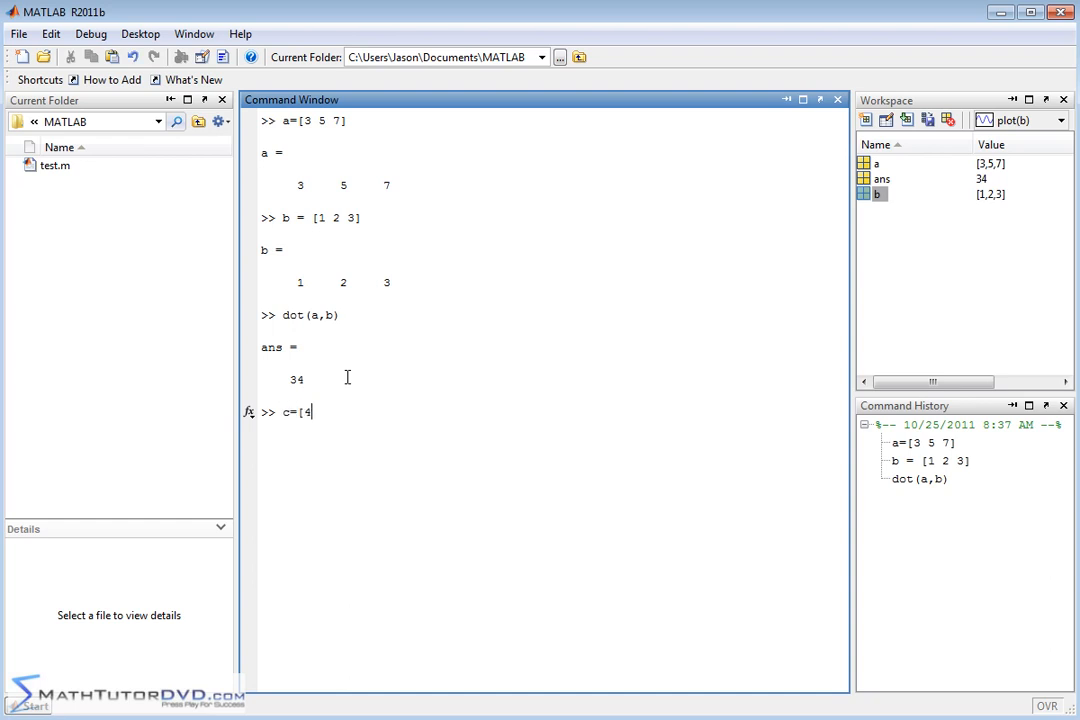
pyautogui.write('7')
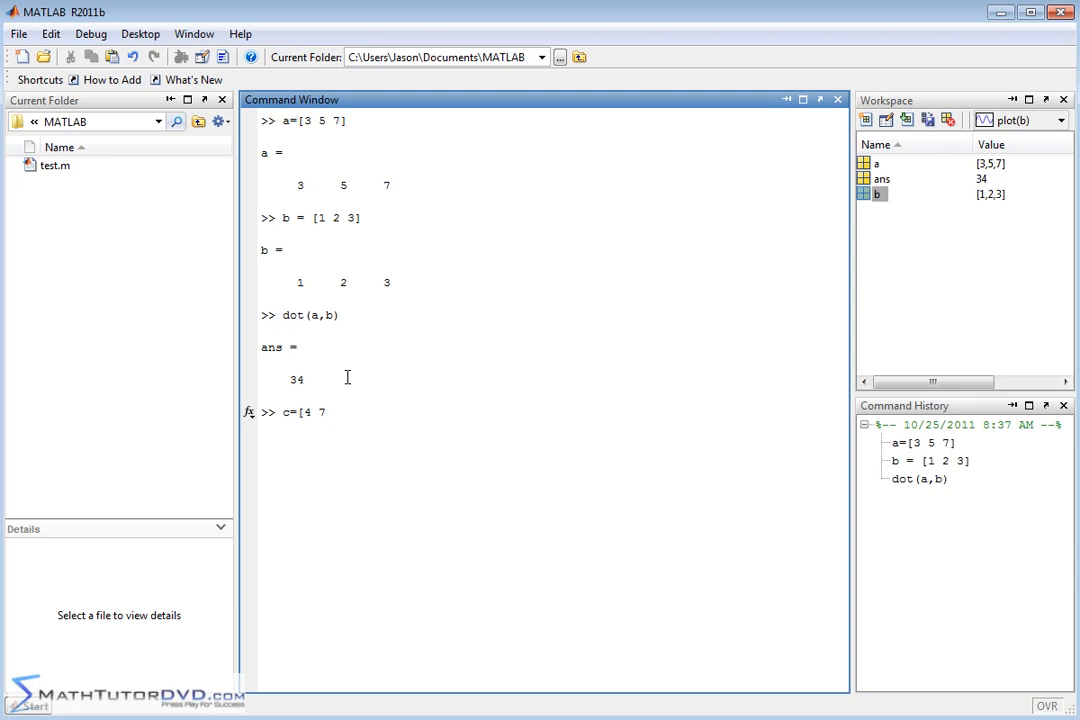
pyautogui.write('-33]')
pyautogui.write('dot')
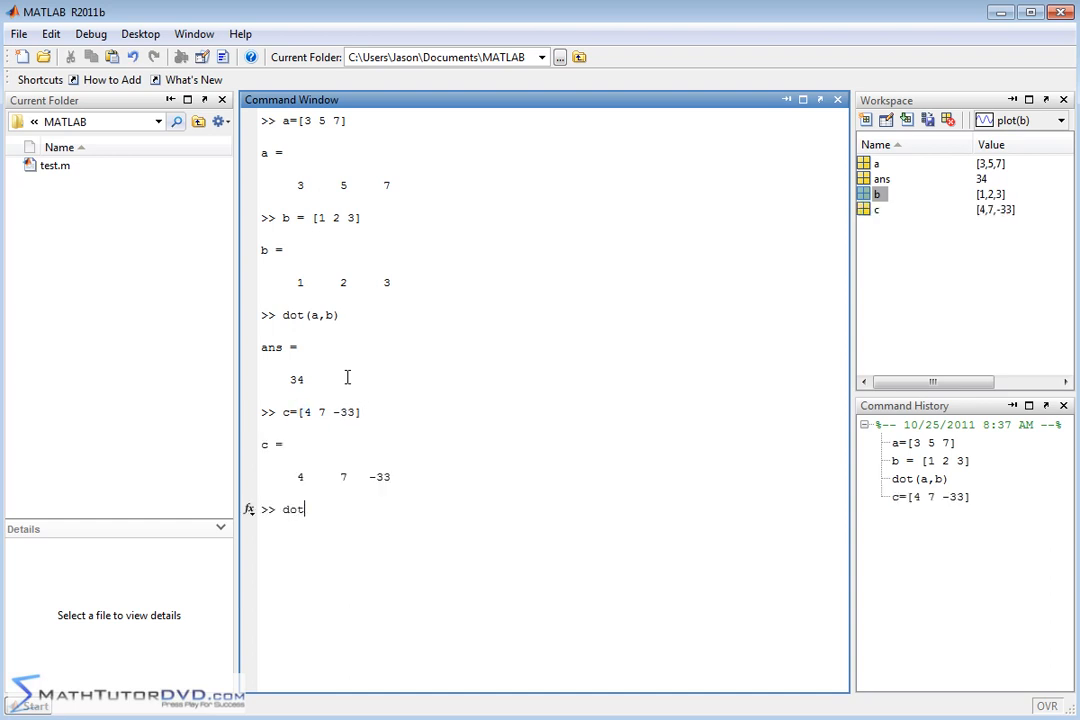
# - Compute dot(c,a) giving -184, then enter dot(a,c)
pyautogui.write('(c')
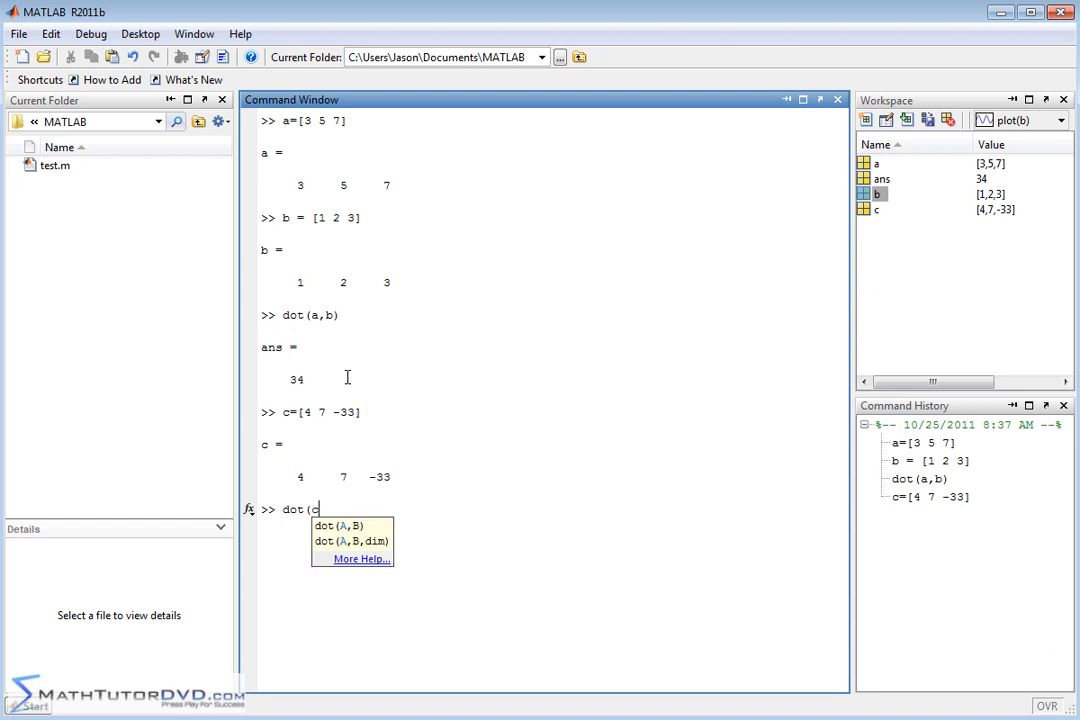
pyautogui.write('c,')
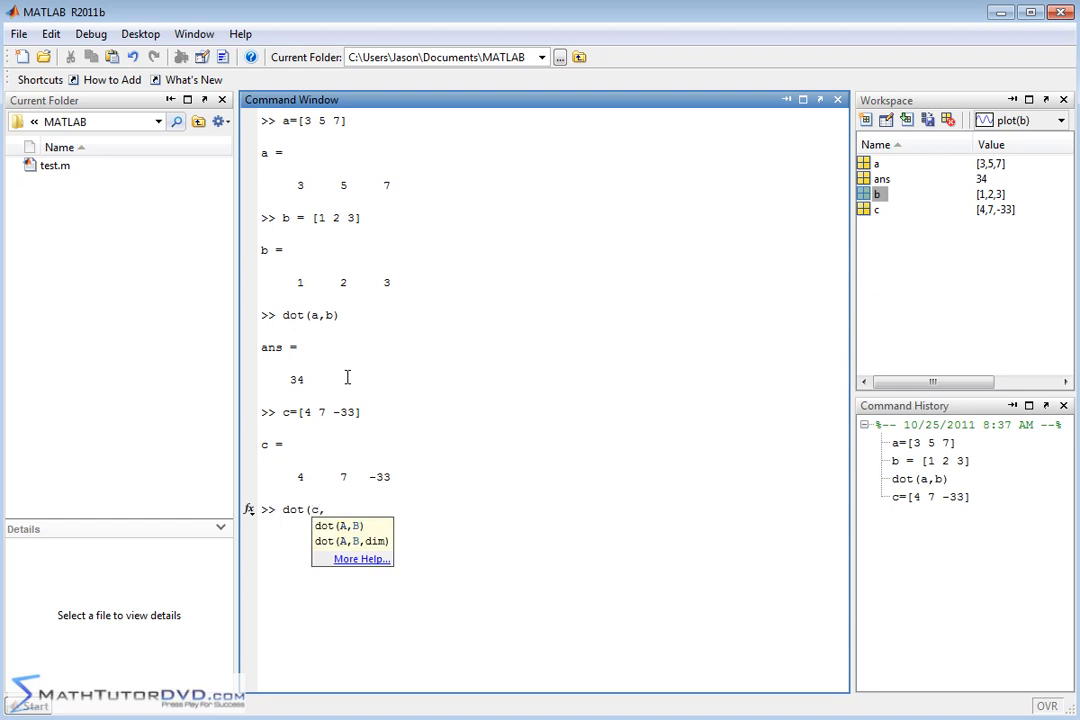
pyautogui.press('Return')
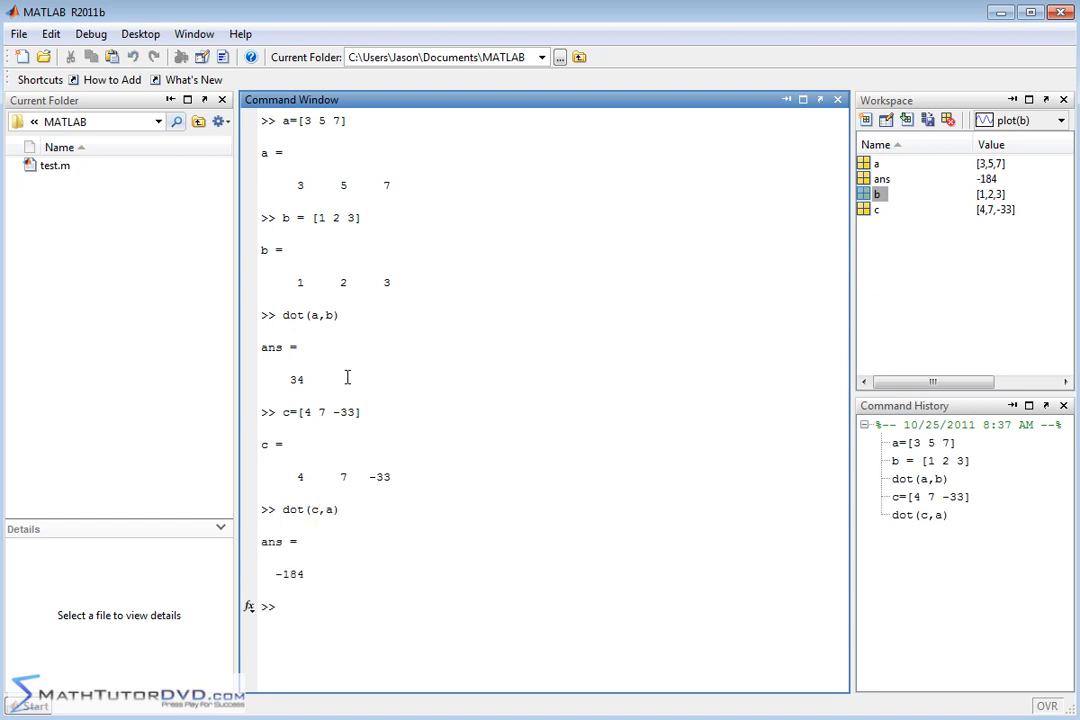
pyautogui.write('dot(a,c')
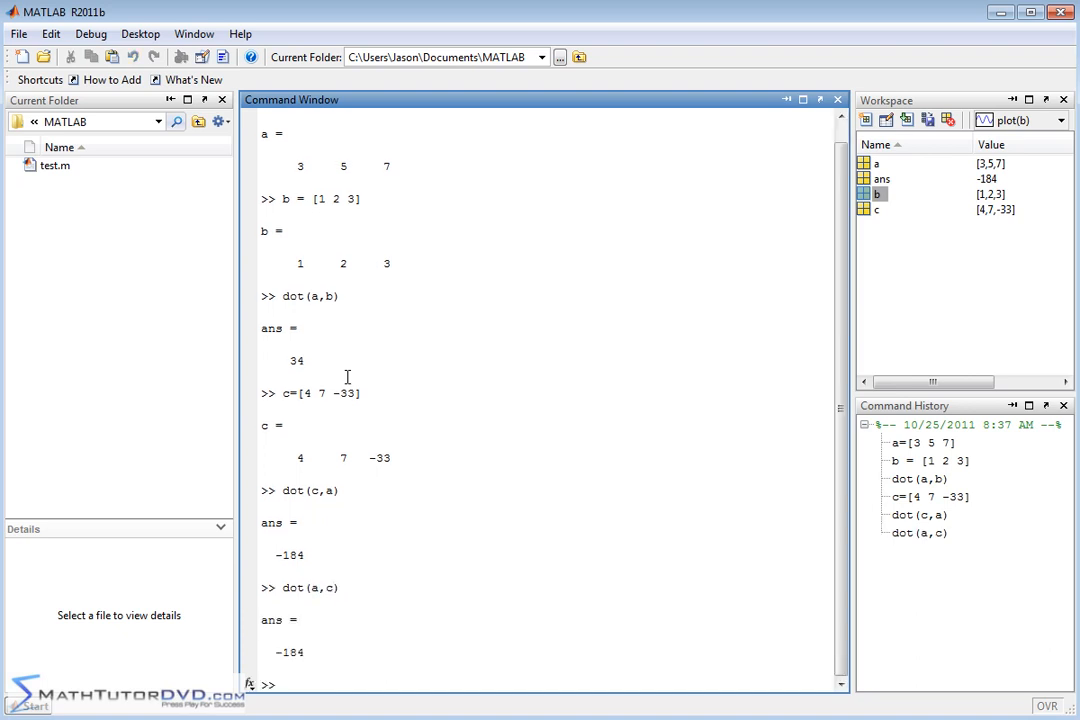
pyautogui.moveTo(364, 486)
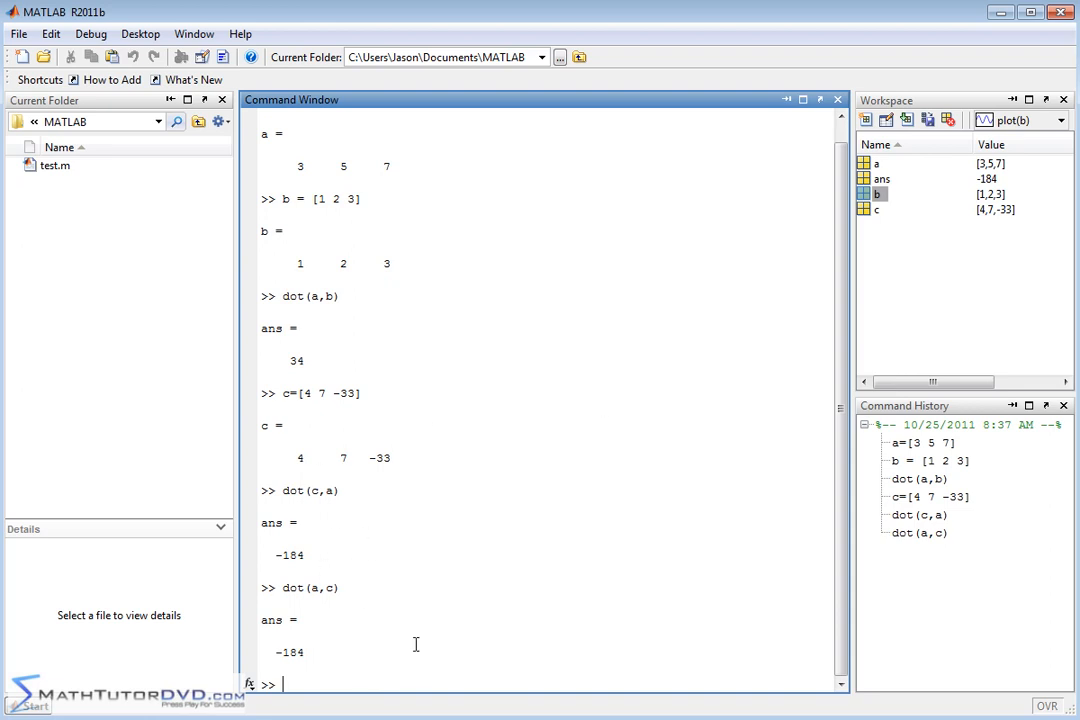
pyautogui.moveTo(318, 545)
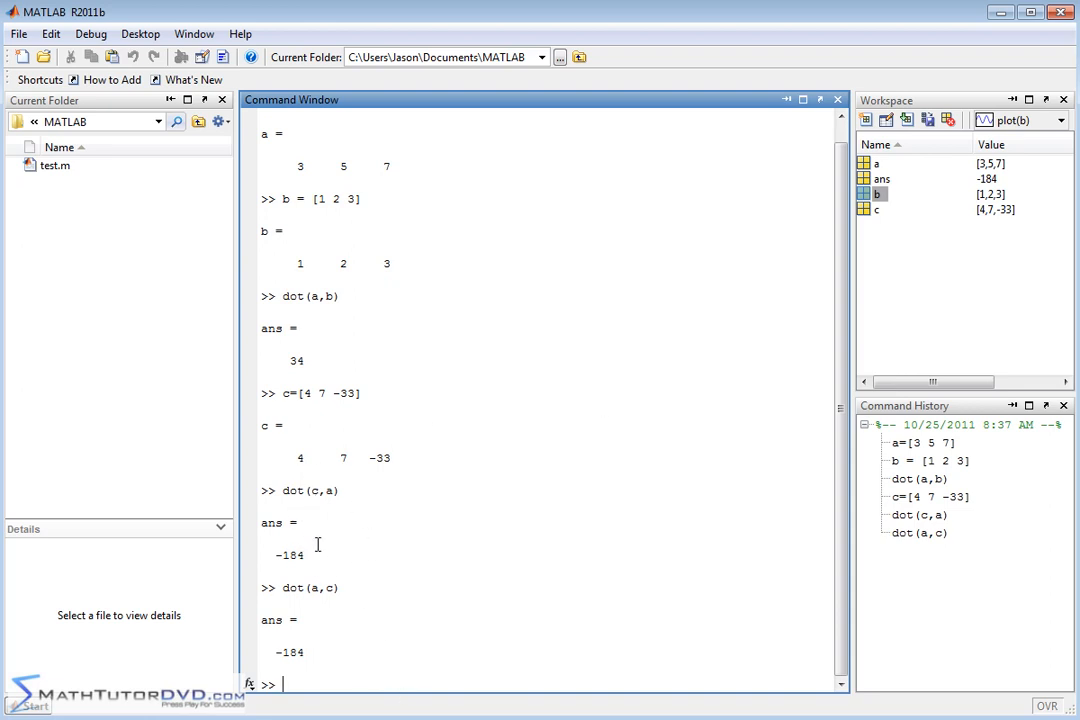
pyautogui.moveTo(350, 508)
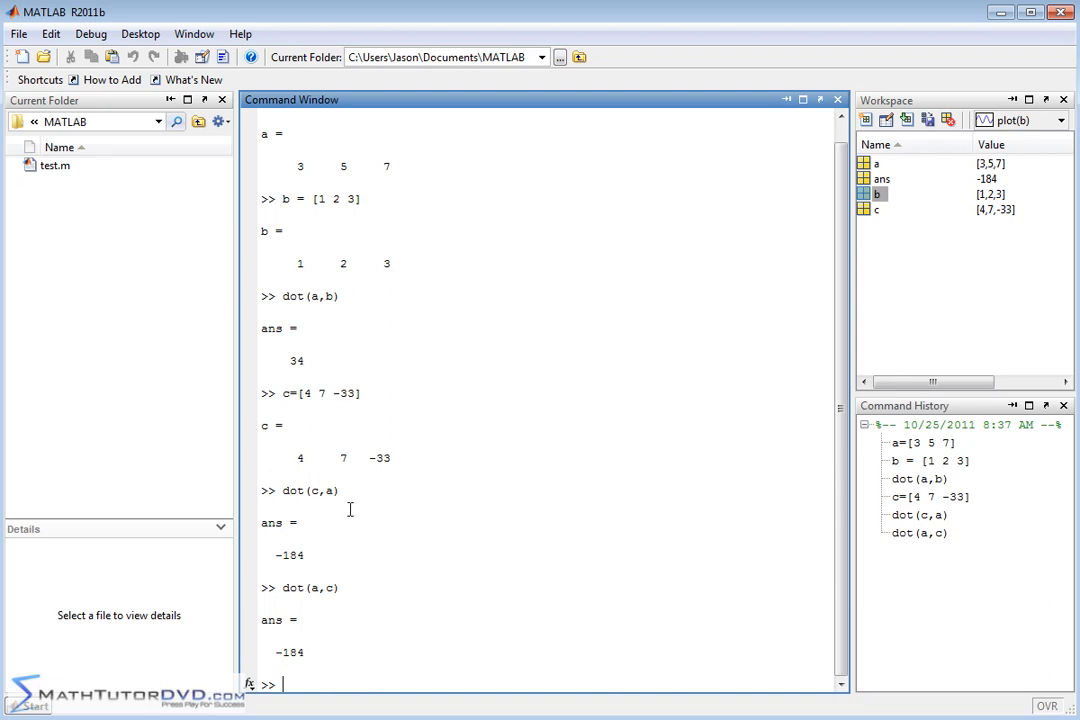
pyautogui.moveTo(430, 573)
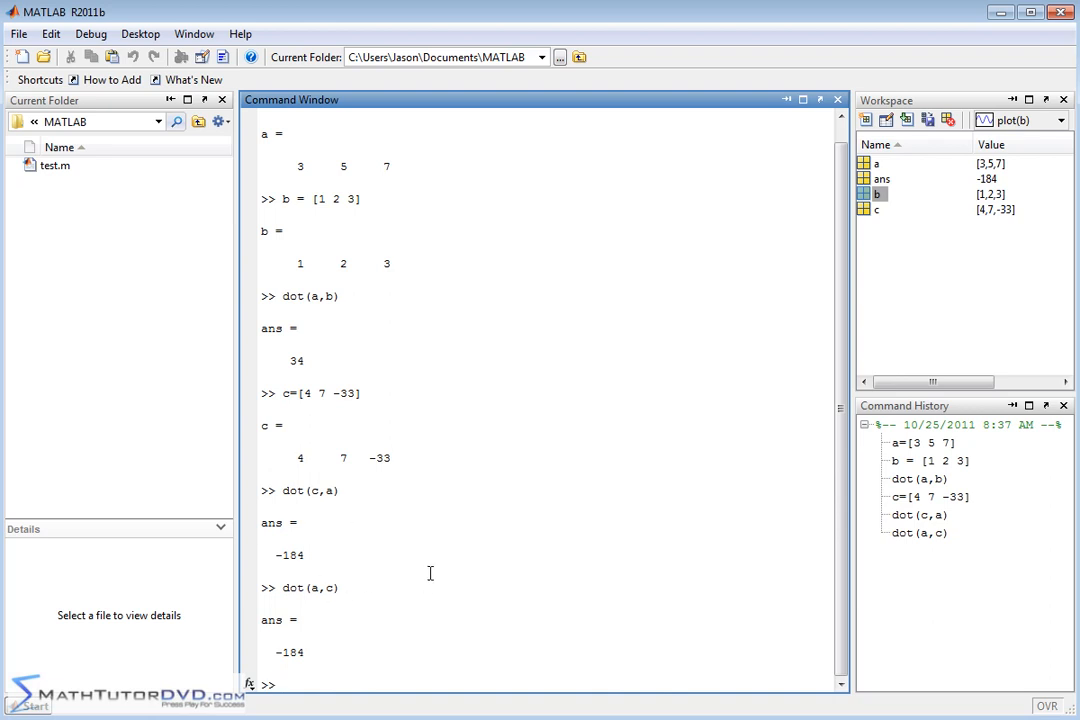
# - Clear the Command Window with clc and return to the prompt
pyautogui.write('clc')
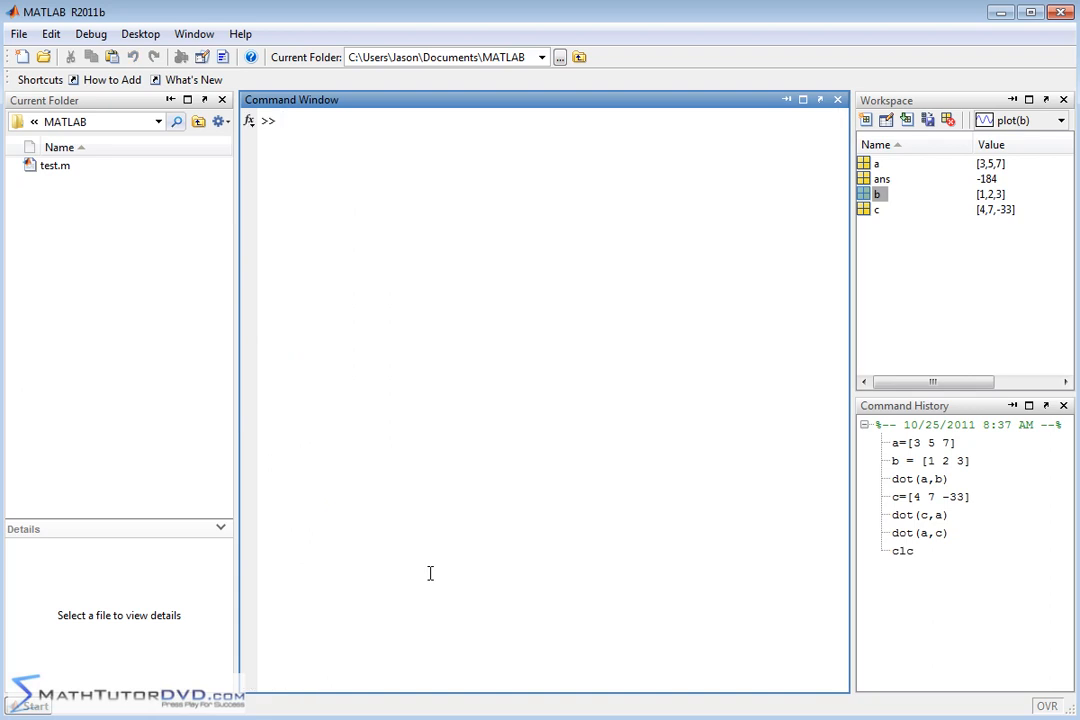
pyautogui.moveTo(429, 221)
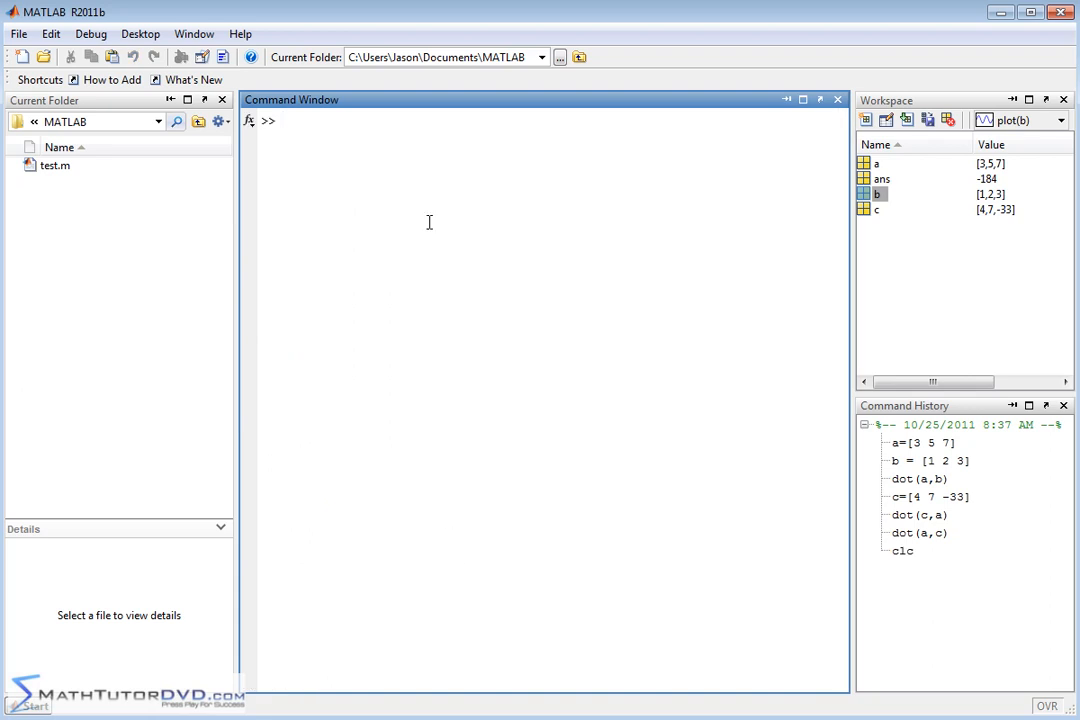
pyautogui.moveTo(357, 162)
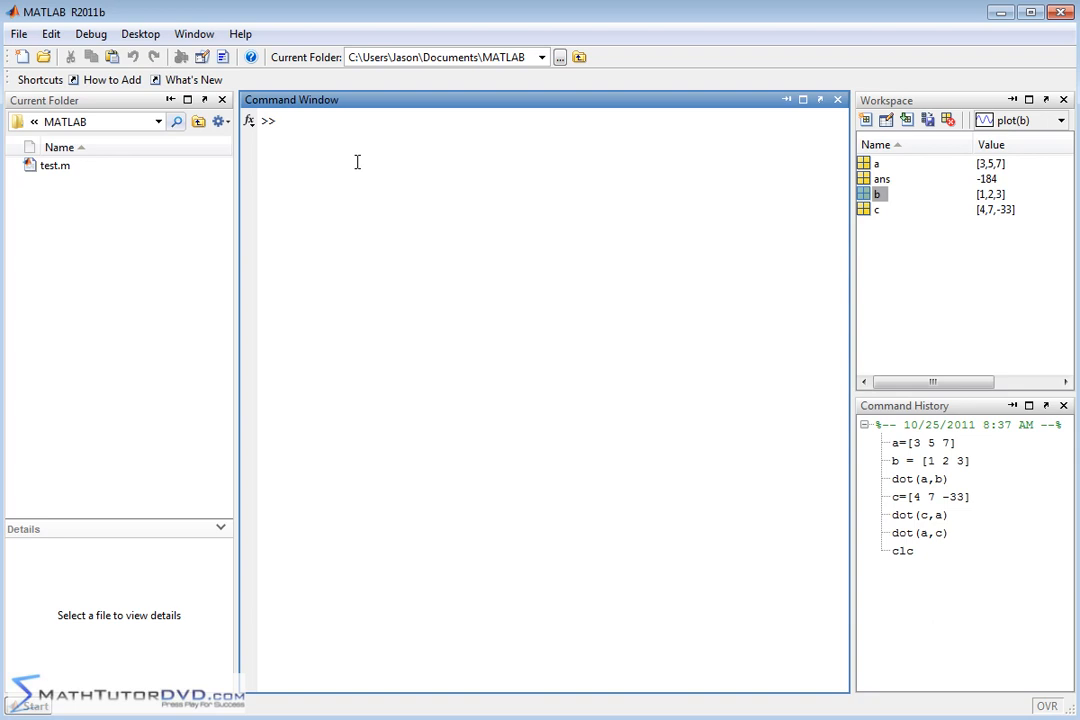
pyautogui.moveTo(355, 138)
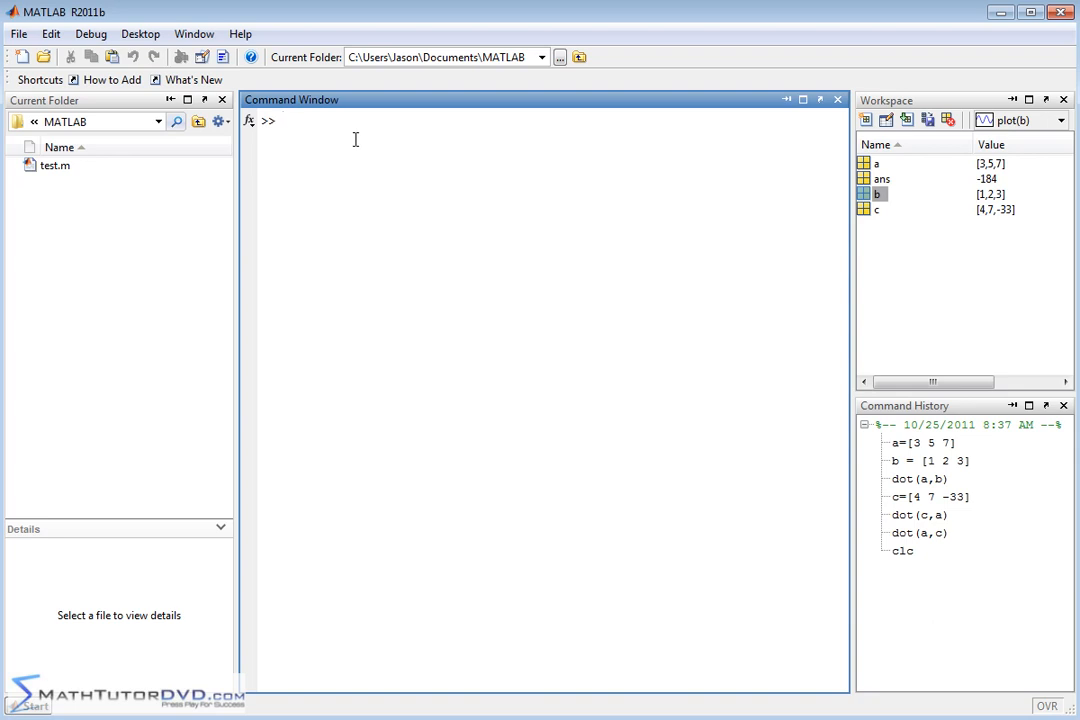
pyautogui.click(283, 120)
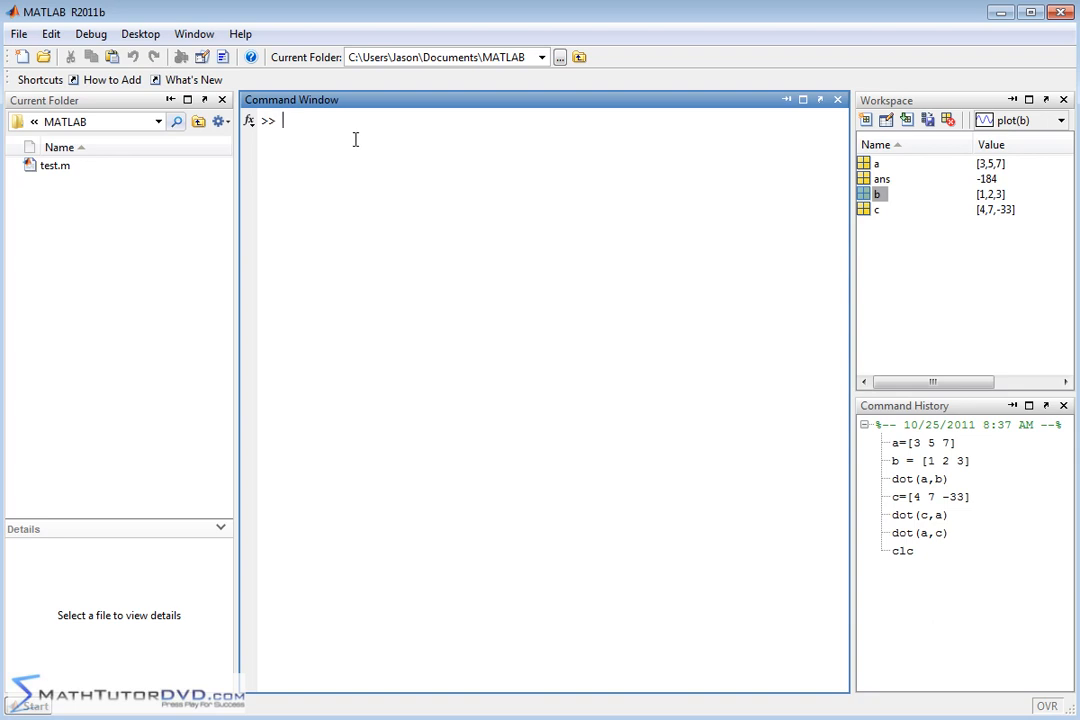
pyautogui.moveTo(341, 170)
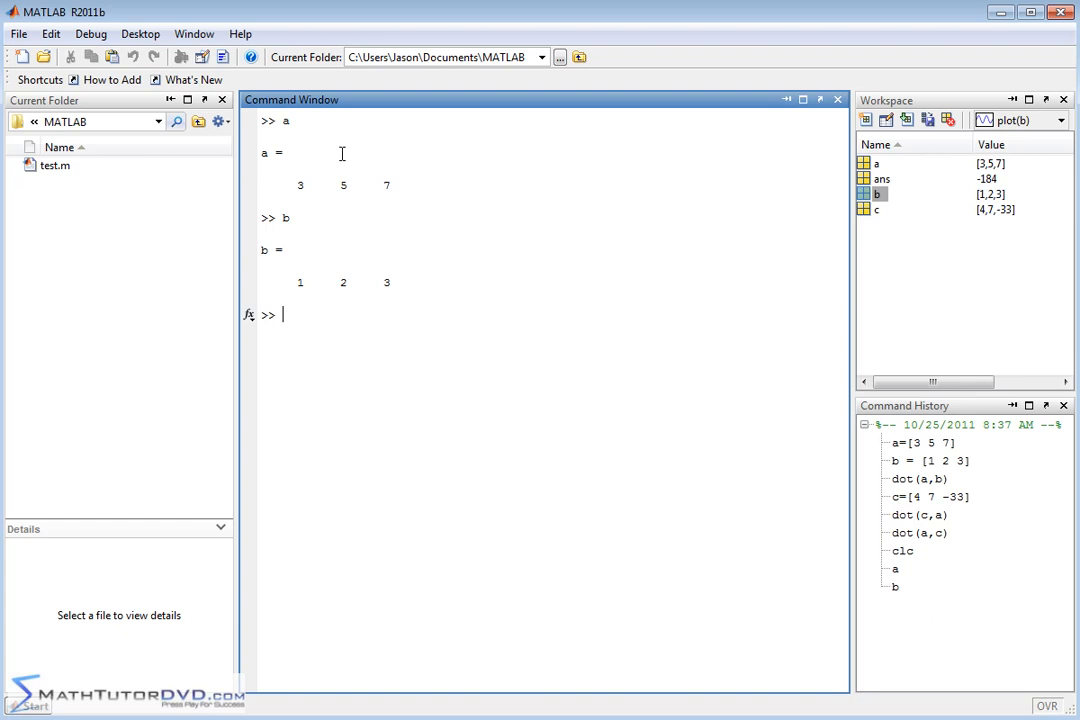
# - Enter a*b, producing the 'Inner matrix dimensions must agree' error
pyautogui.write('a*')
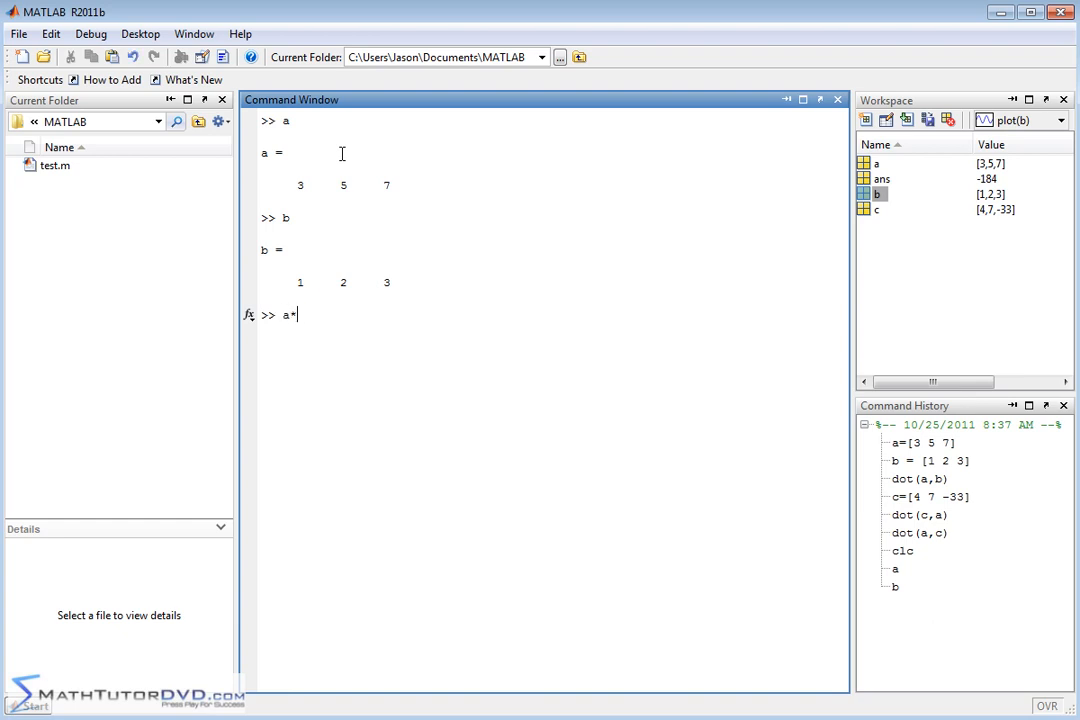
pyautogui.write('b')
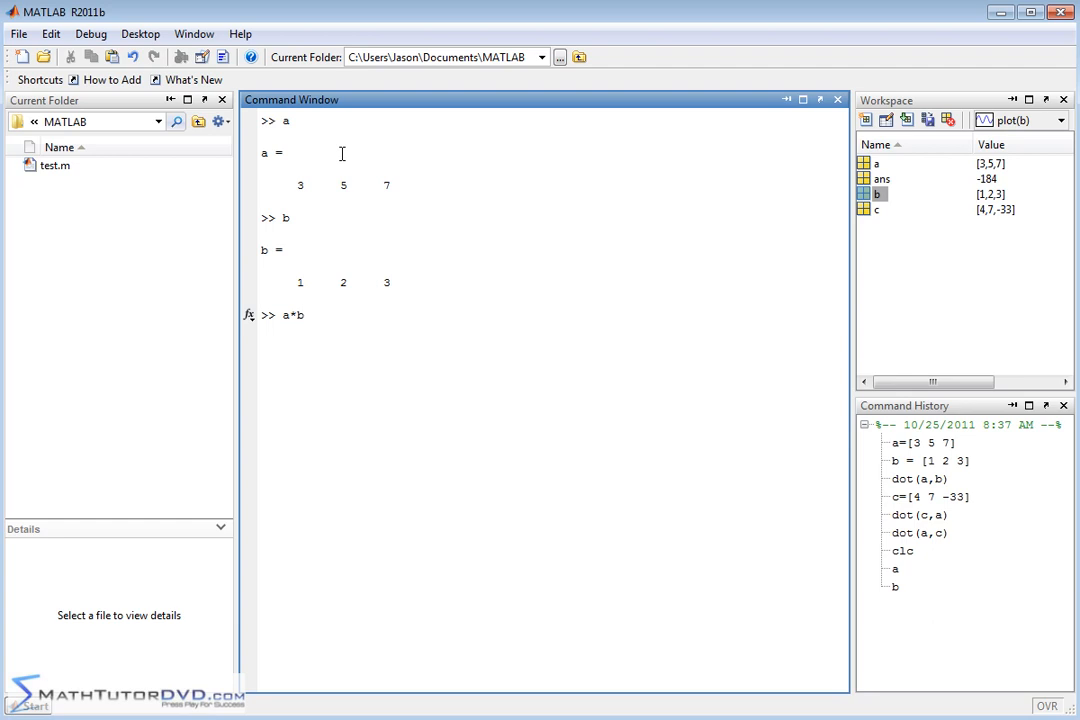
pyautogui.click(305, 314)
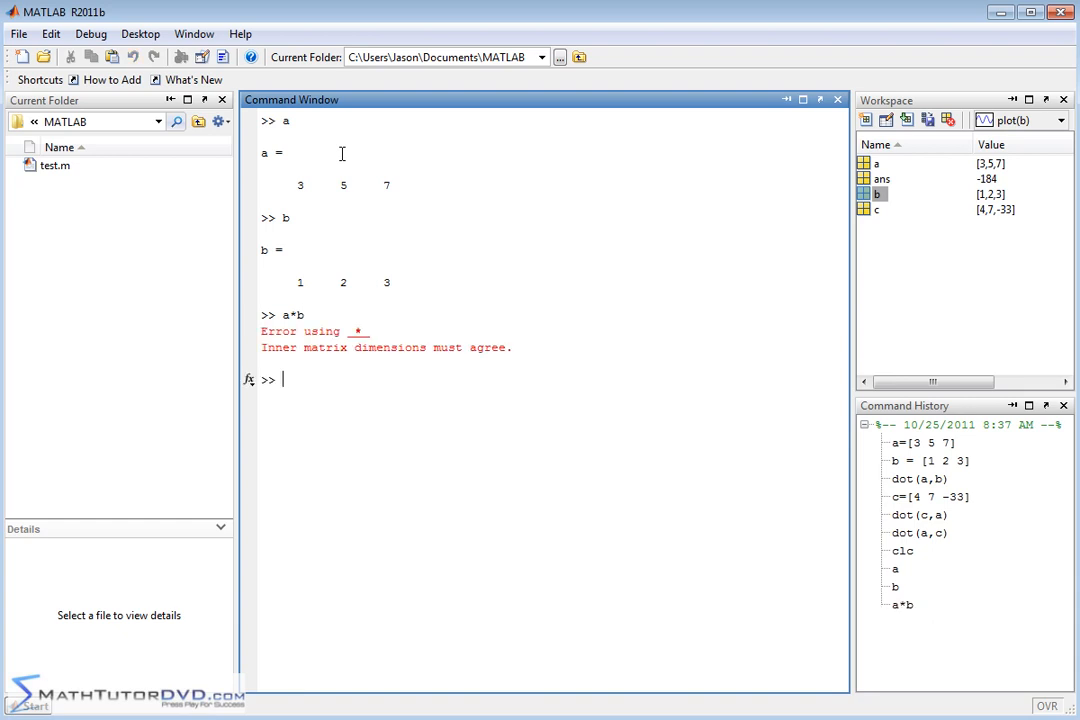
pyautogui.moveTo(318, 262)
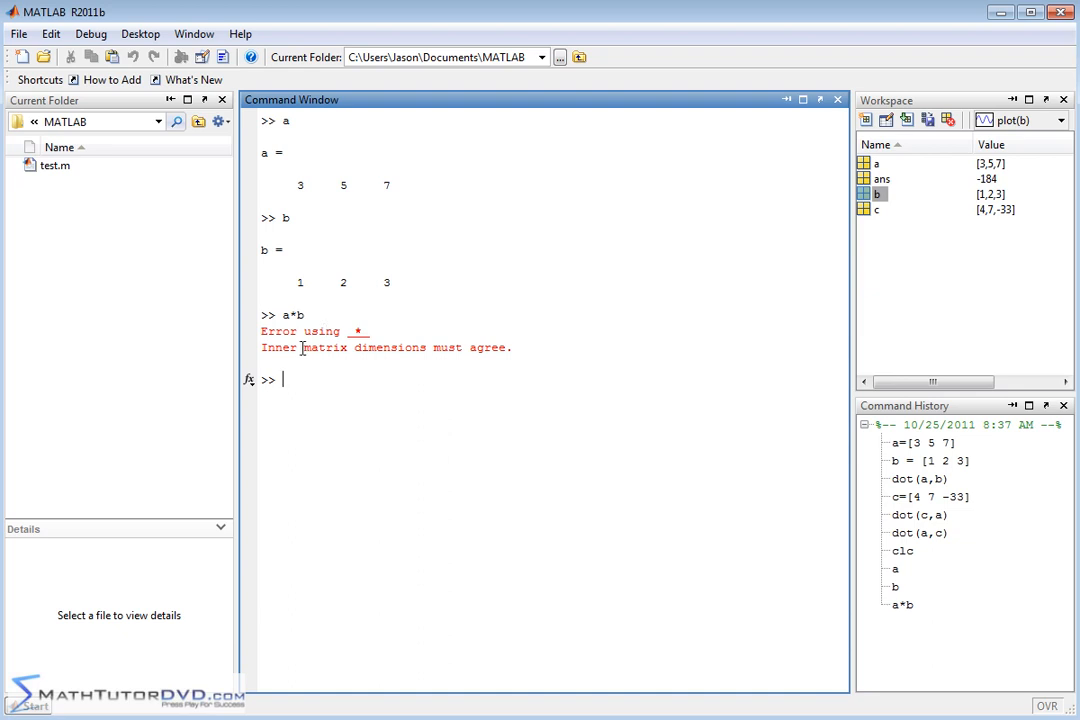
pyautogui.moveTo(490, 358)
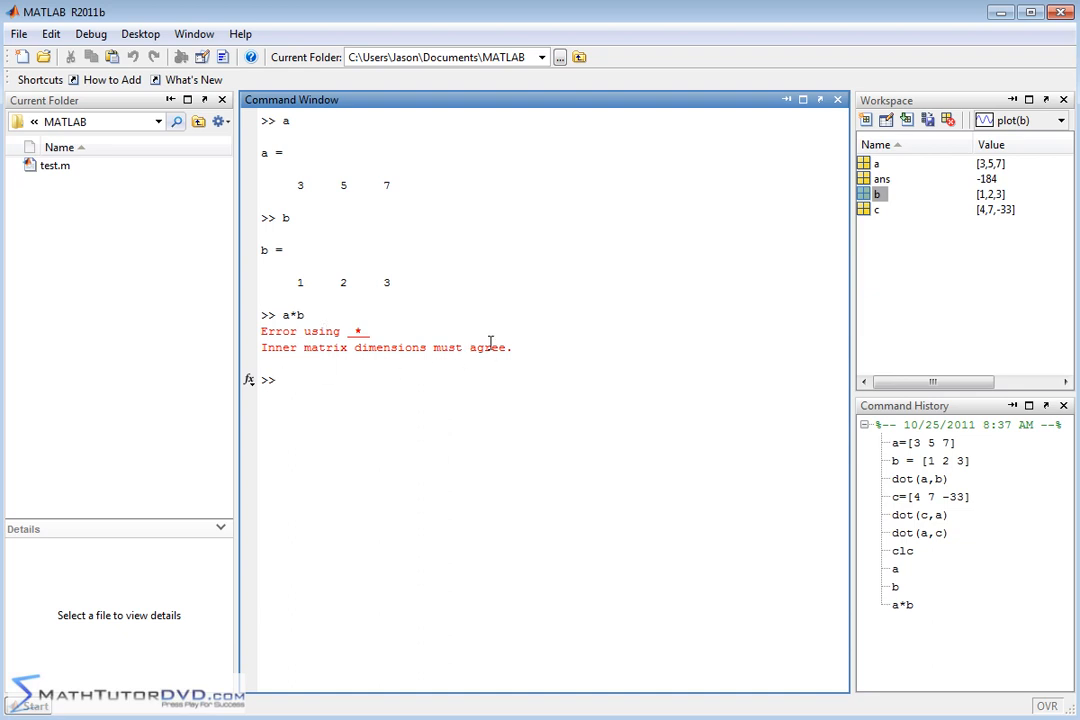
pyautogui.moveTo(400, 245)
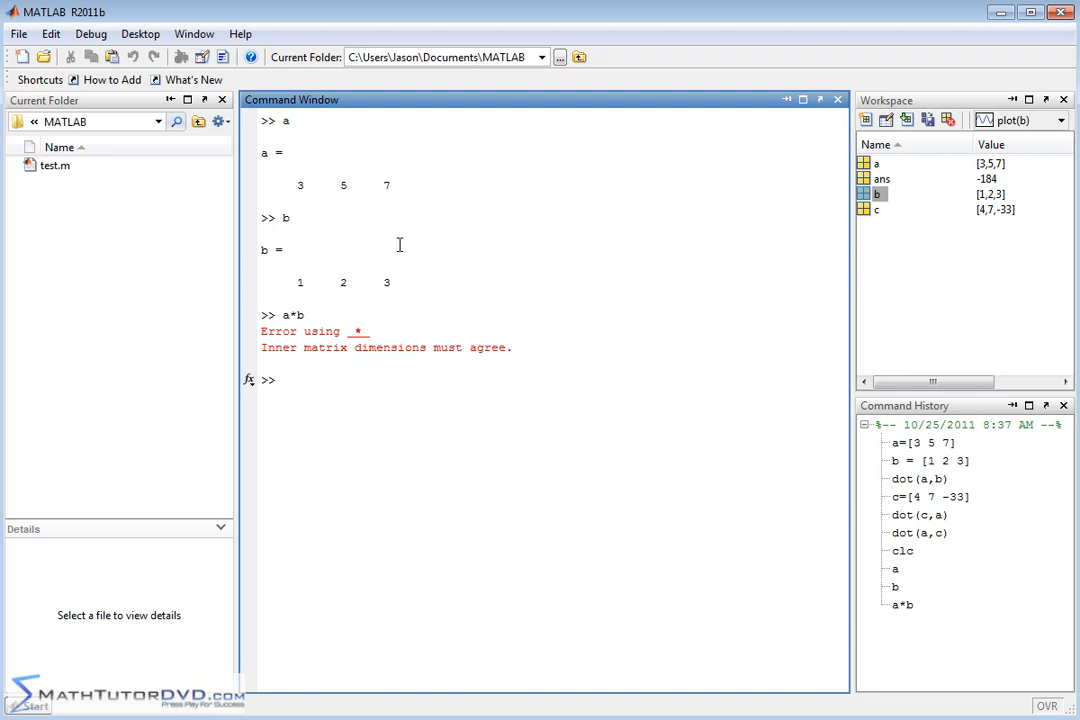
pyautogui.moveTo(280, 167)
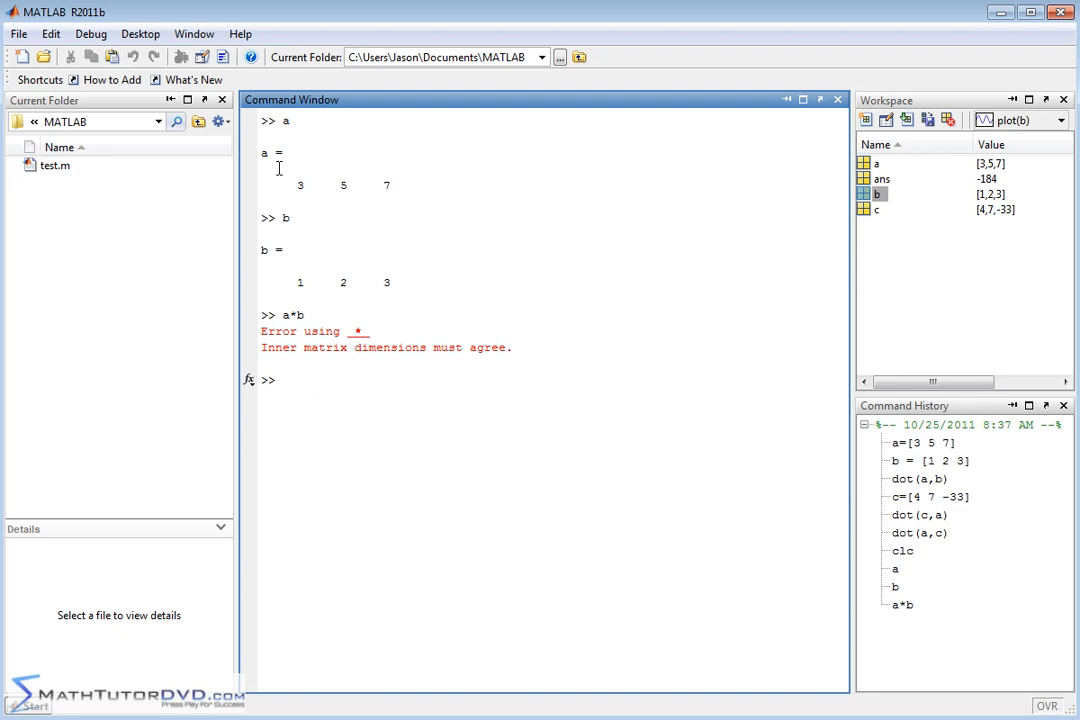
pyautogui.moveTo(388, 222)
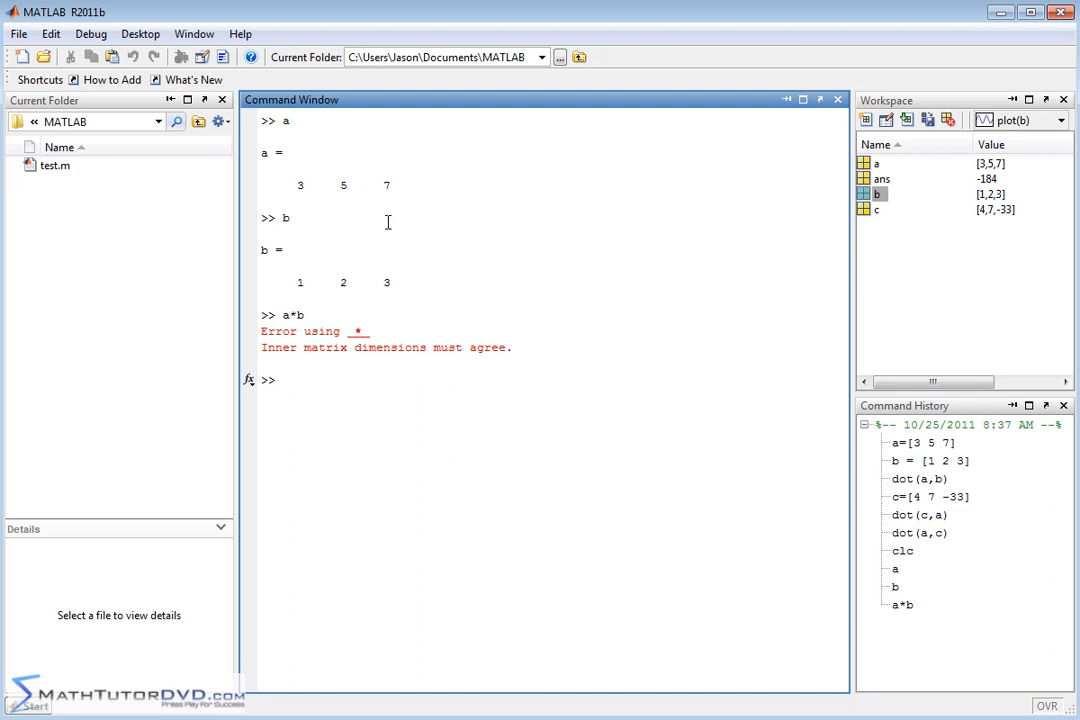
pyautogui.click(283, 379)
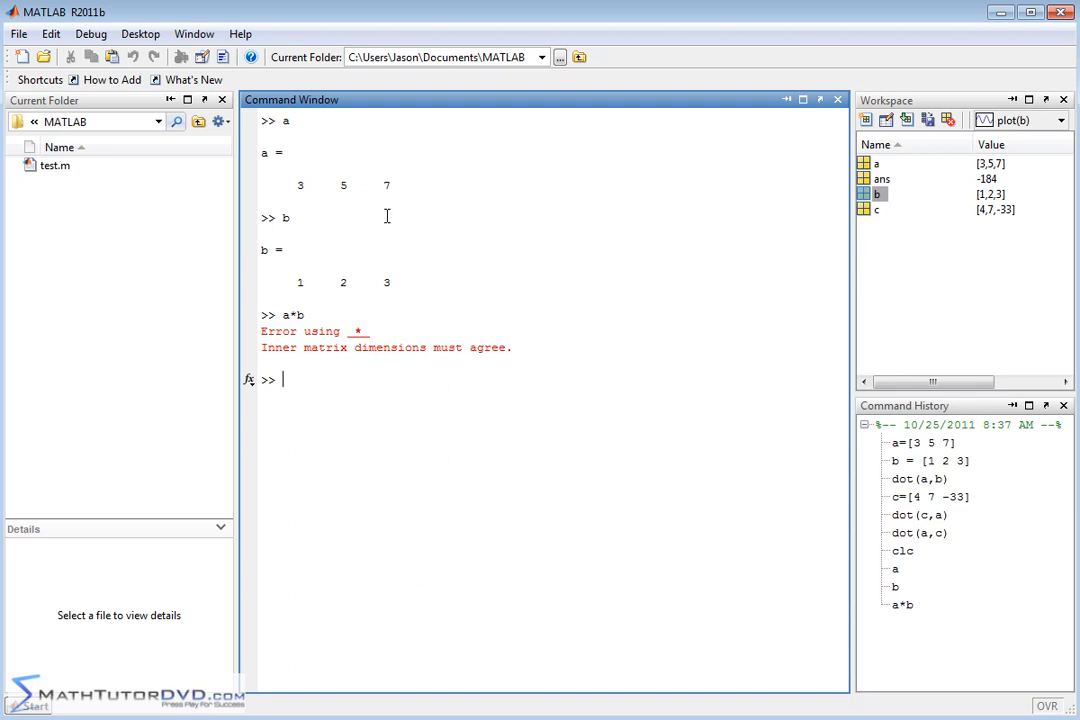
pyautogui.moveTo(393, 185)
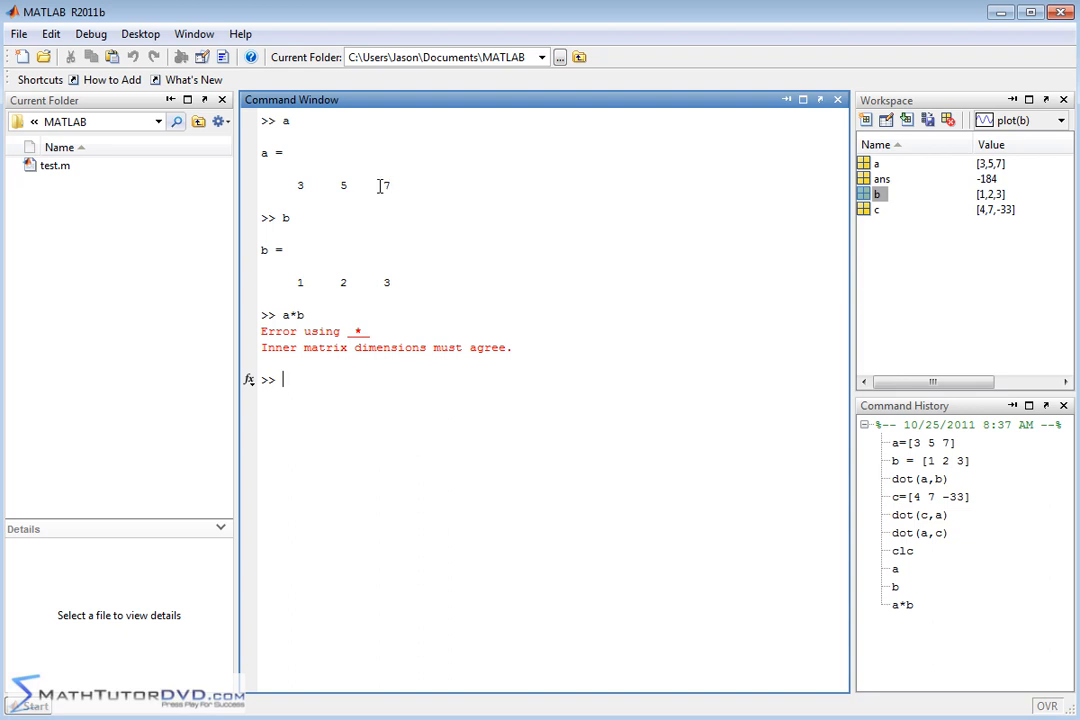
pyautogui.moveTo(386, 183)
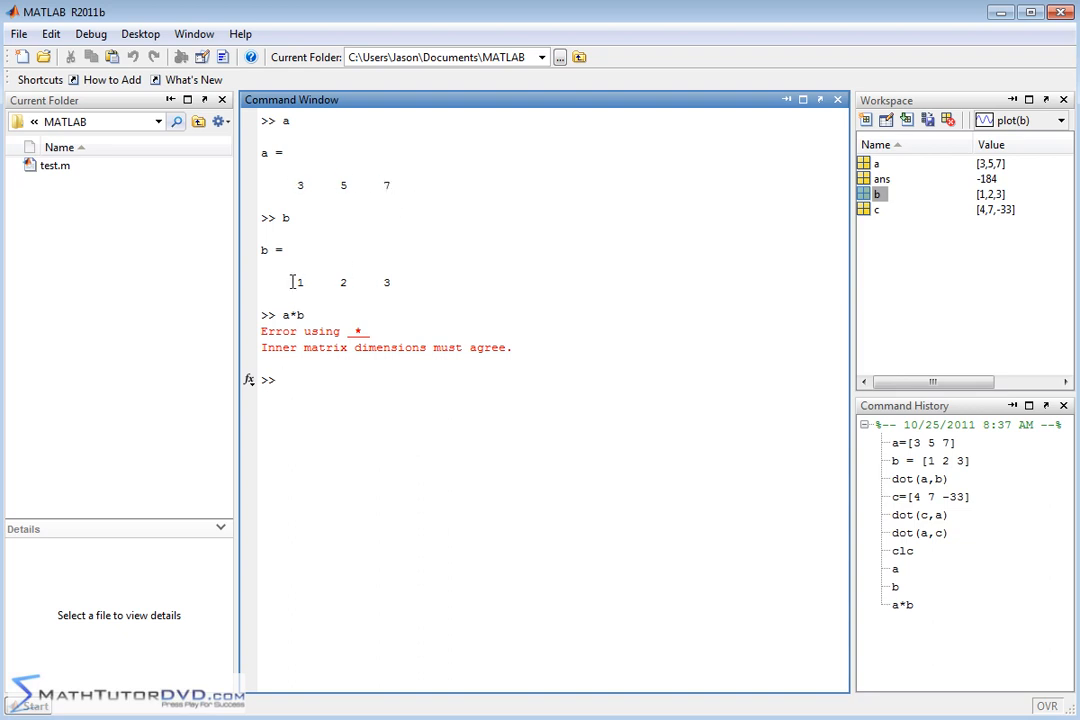
pyautogui.moveTo(448, 283)
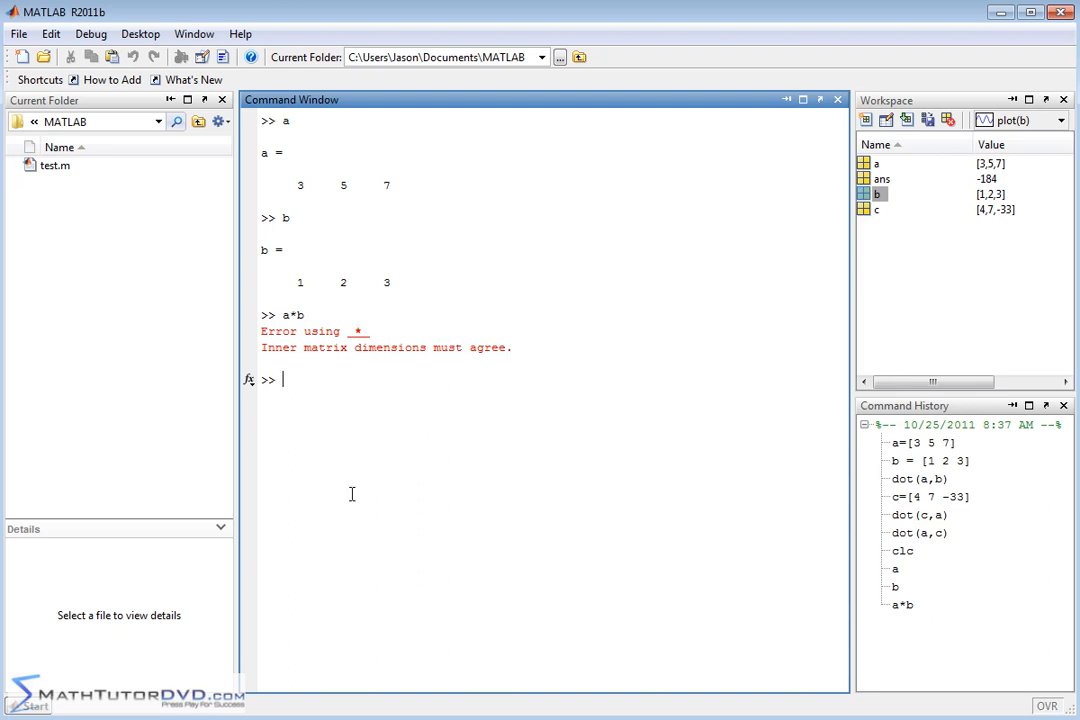
pyautogui.moveTo(452, 452)
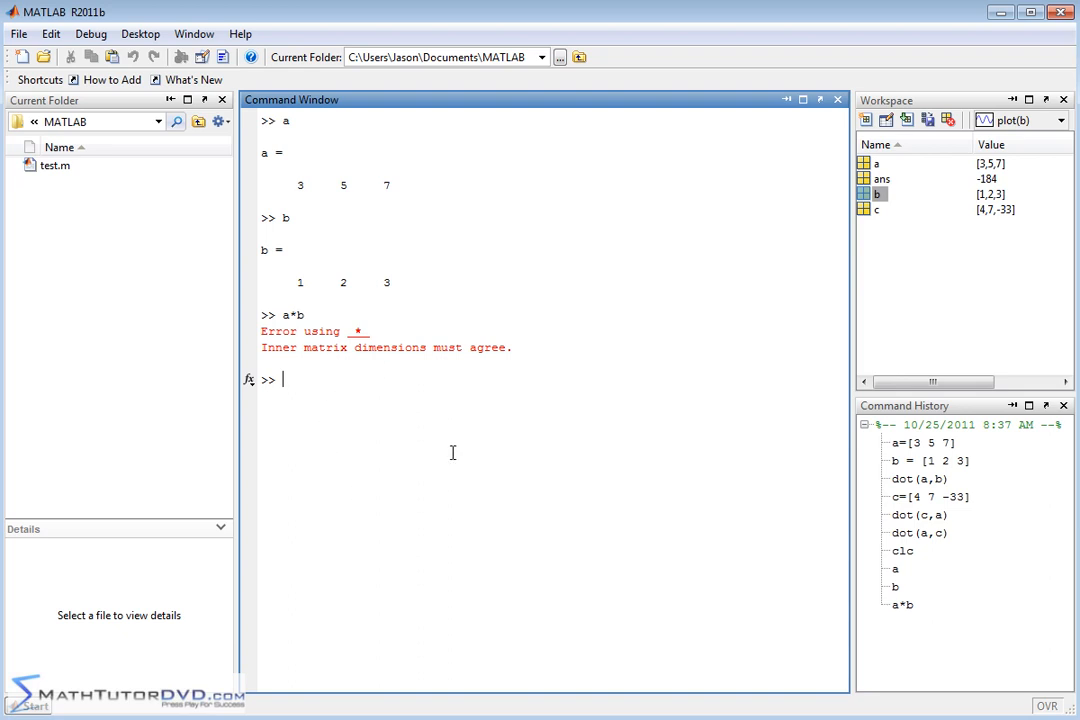
pyautogui.moveTo(441, 390)
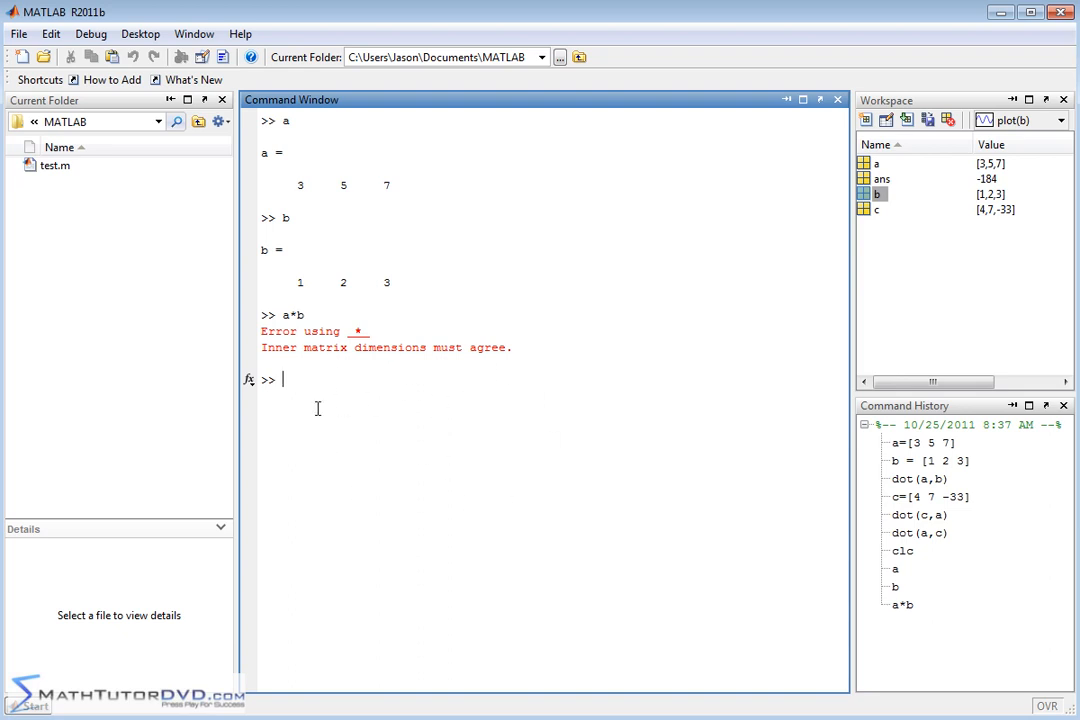
pyautogui.moveTo(432, 394)
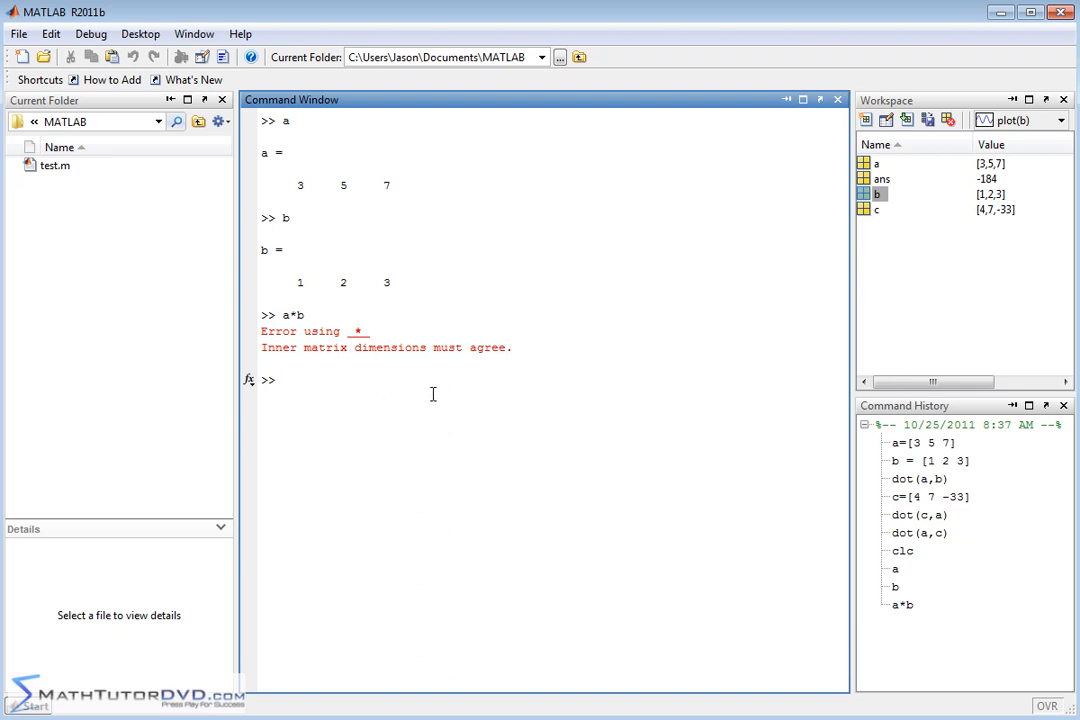
pyautogui.moveTo(348, 425)
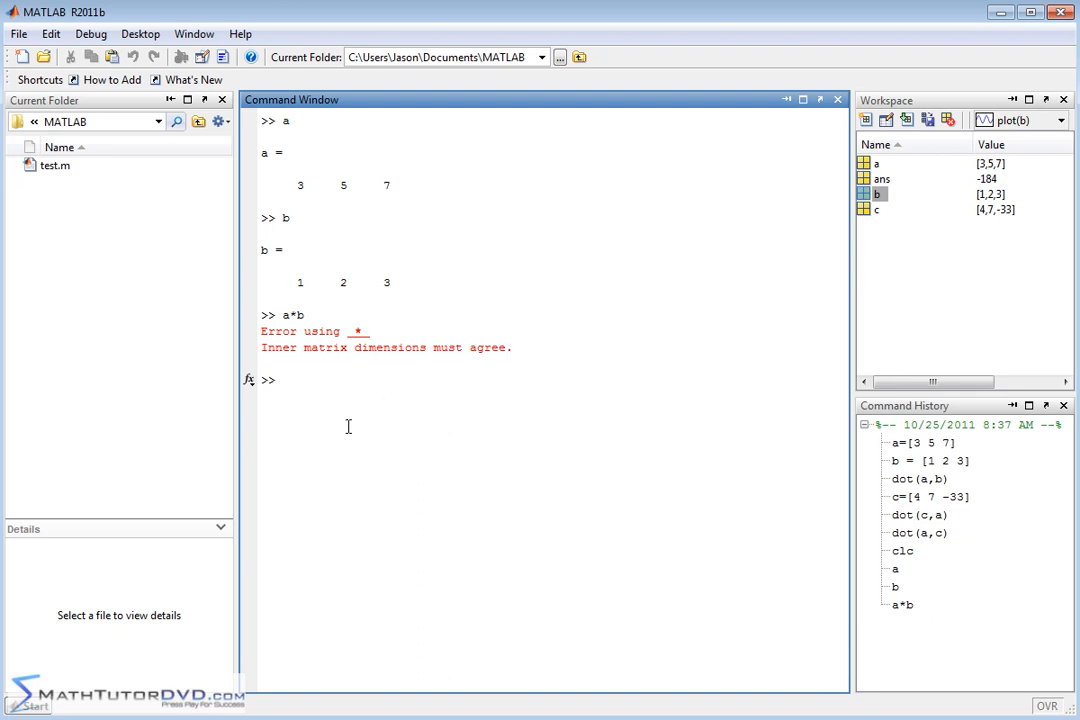
pyautogui.moveTo(526, 521)
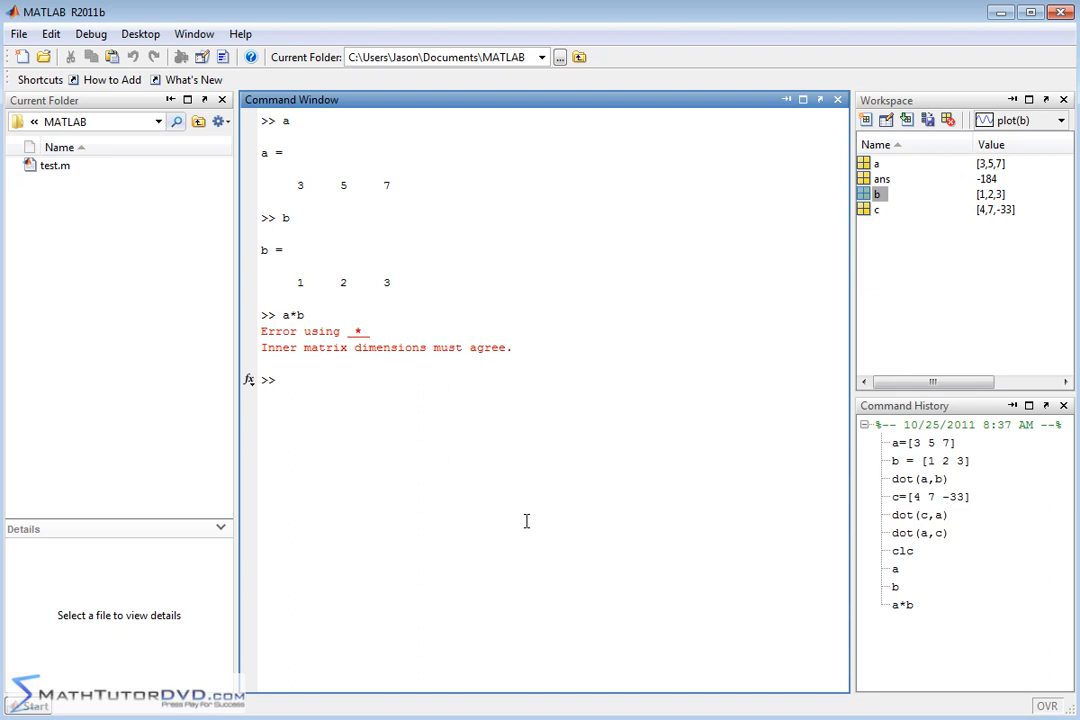
pyautogui.moveTo(323, 402)
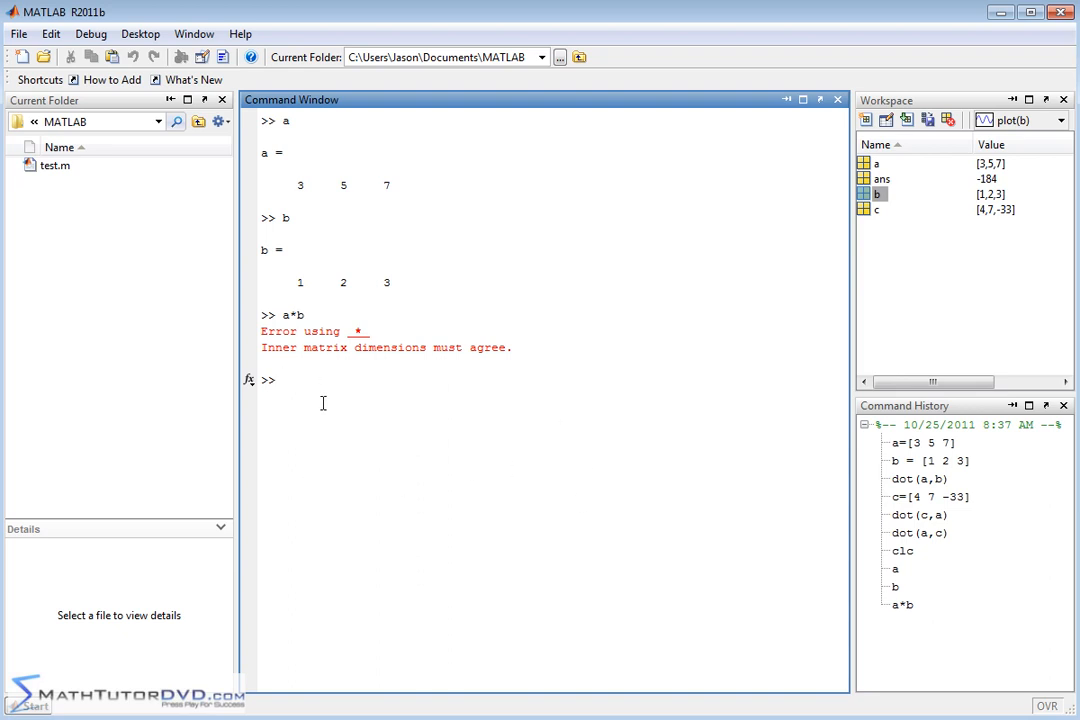
pyautogui.moveTo(498, 416)
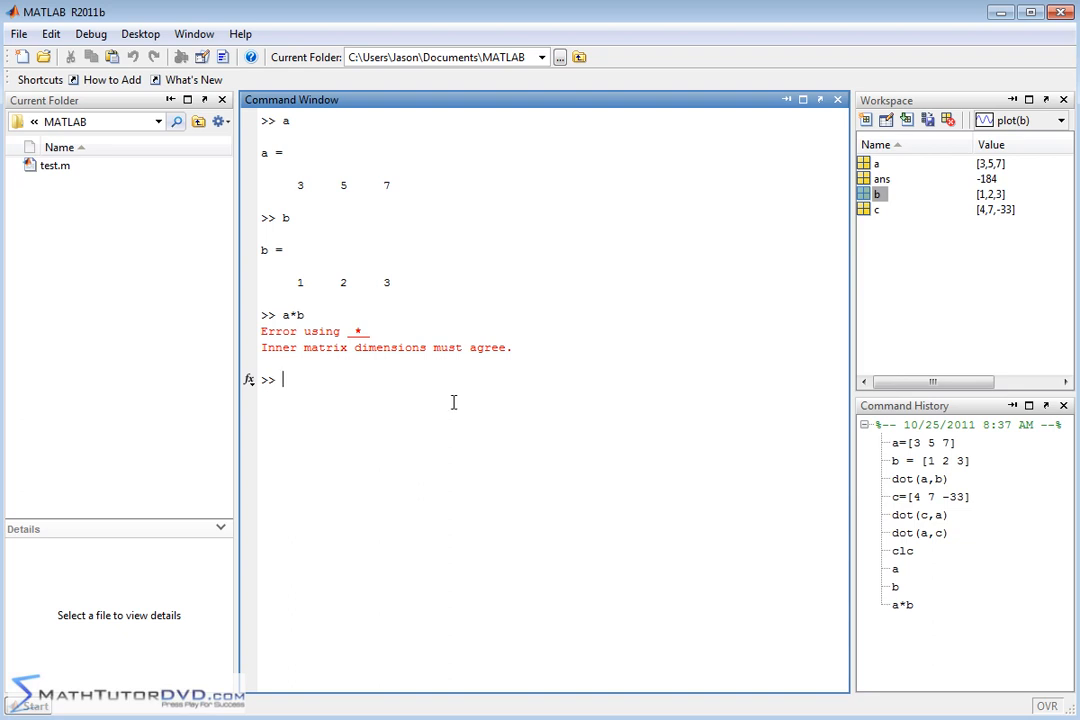
pyautogui.moveTo(450, 391)
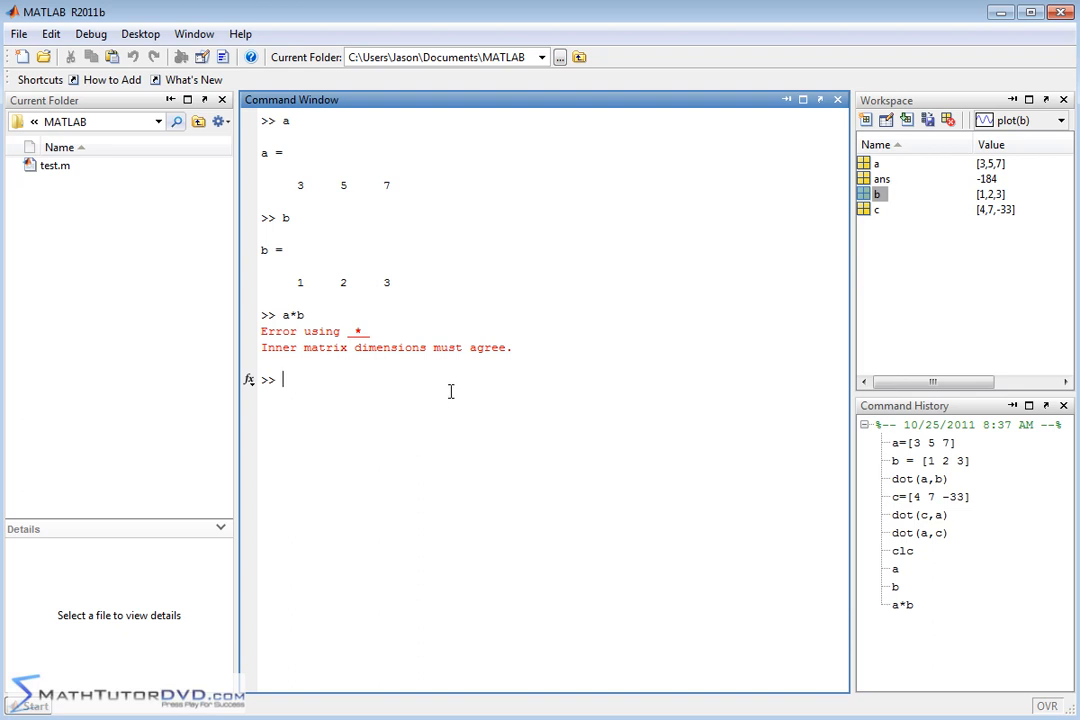
pyautogui.moveTo(336, 240)
pyautogui.write('a*b')
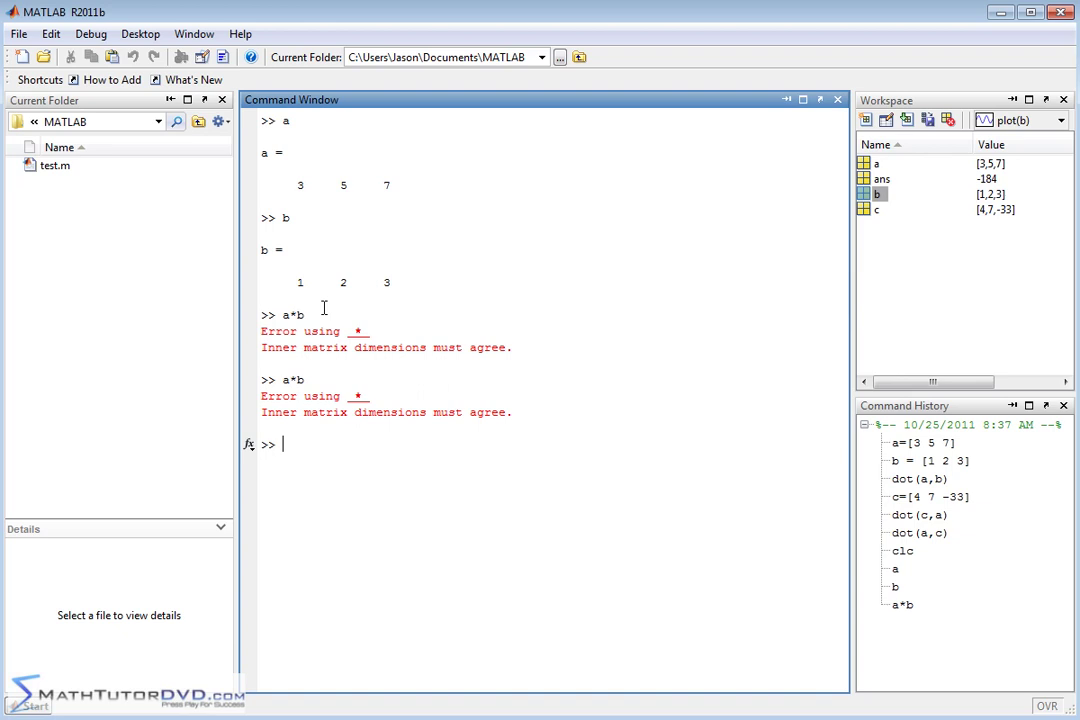
pyautogui.moveTo(419, 191)
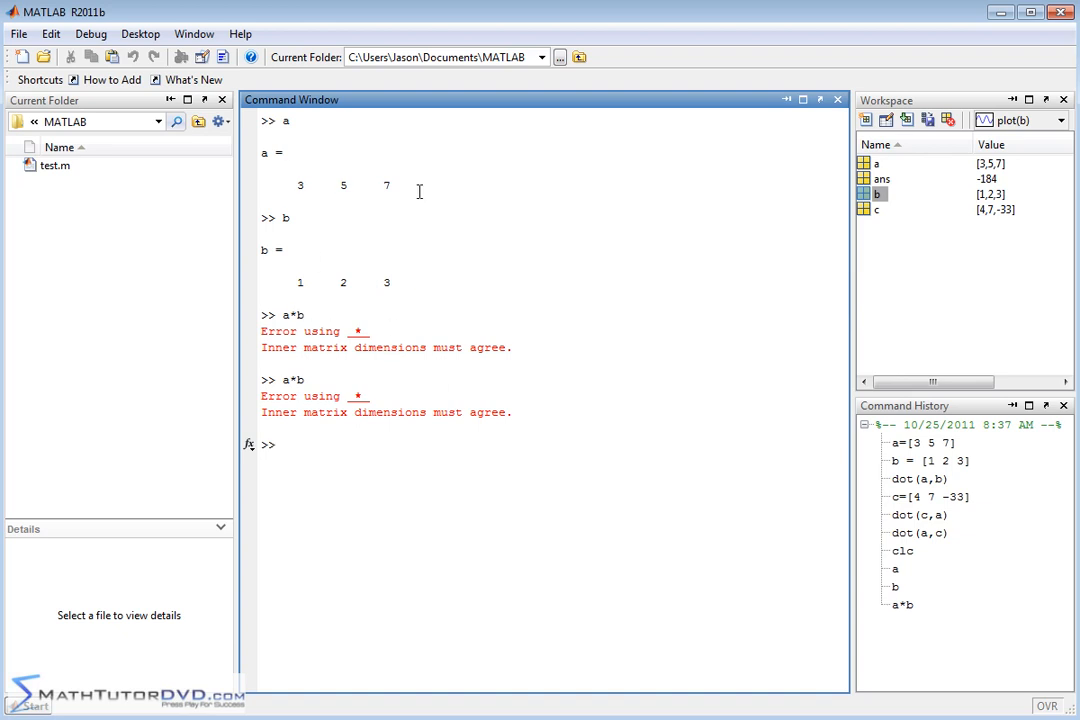
pyautogui.moveTo(315, 186)
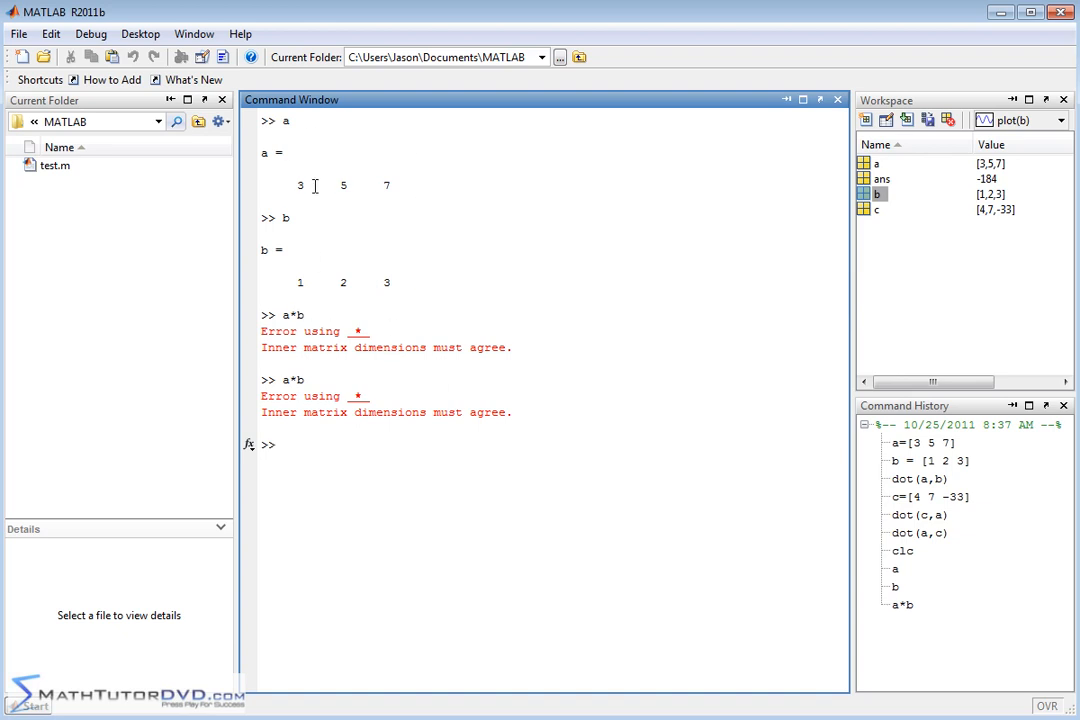
pyautogui.moveTo(289, 238)
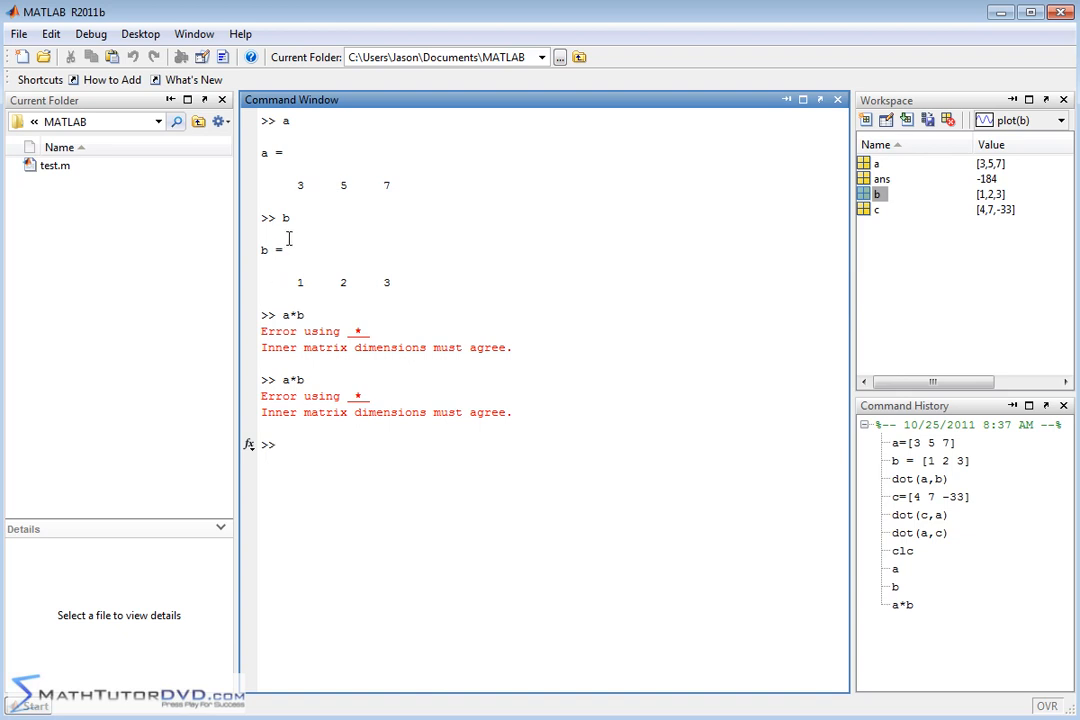
pyautogui.moveTo(312, 237)
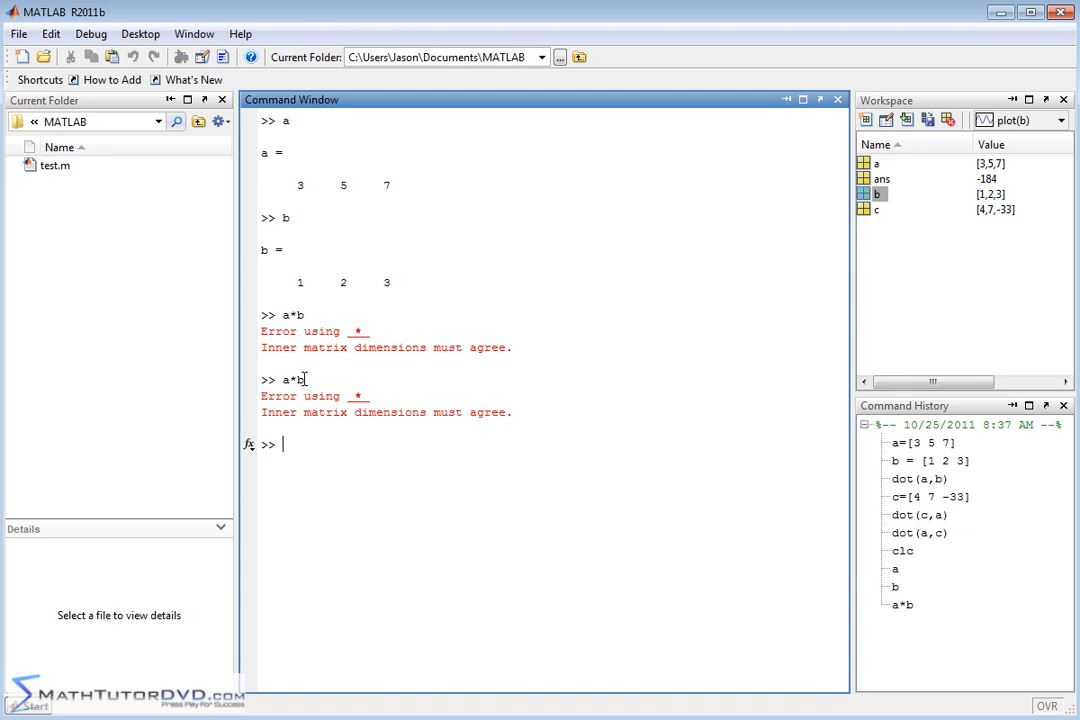
pyautogui.moveTo(407, 446)
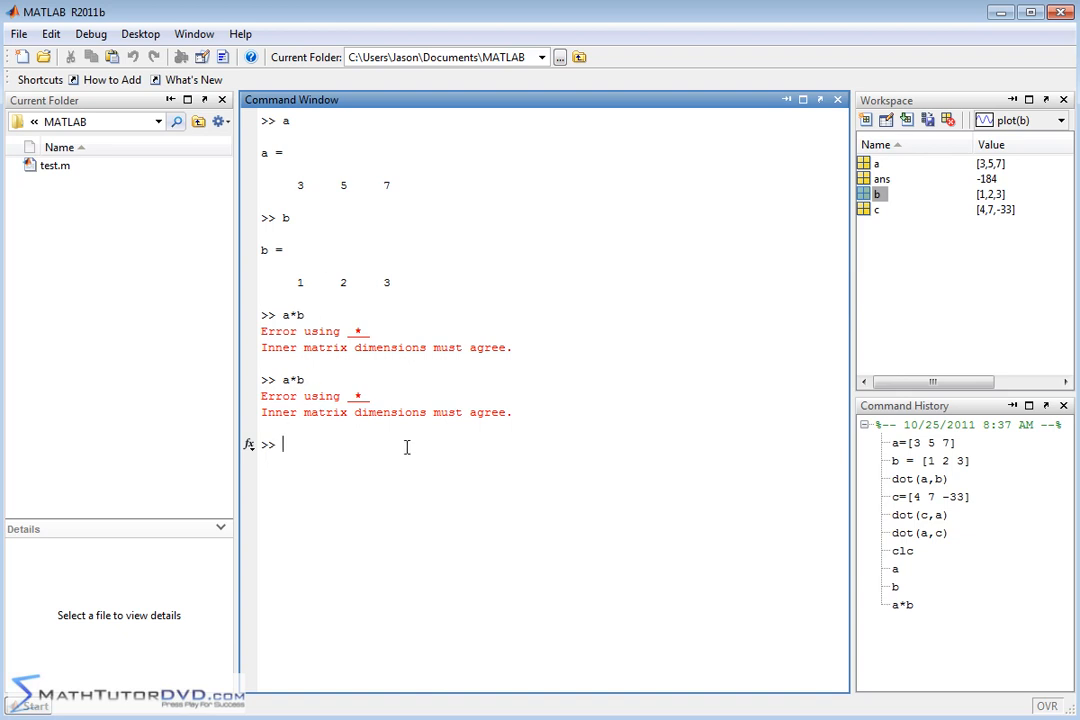
pyautogui.moveTo(557, 443)
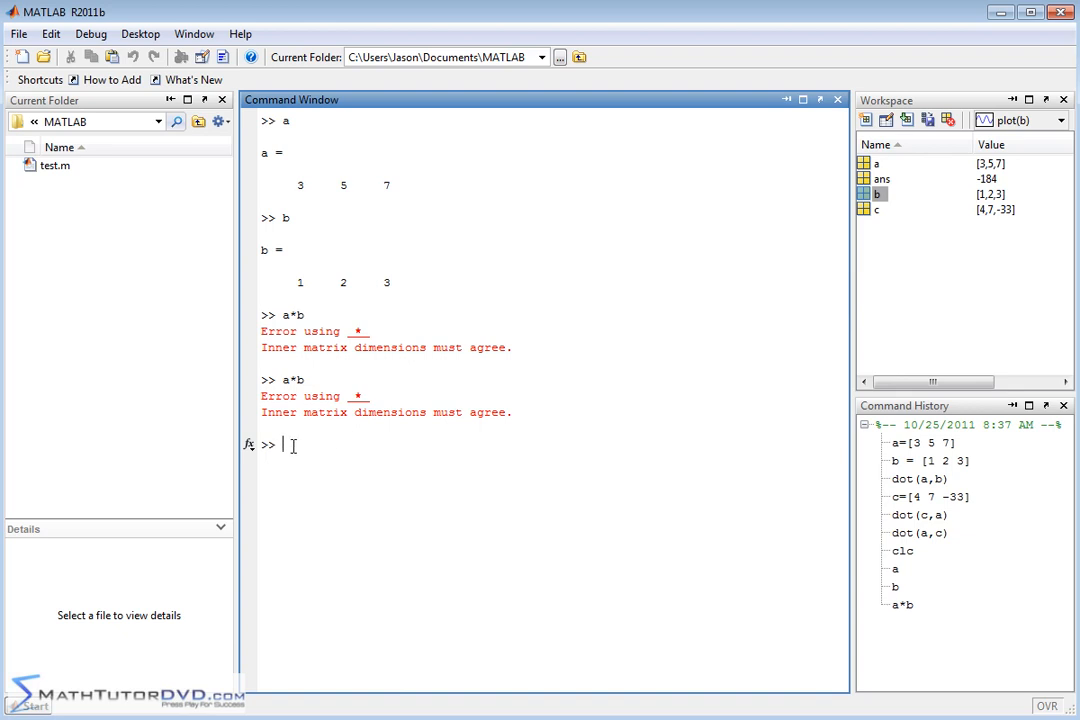
pyautogui.moveTo(288, 444)
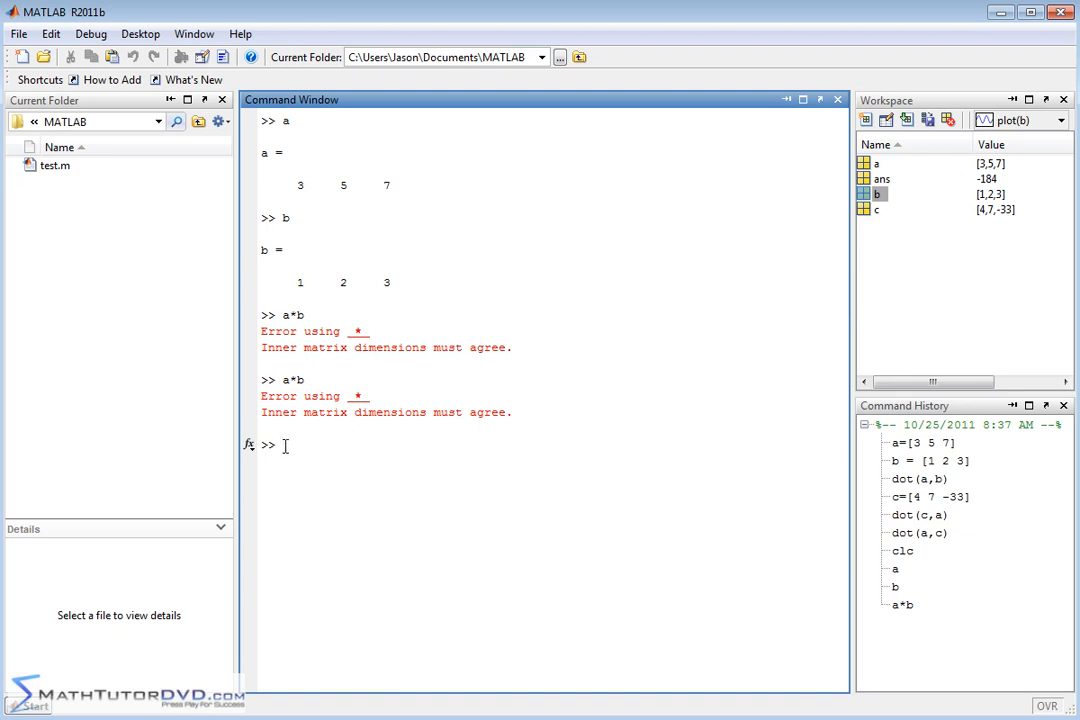
pyautogui.moveTo(443, 613)
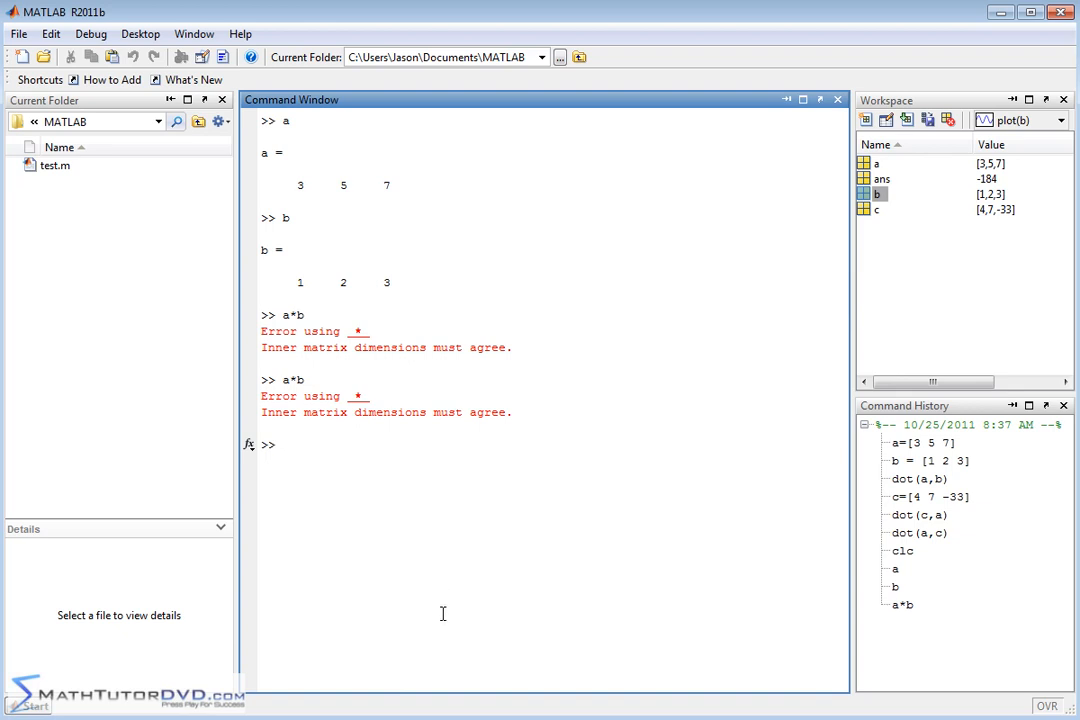
pyautogui.moveTo(378, 475)
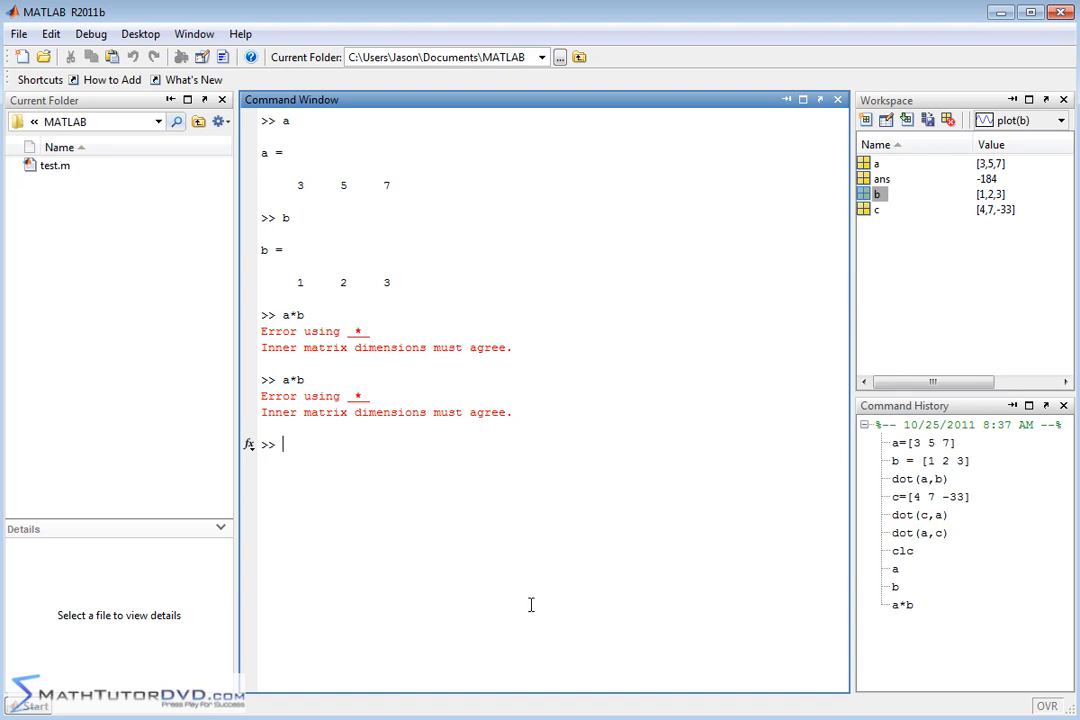
pyautogui.moveTo(564, 624)
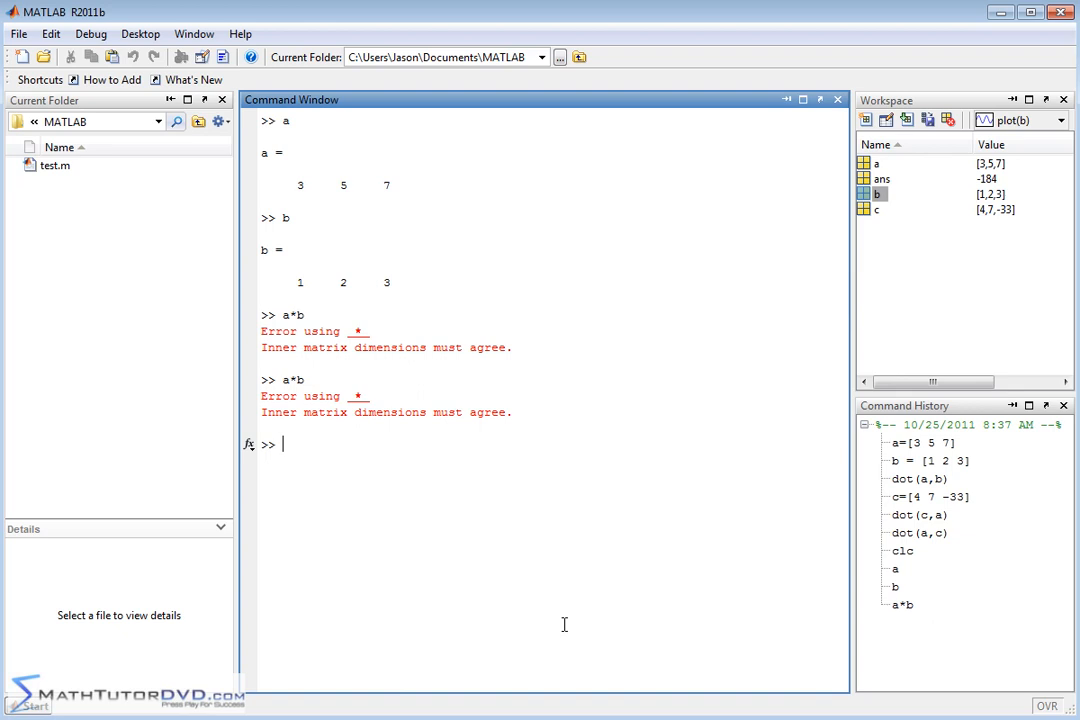
pyautogui.moveTo(540, 386)
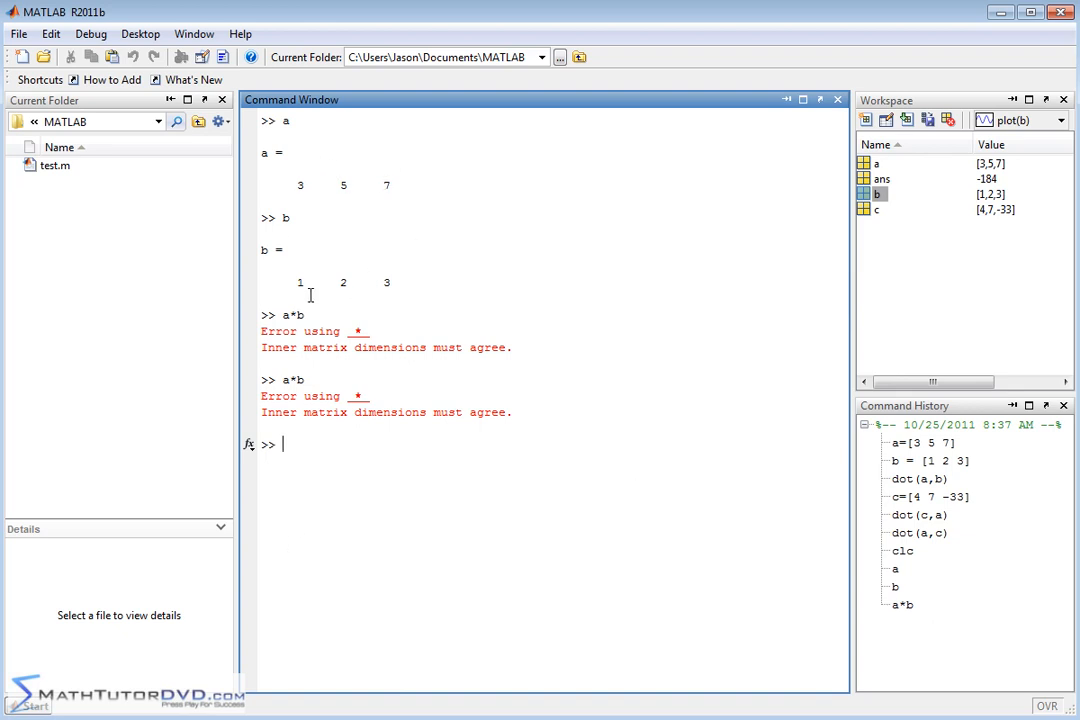
pyautogui.moveTo(462, 459)
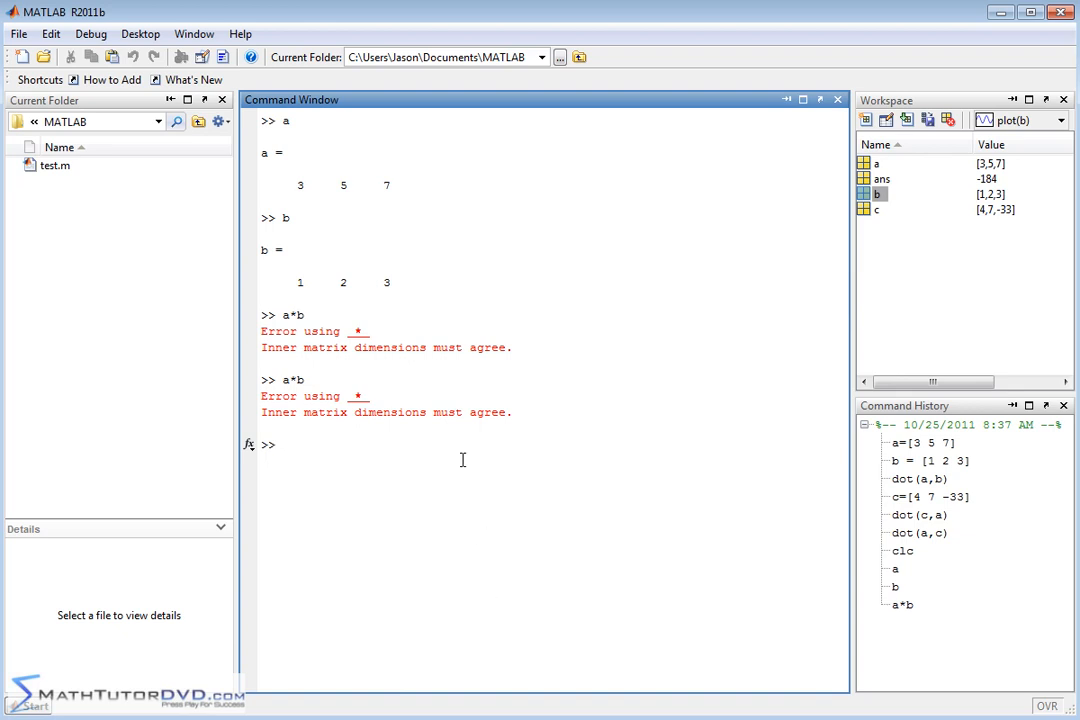
pyautogui.moveTo(578, 500)
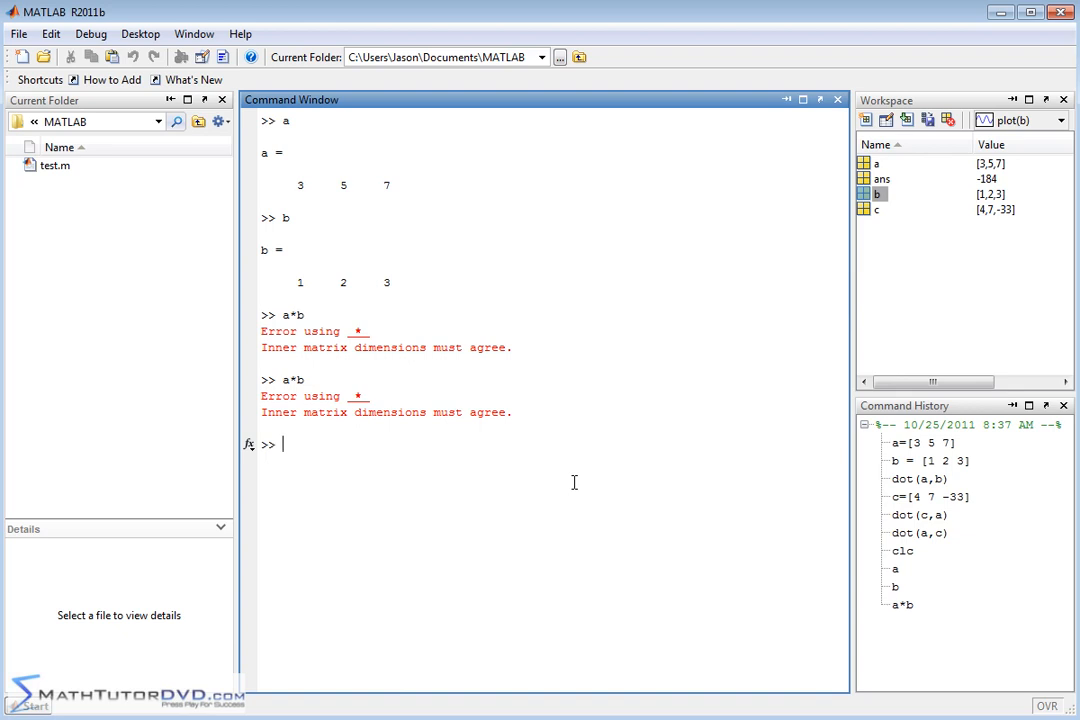
# - Redisplay vector b after repeating the failing a*b product
pyautogui.write('b')
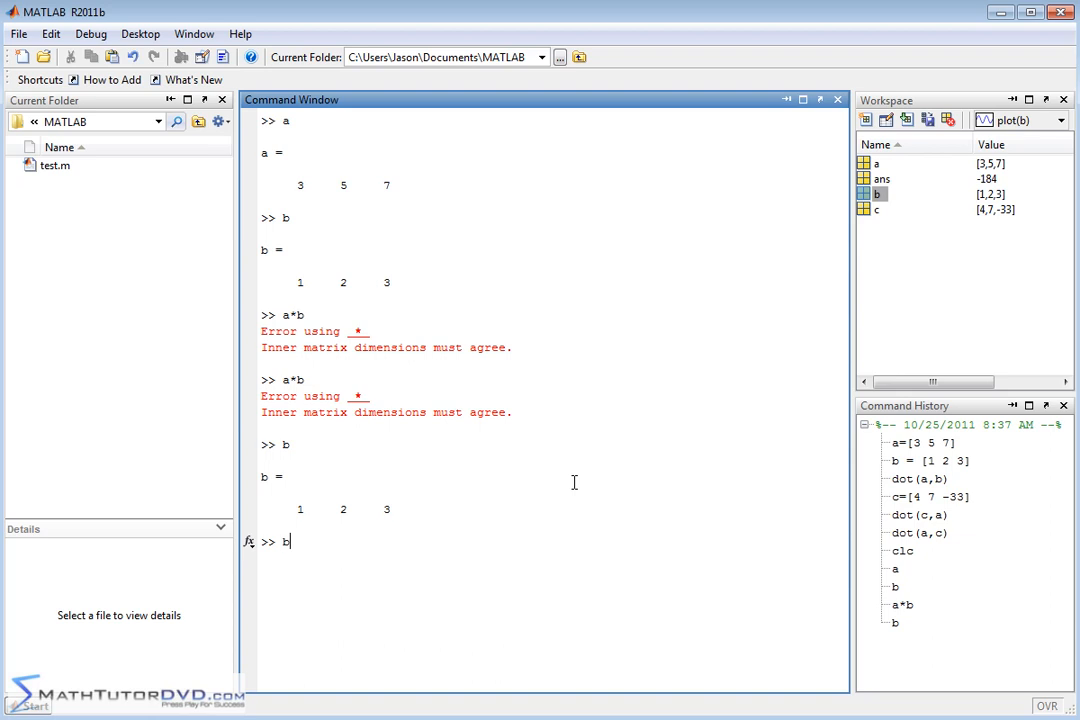
# - Display the transpose b' as the column vector 1, 2, 3
pyautogui.write("'")
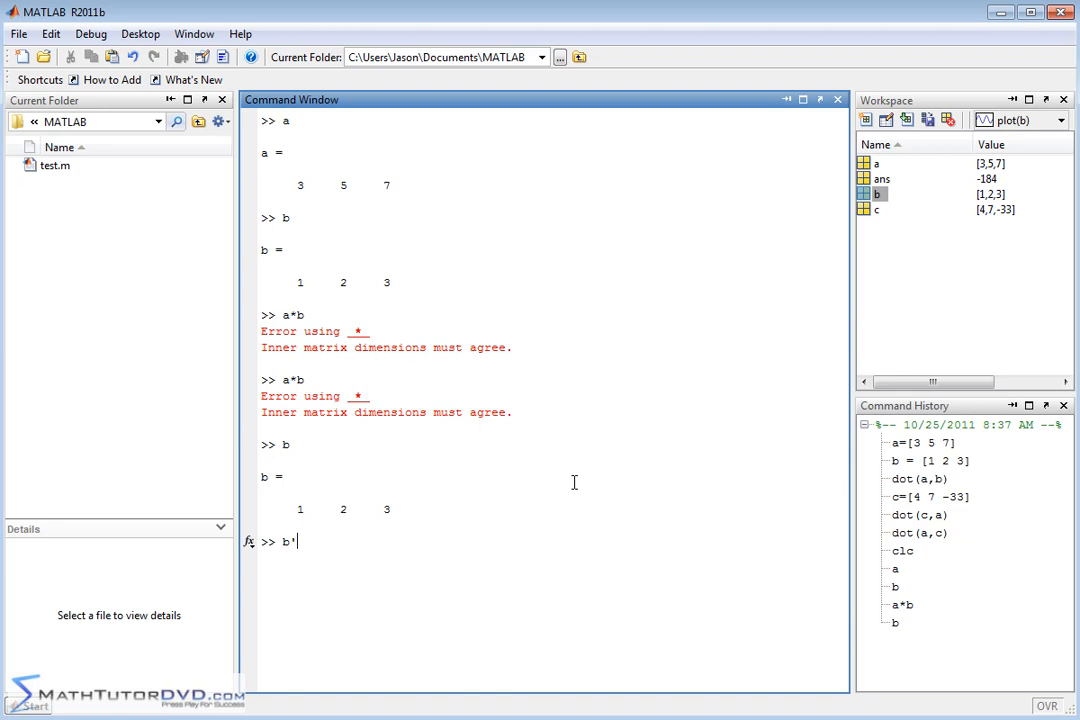
pyautogui.press('Return')
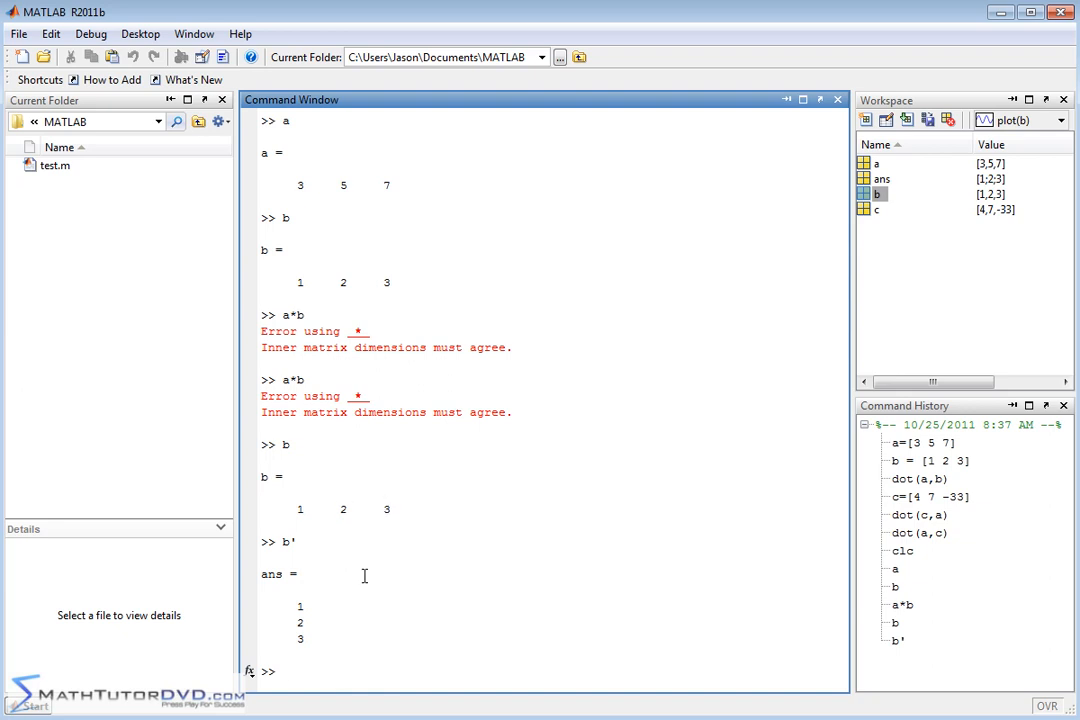
pyautogui.moveTo(312, 595)
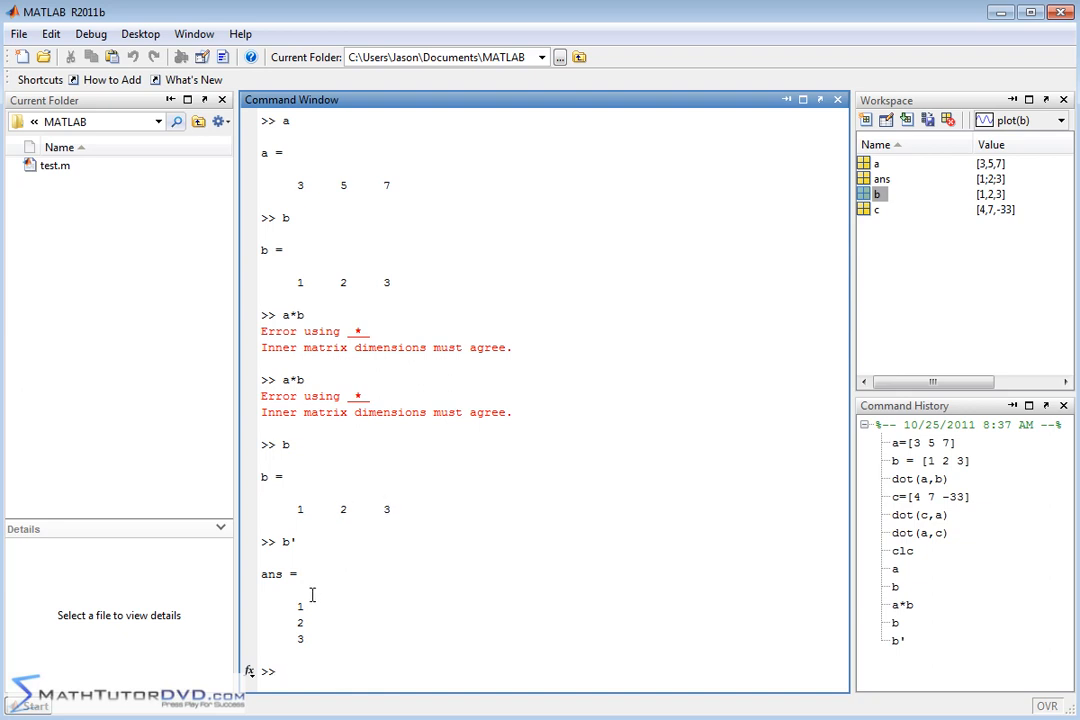
pyautogui.moveTo(298, 509)
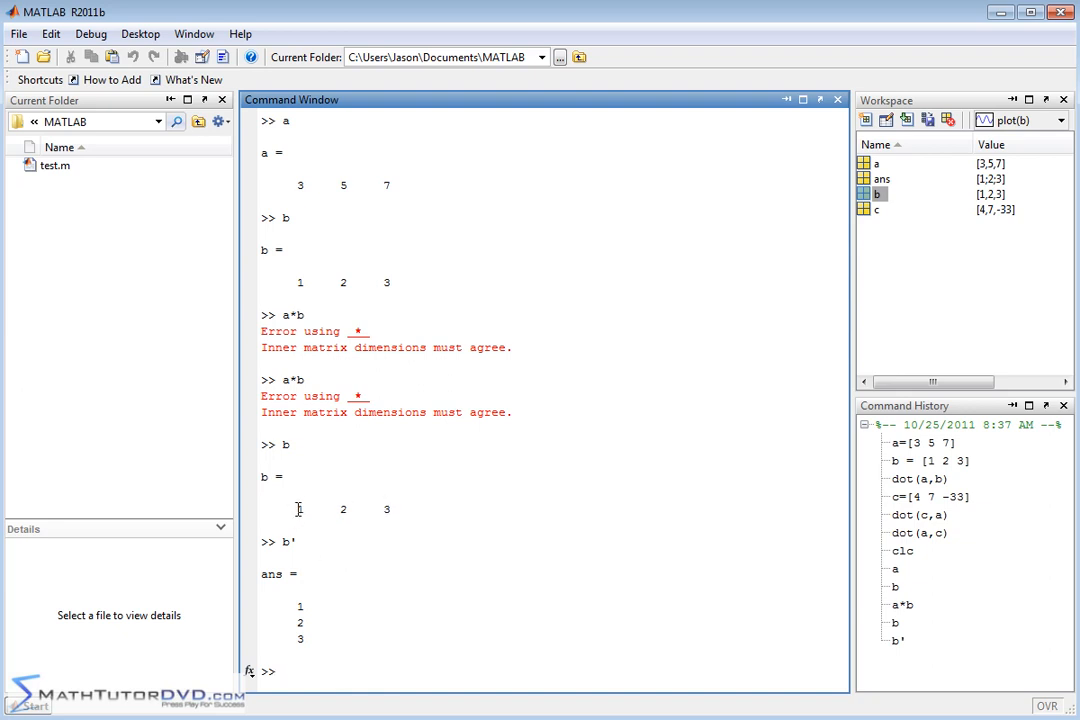
pyautogui.moveTo(301, 531)
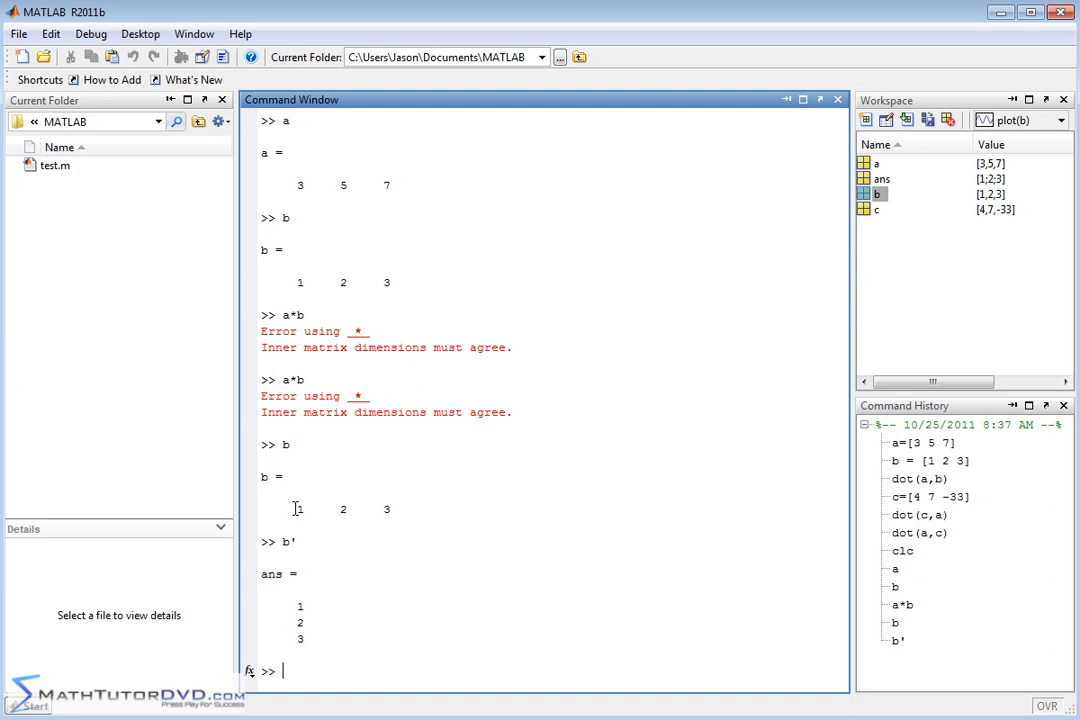
pyautogui.moveTo(325, 523)
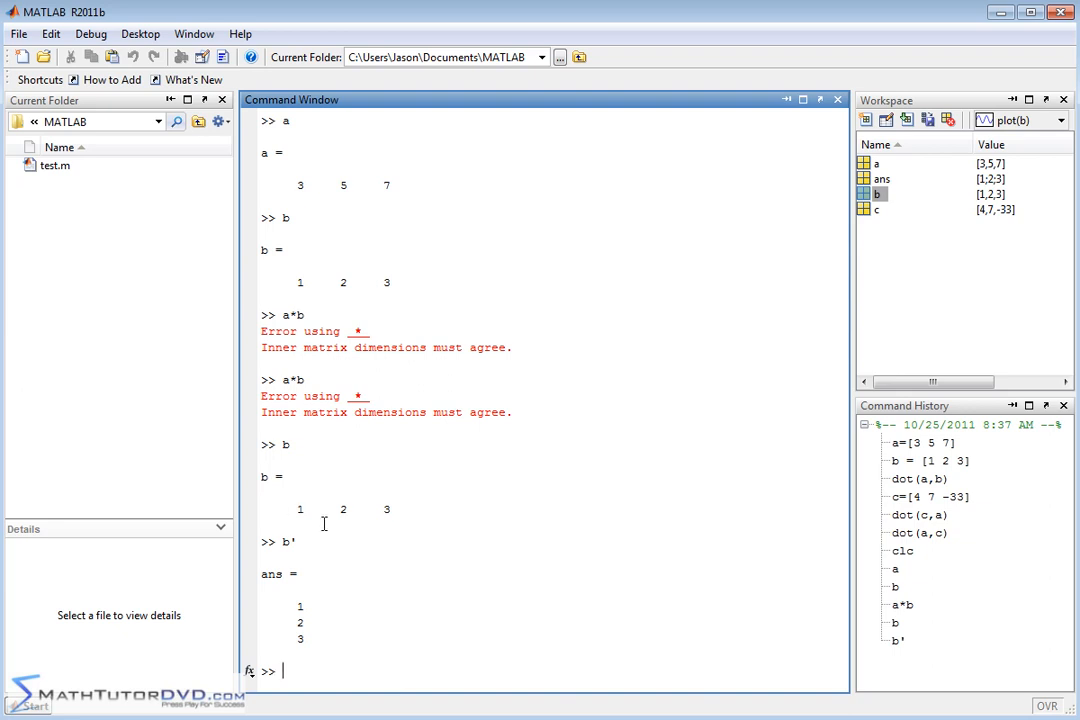
pyautogui.moveTo(325, 562)
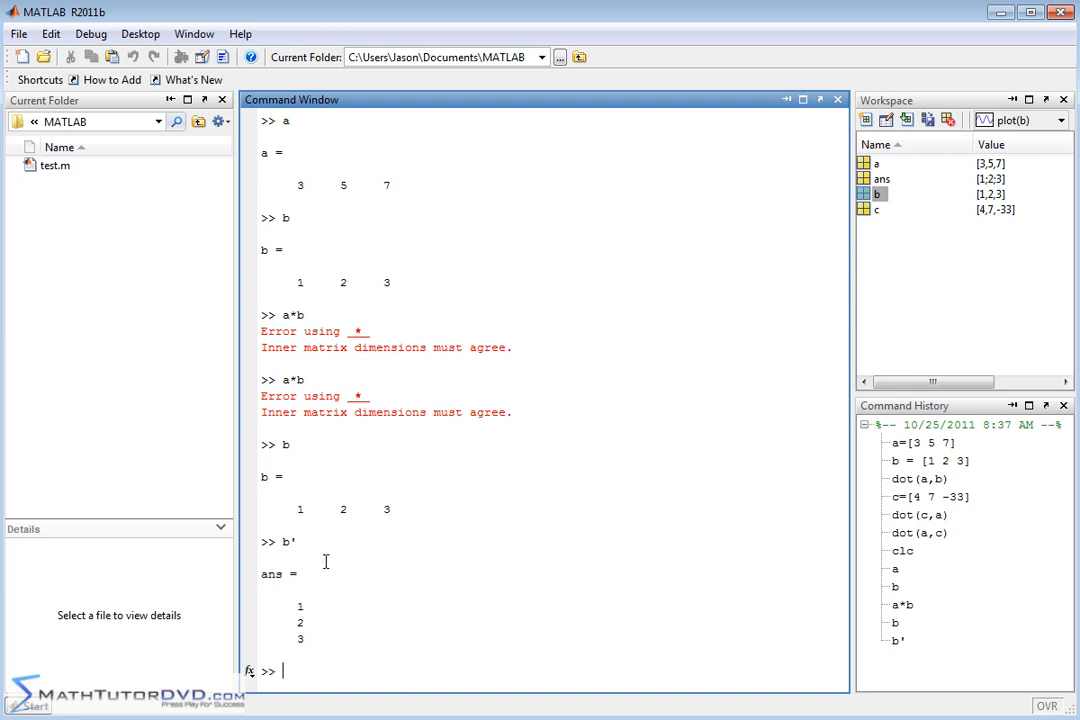
pyautogui.moveTo(387, 601)
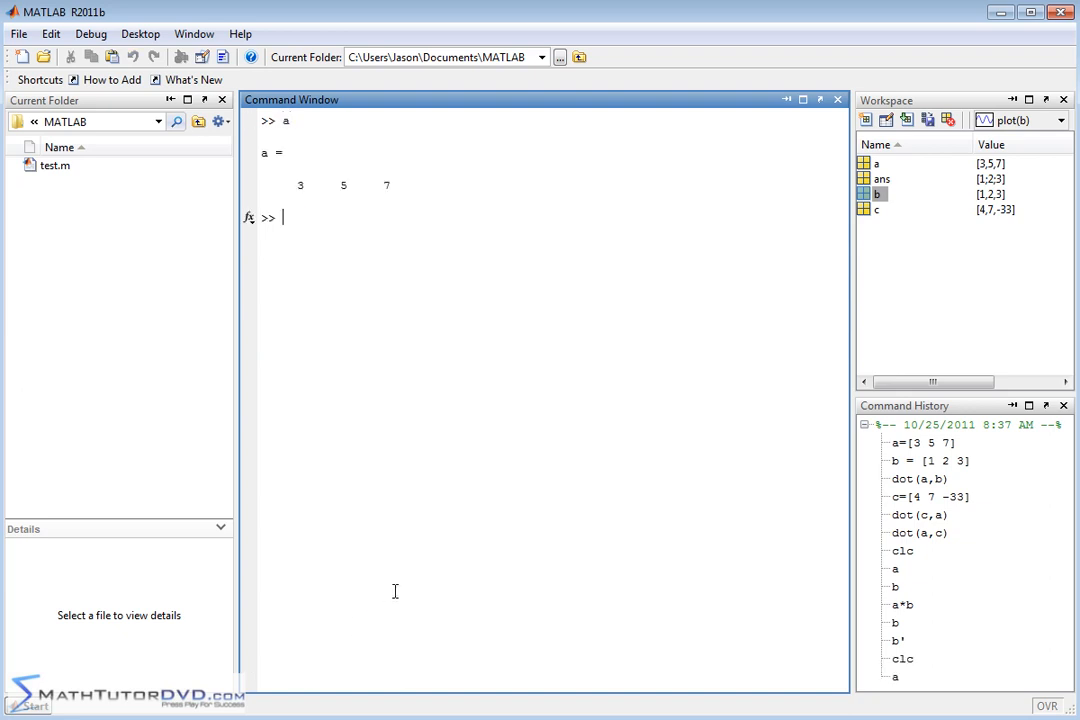
# - Show b', then confirm a*b' and dot(a,b) both return 34
pyautogui.write("b'")
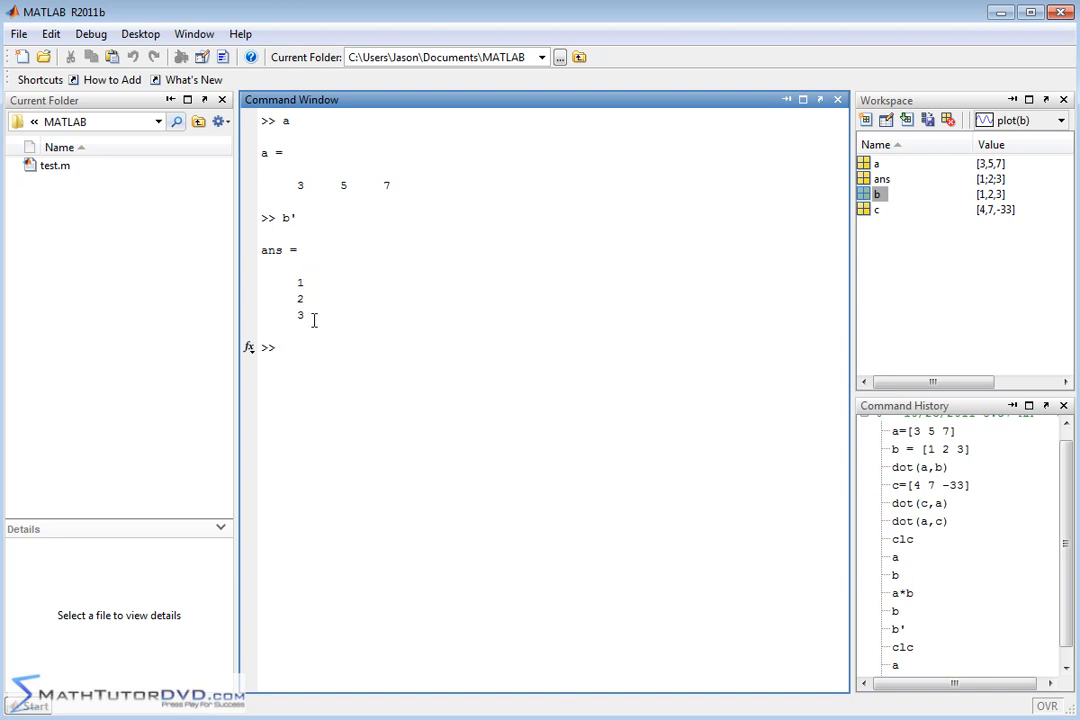
pyautogui.moveTo(362, 208)
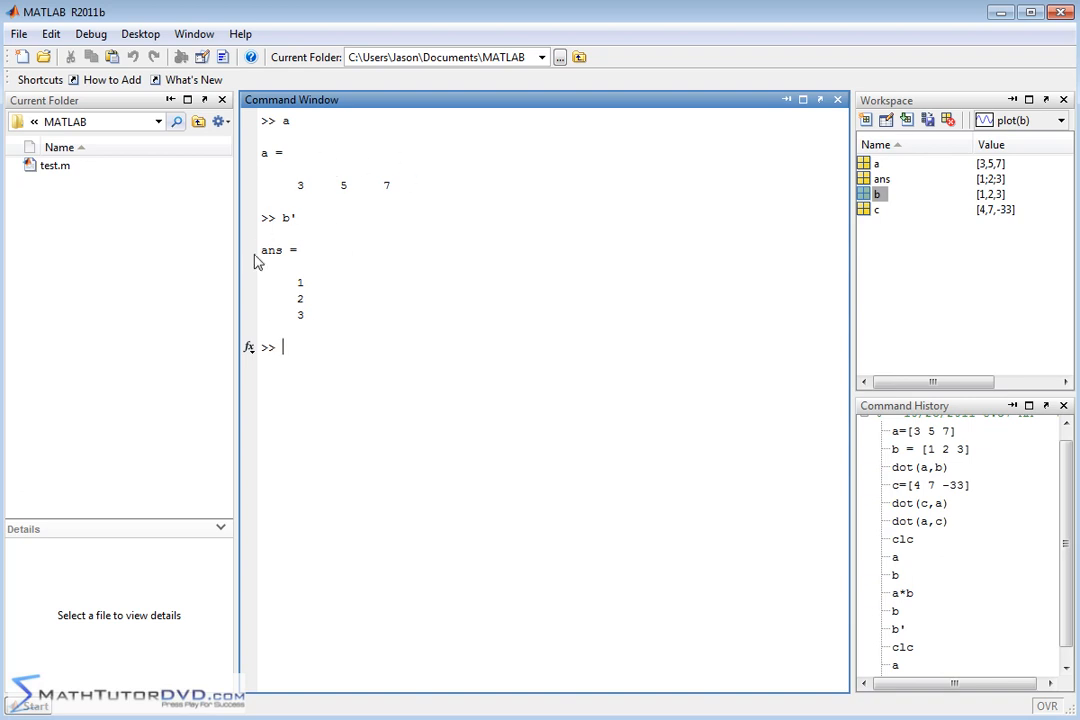
pyautogui.moveTo(436, 190)
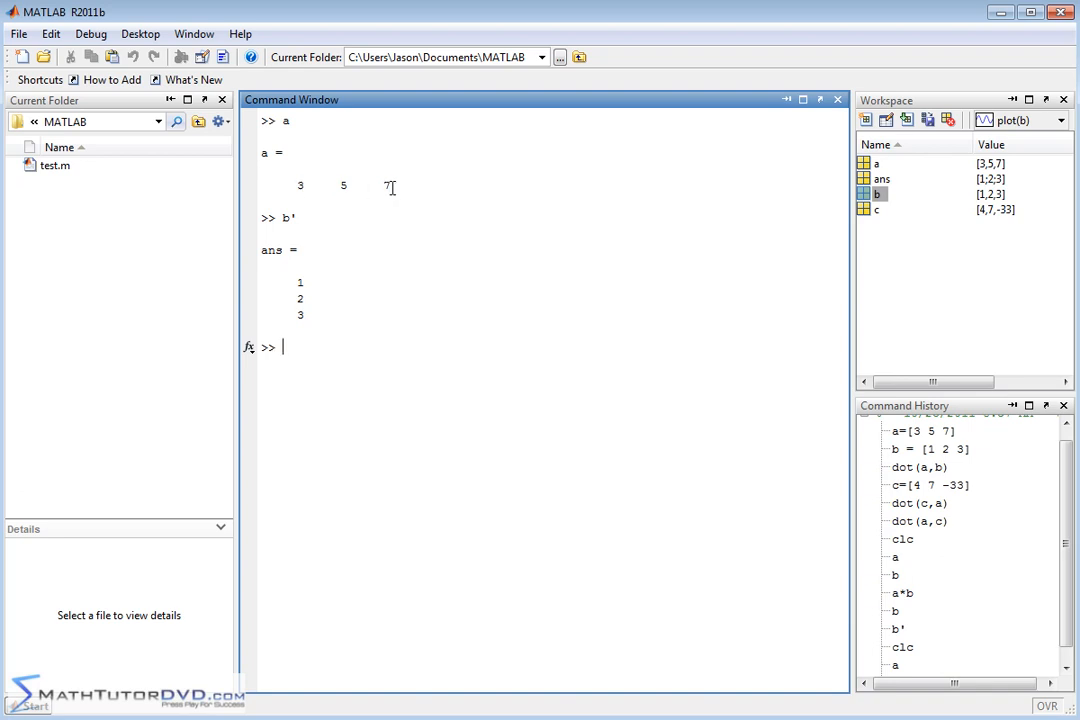
pyautogui.moveTo(330, 196)
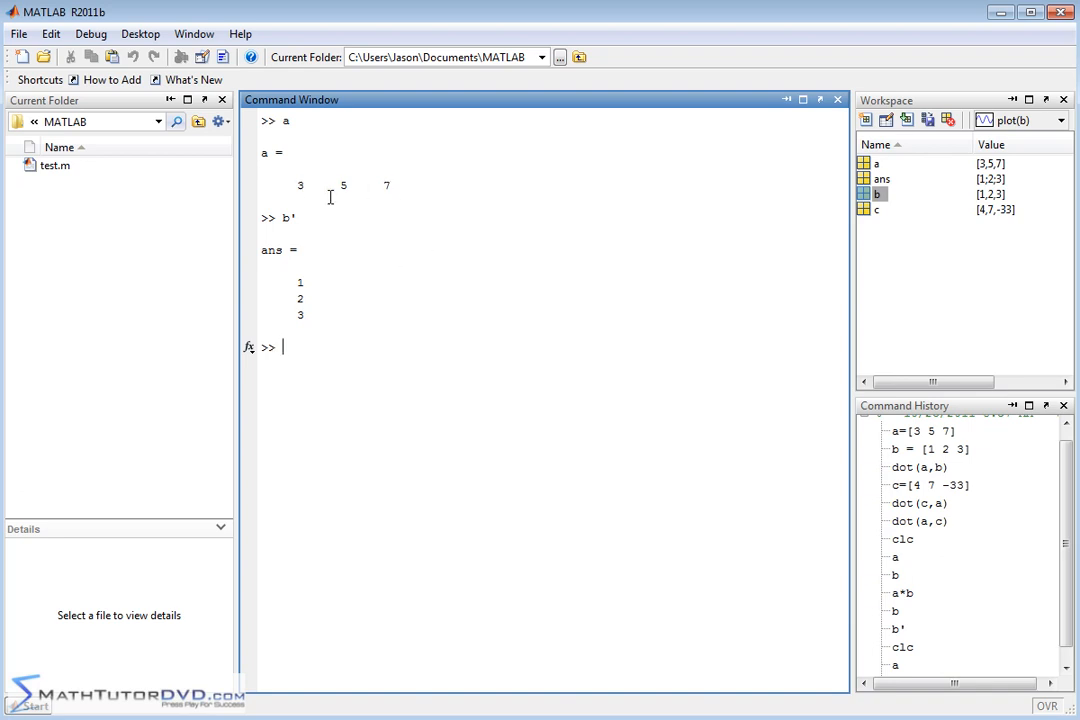
pyautogui.moveTo(414, 192)
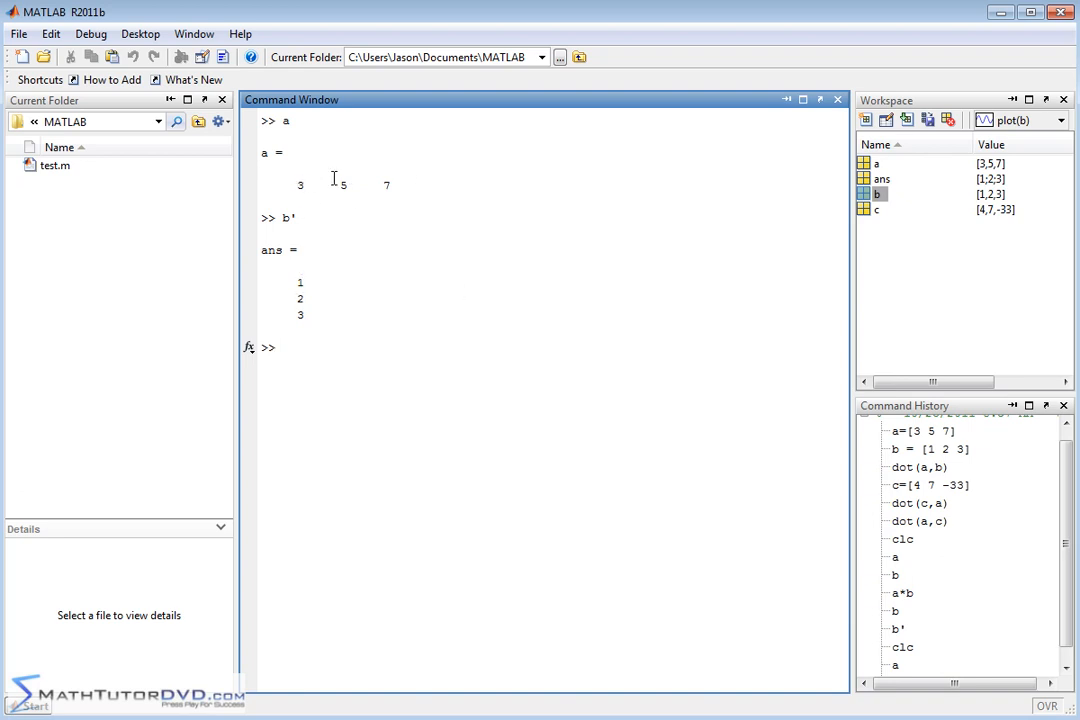
pyautogui.moveTo(340, 295)
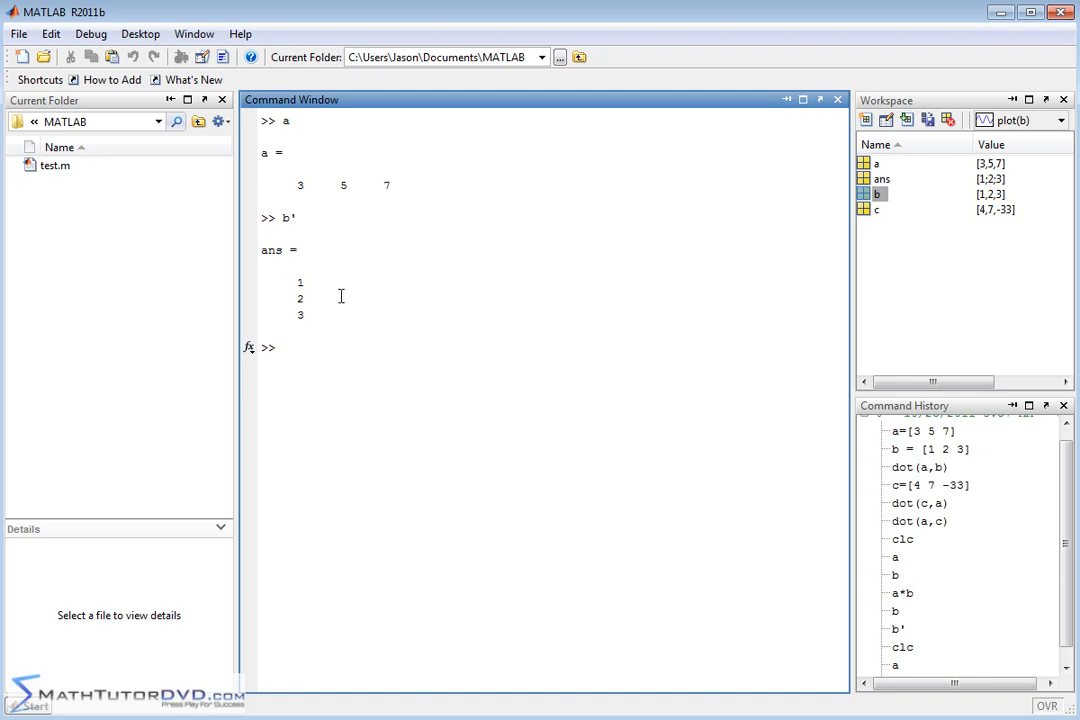
pyautogui.moveTo(417, 292)
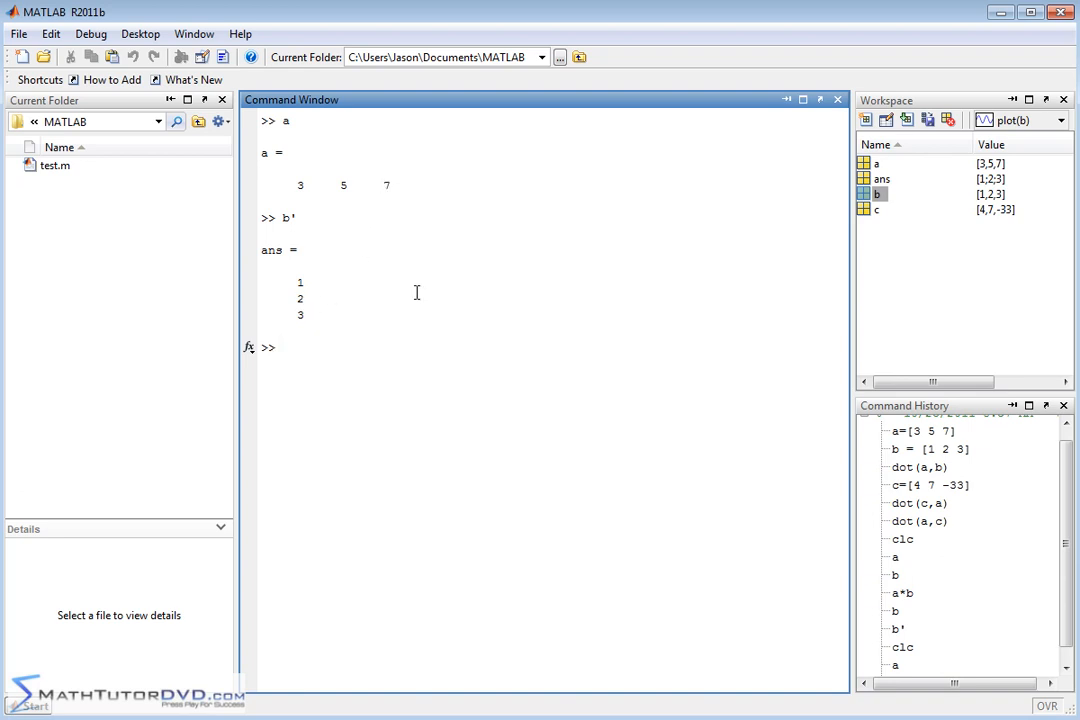
pyautogui.click(283, 346)
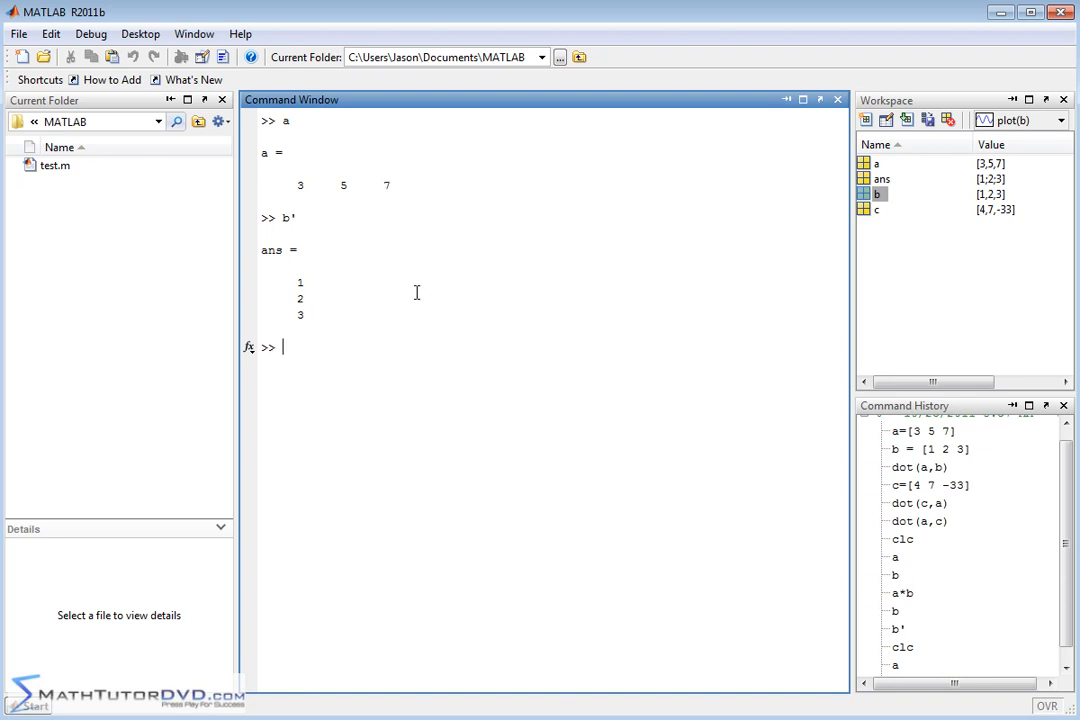
pyautogui.write("a*b'")
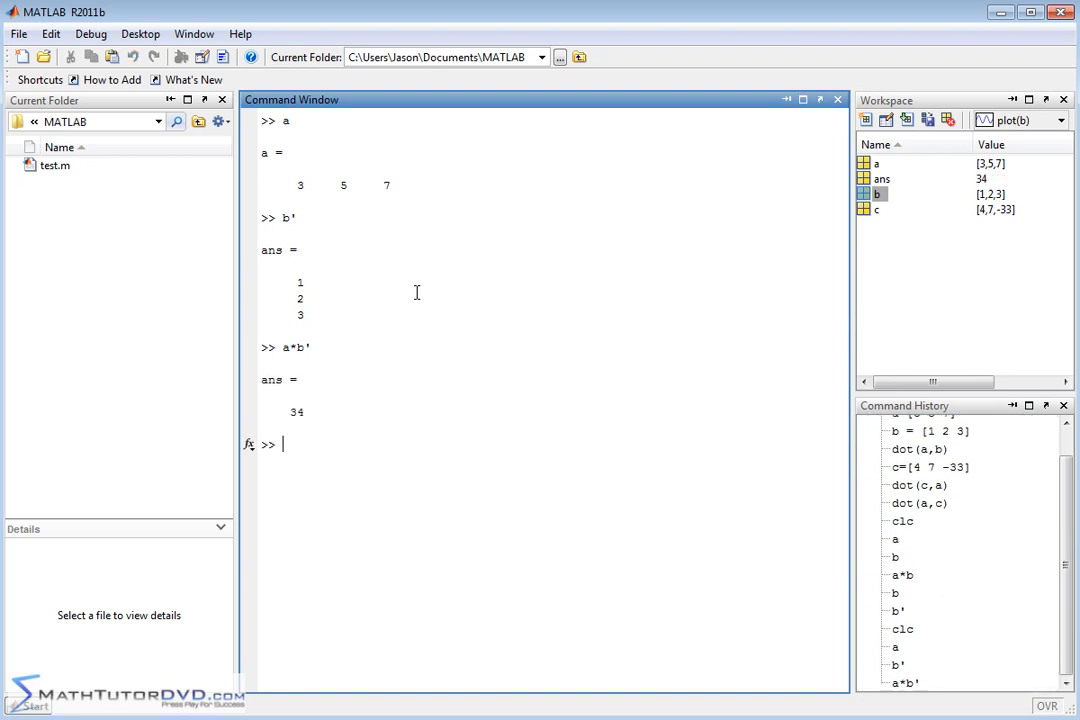
pyautogui.write('dot')
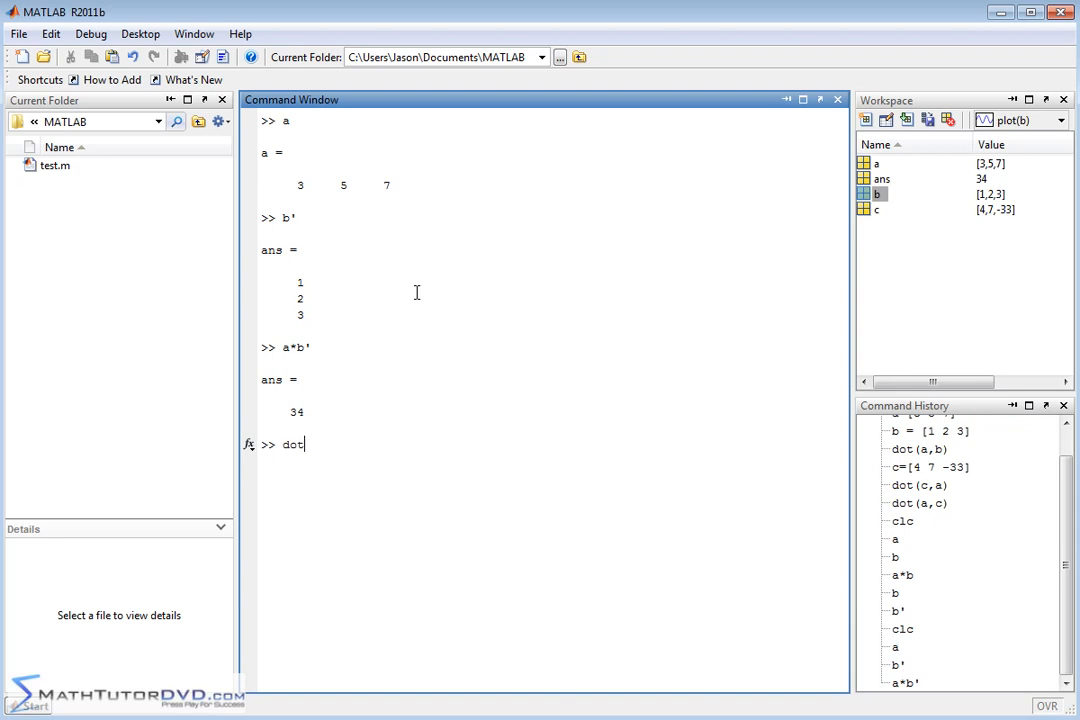
pyautogui.write('(a,b)')
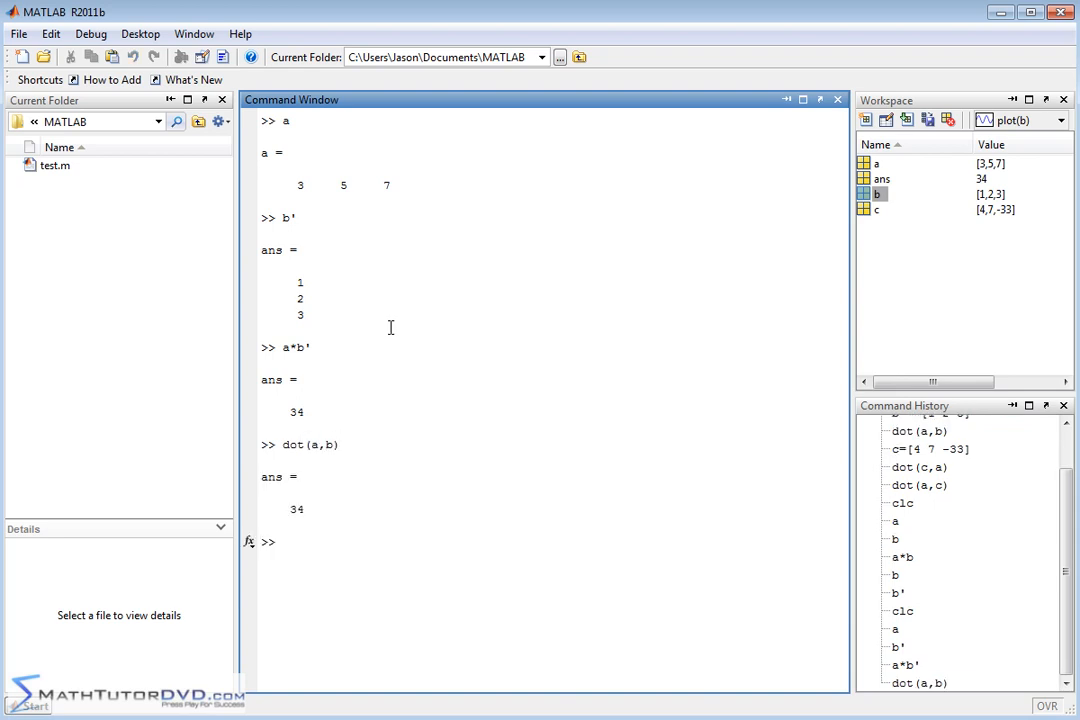
pyautogui.moveTo(415, 511)
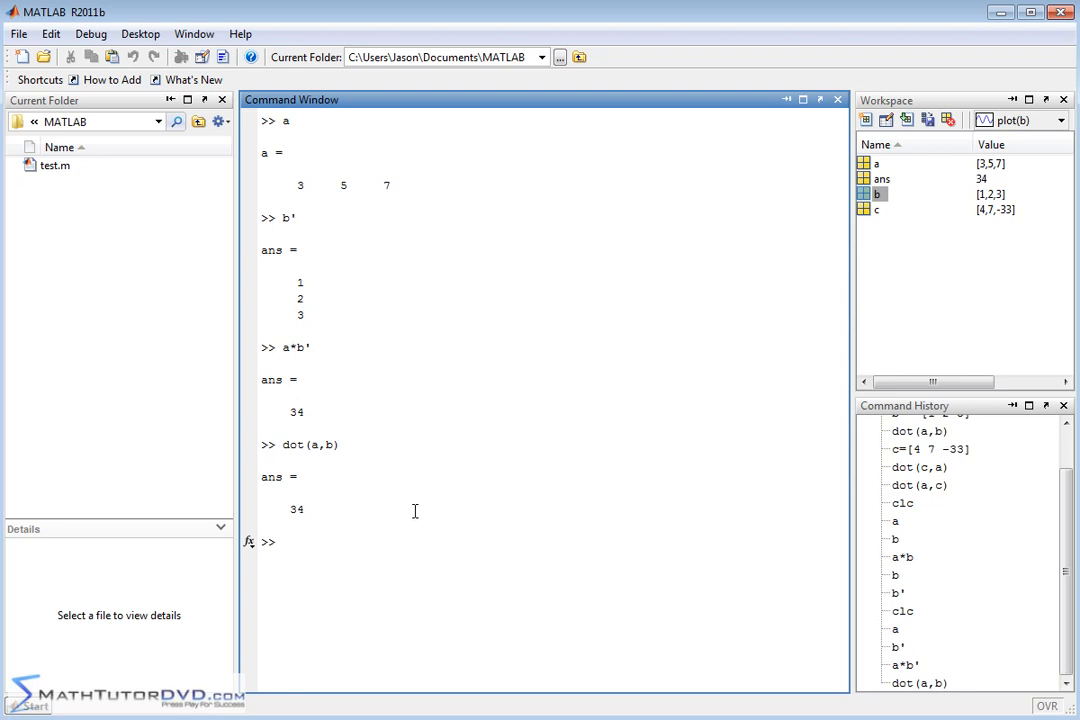
pyautogui.moveTo(412, 500)
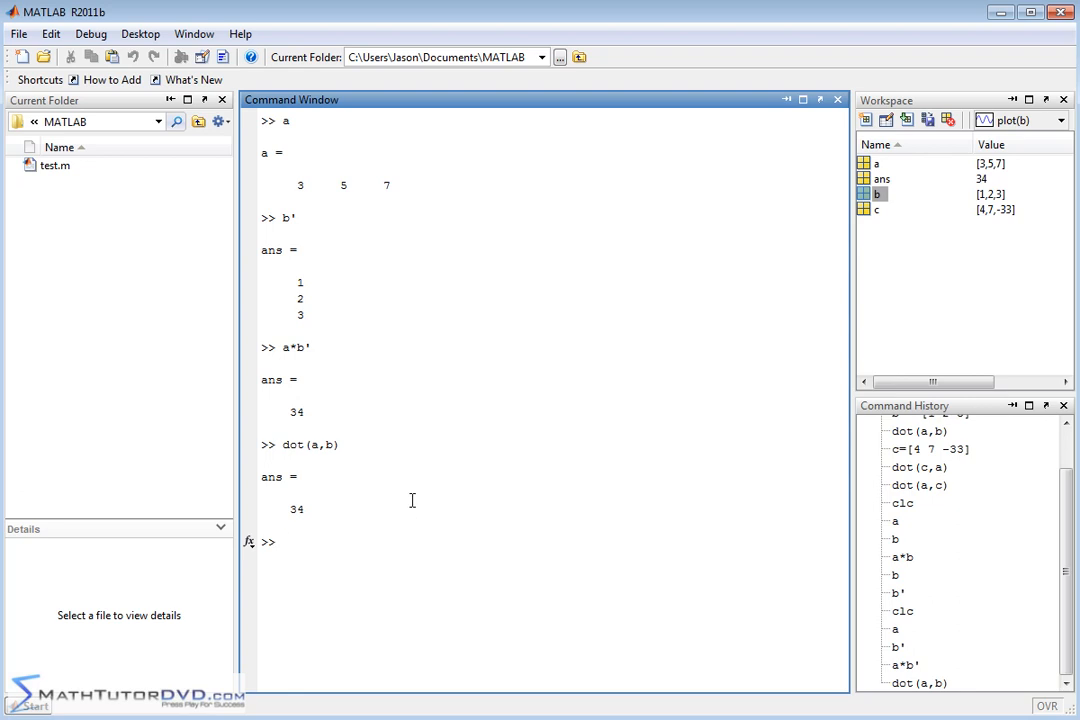
pyautogui.click(283, 541)
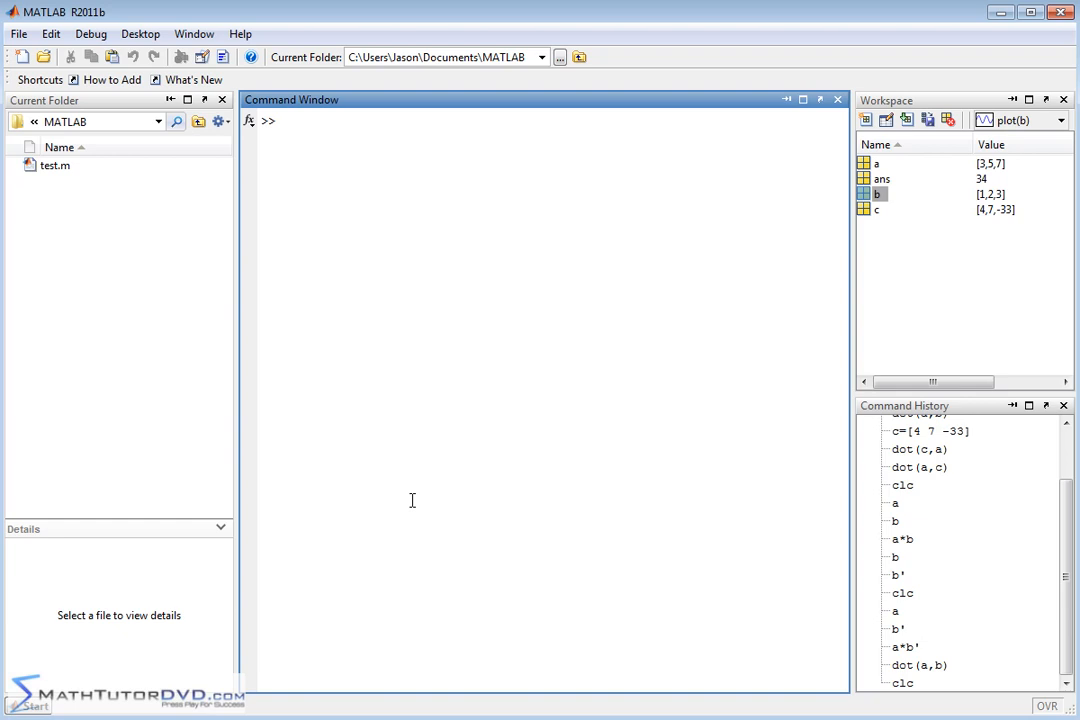
# - Re-run dot(a,b) and try the a*b product again
pyautogui.write('dot')
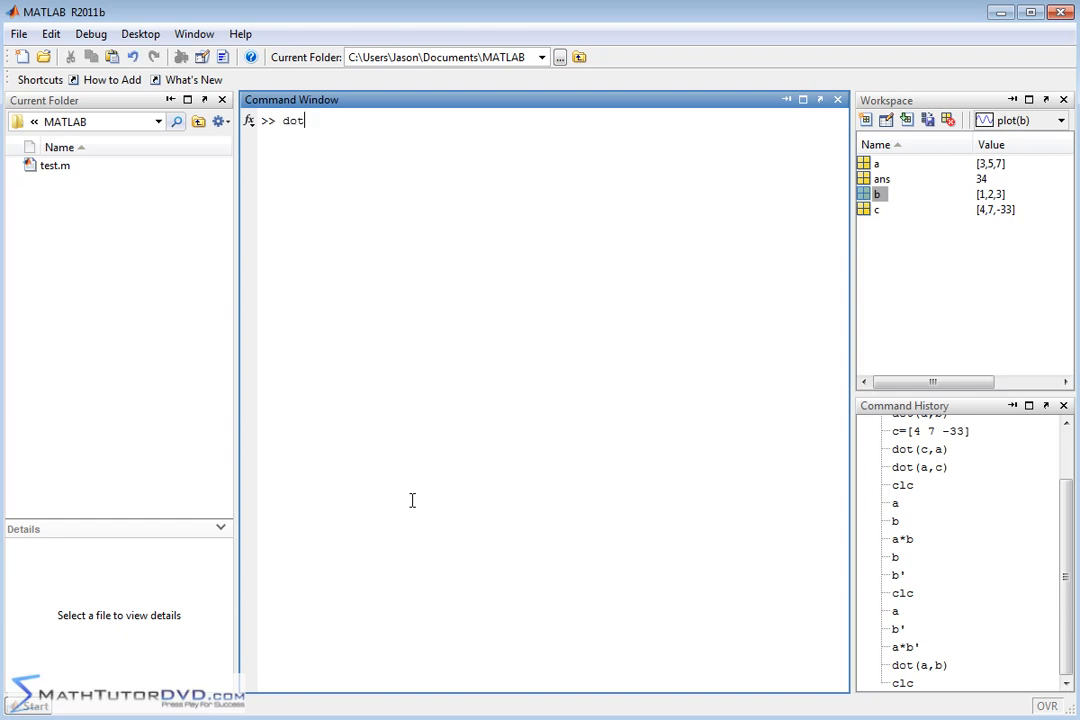
pyautogui.write('(a,b')
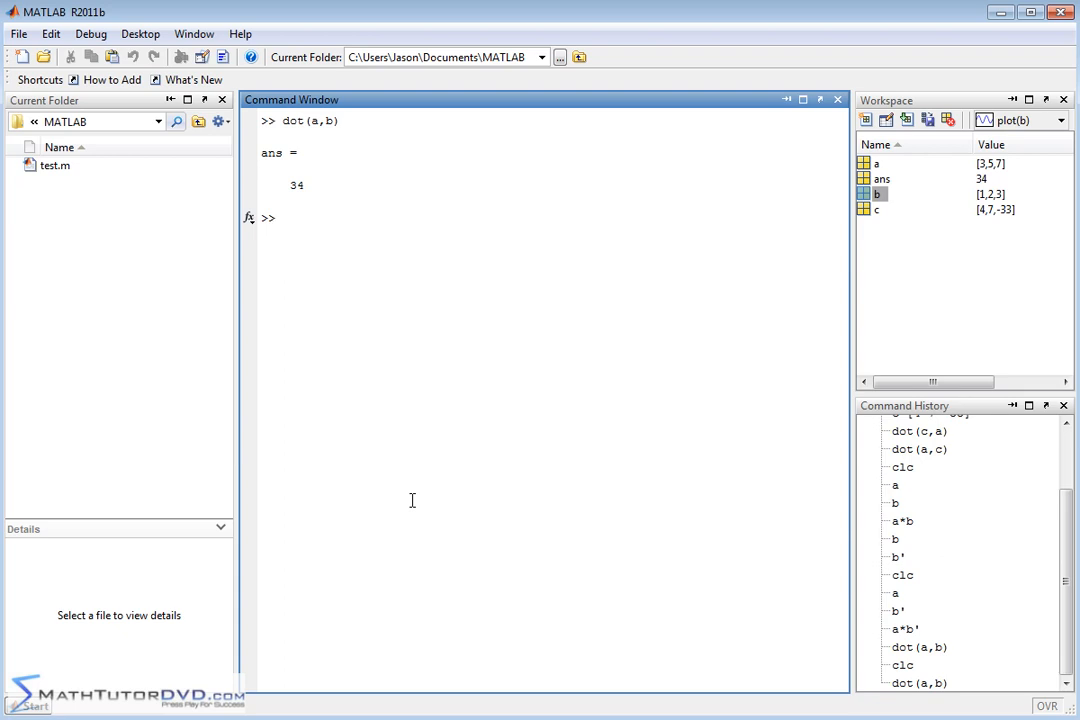
pyautogui.write('a*')
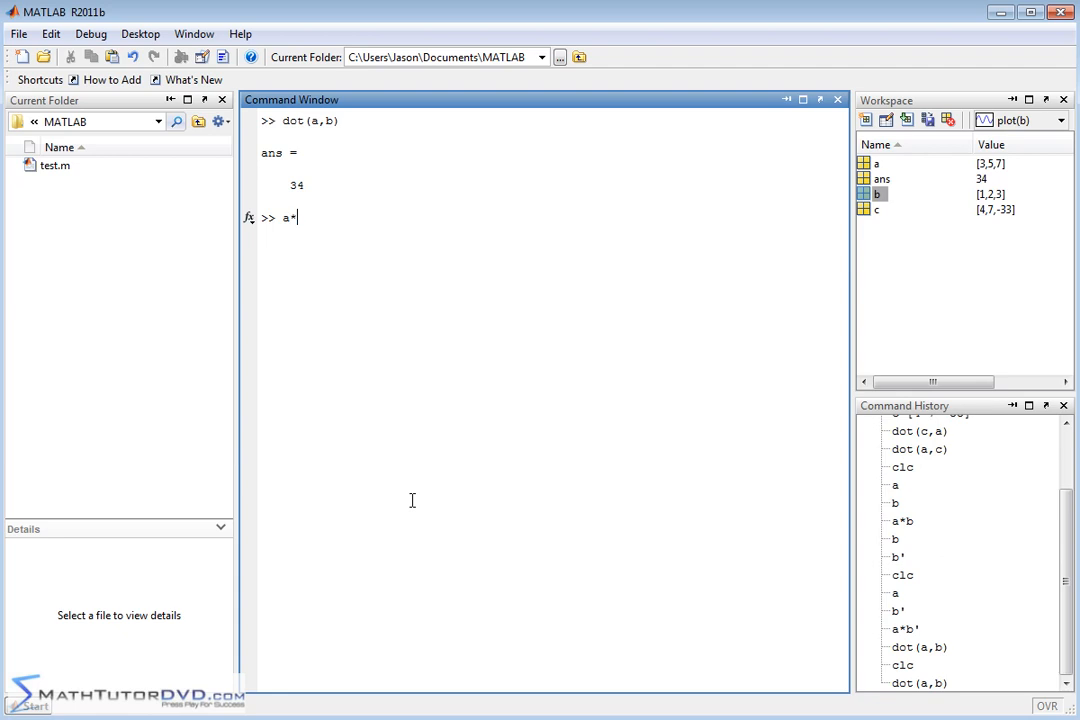
pyautogui.press('Return')
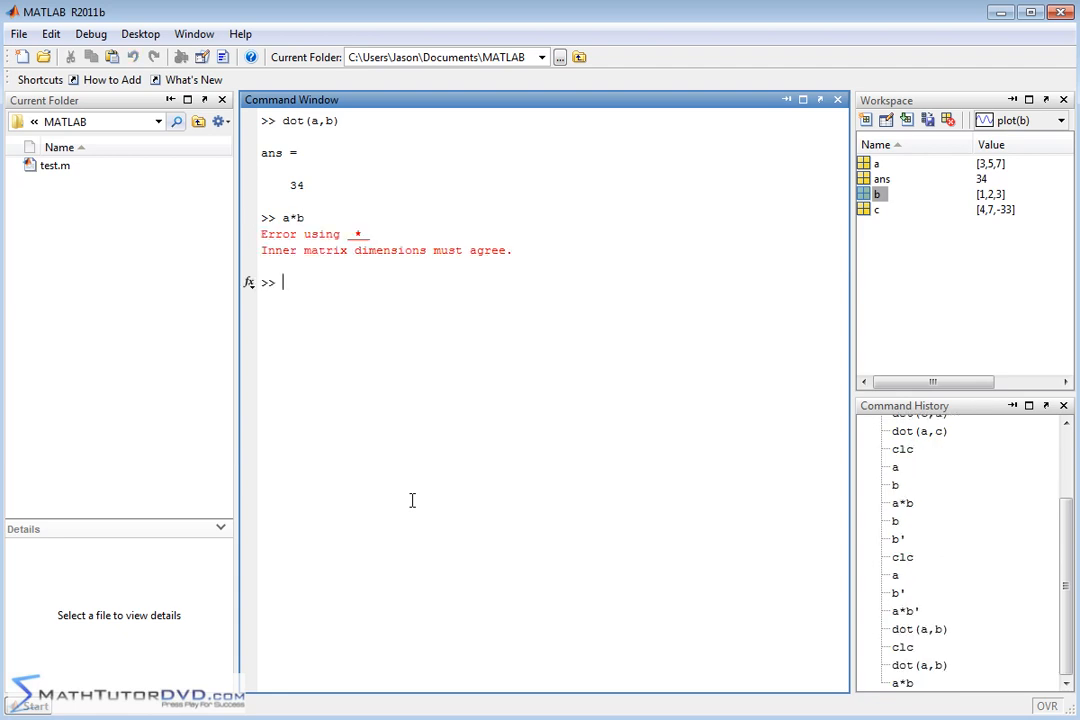
# - Confirm a*b' and b*a' both return 34, then clear the window with clc
pyautogui.write('a')
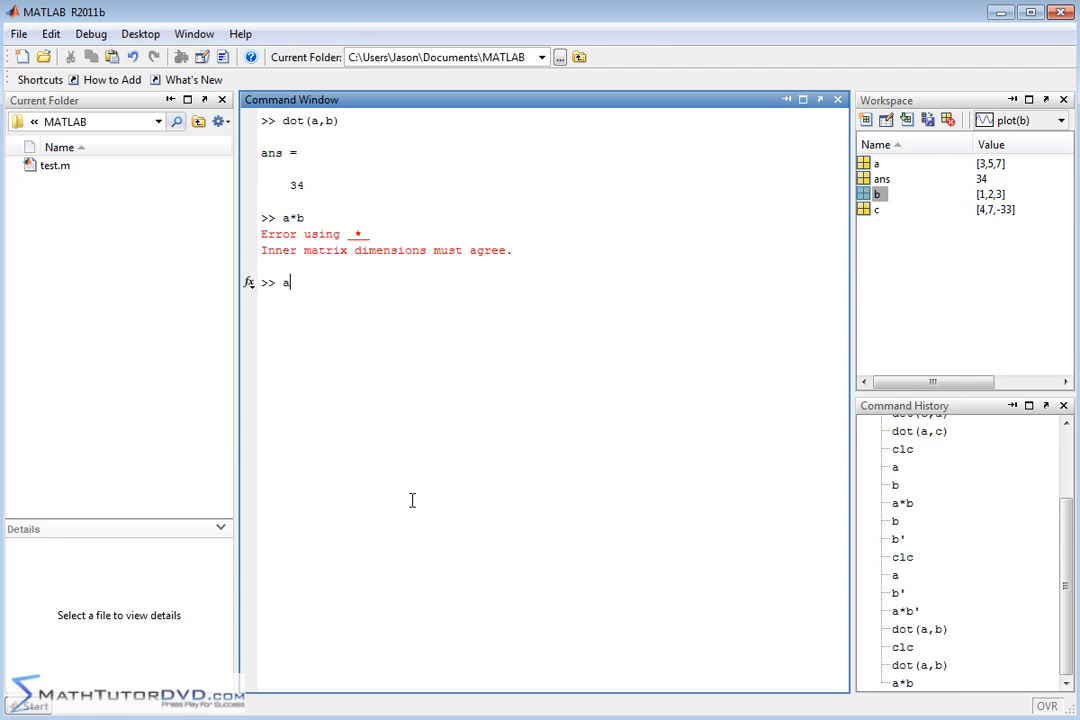
pyautogui.write("*b'")
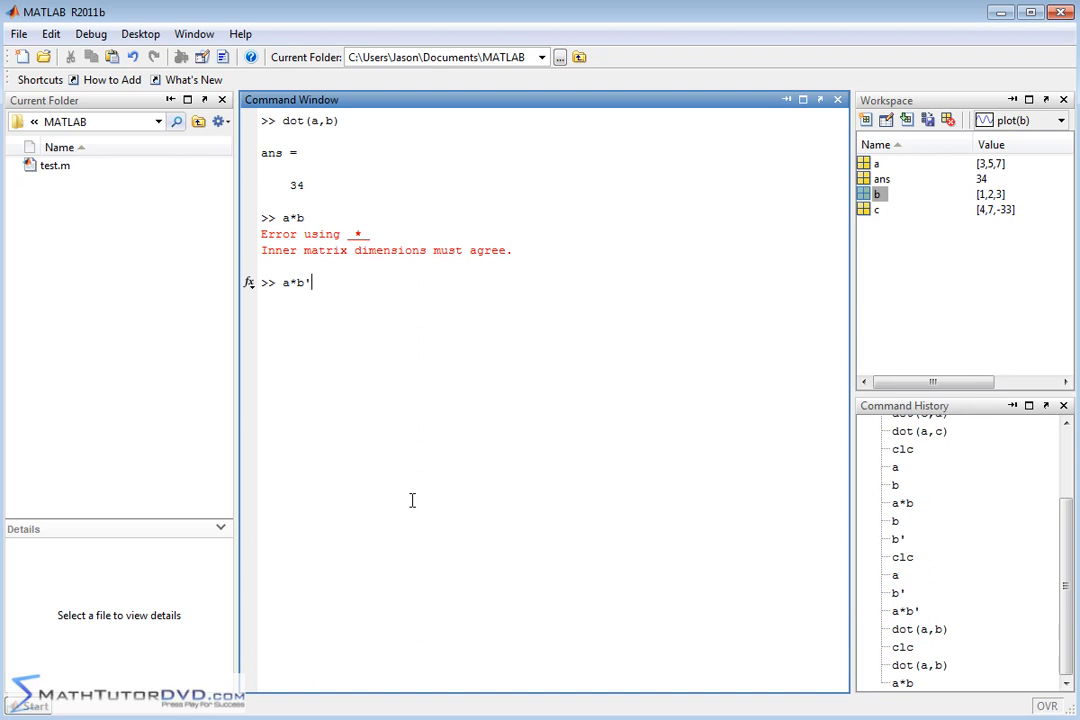
pyautogui.press('Return')
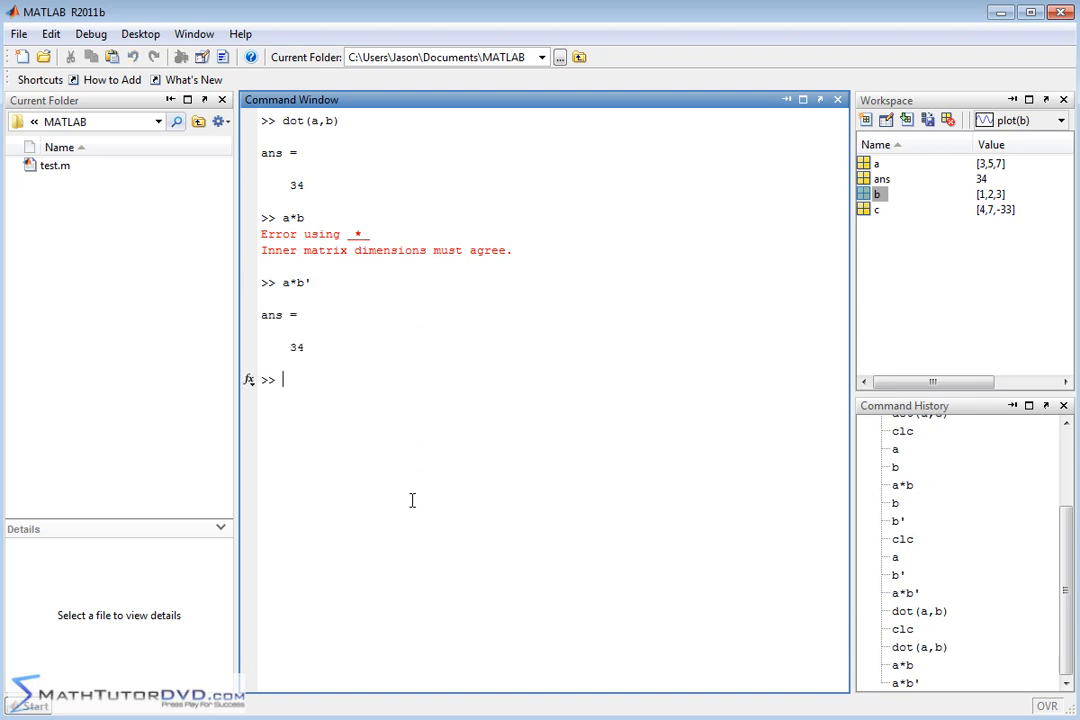
pyautogui.write('b*')
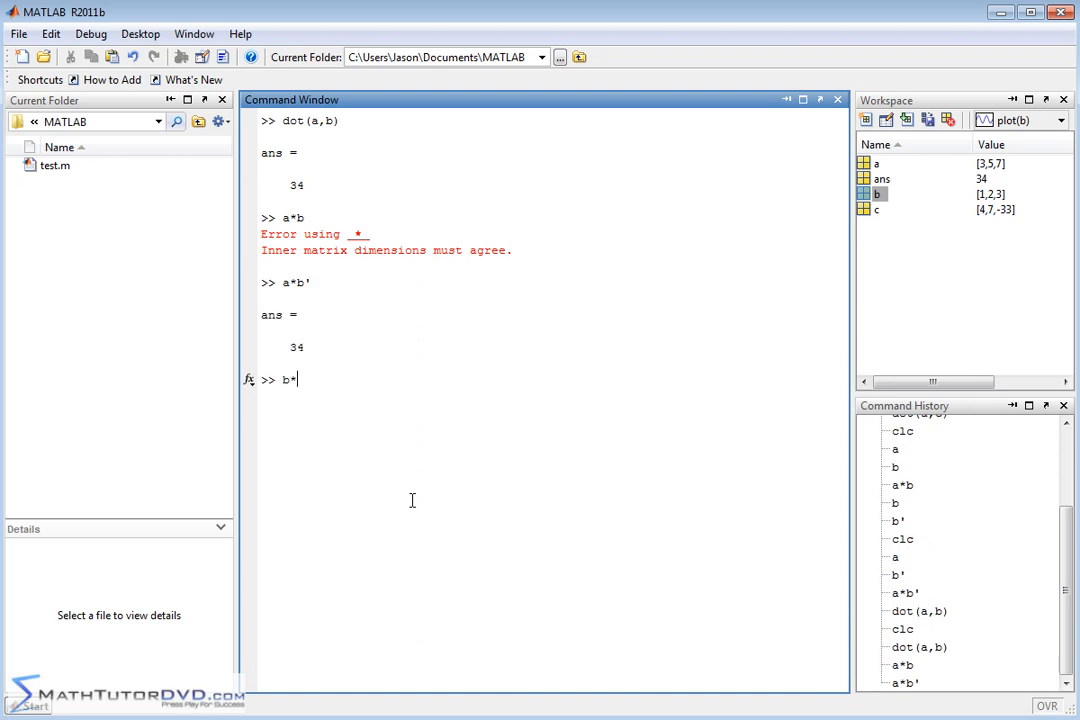
pyautogui.press('Return')
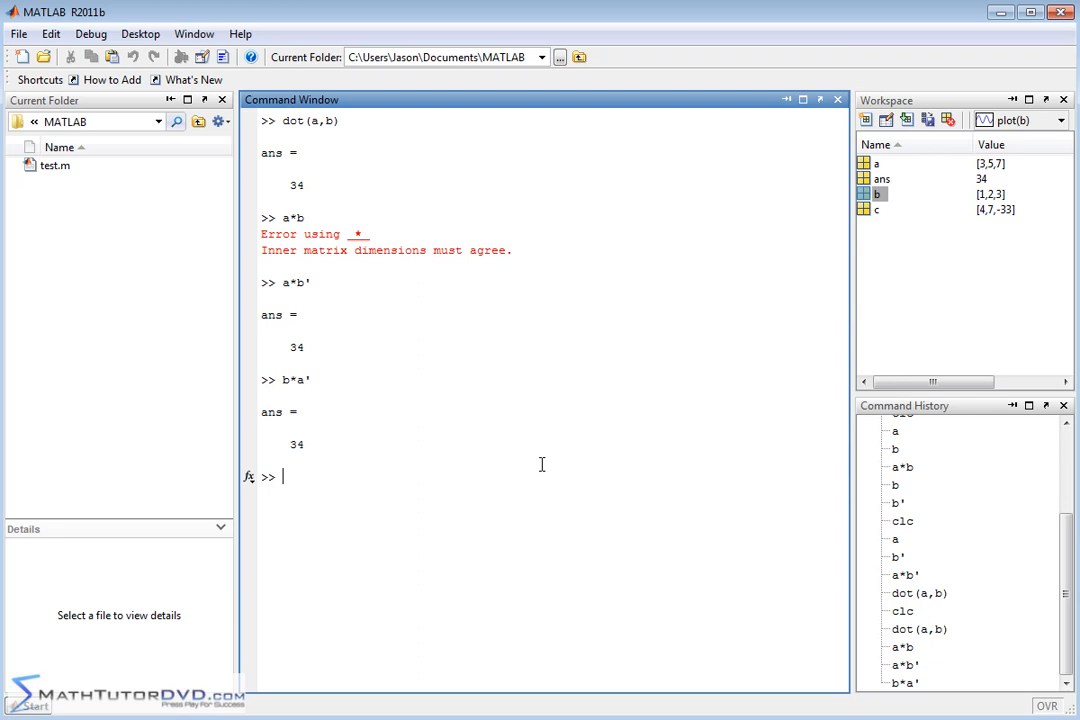
pyautogui.moveTo(293, 289)
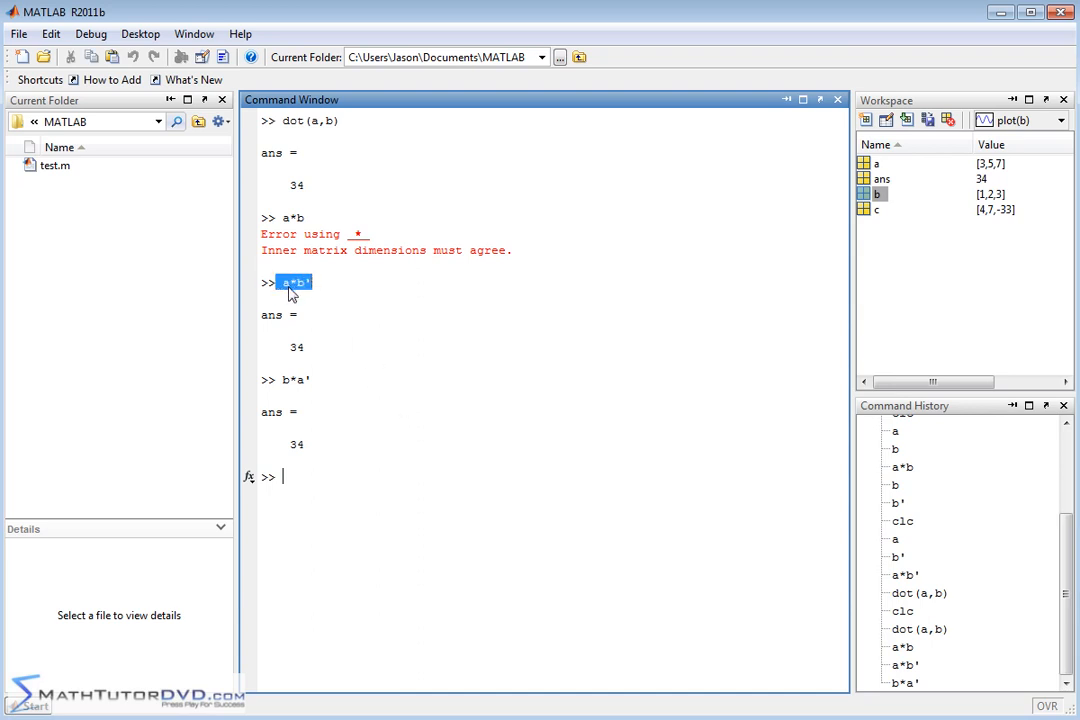
pyautogui.moveTo(332, 332)
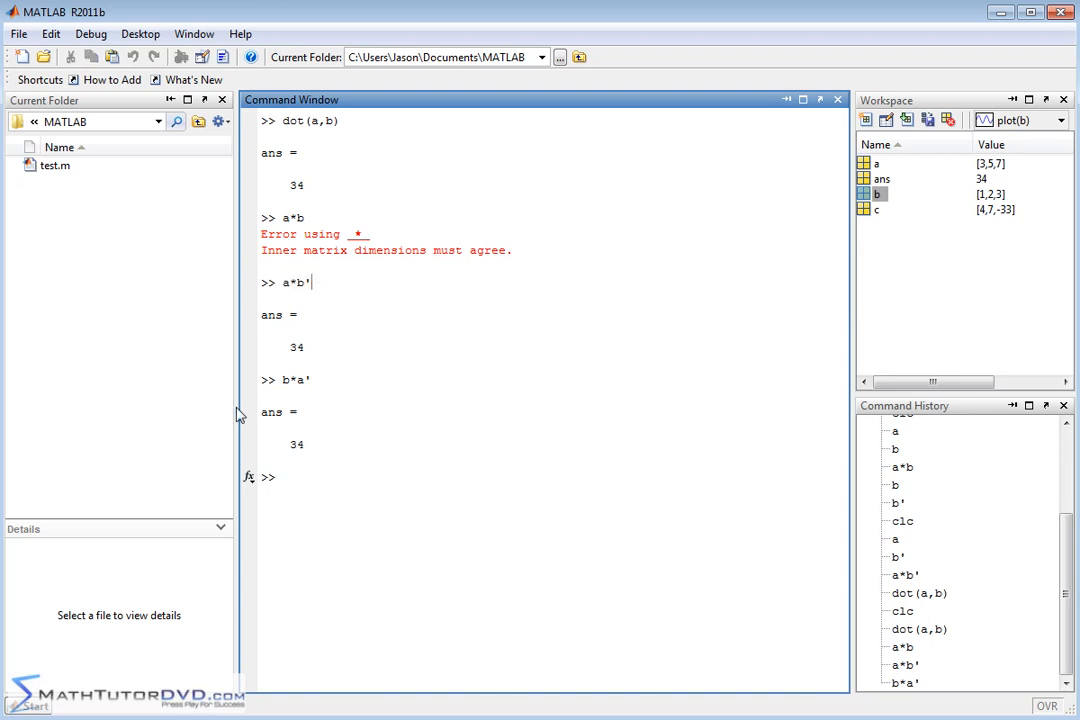
pyautogui.moveTo(363, 369)
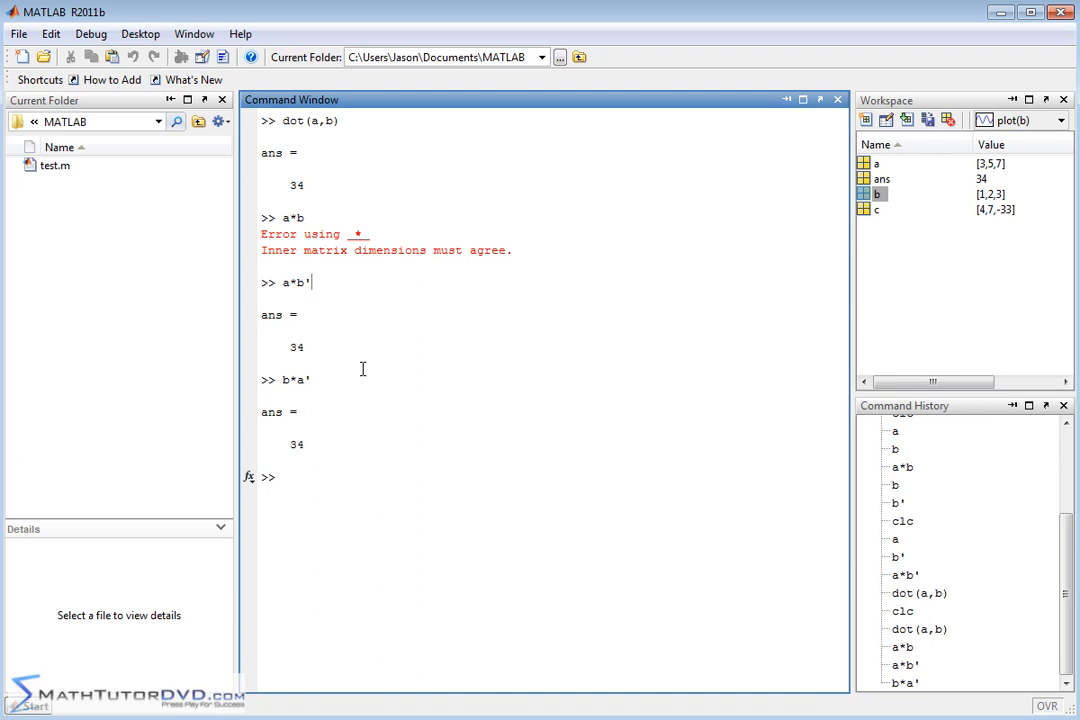
pyautogui.moveTo(258, 437)
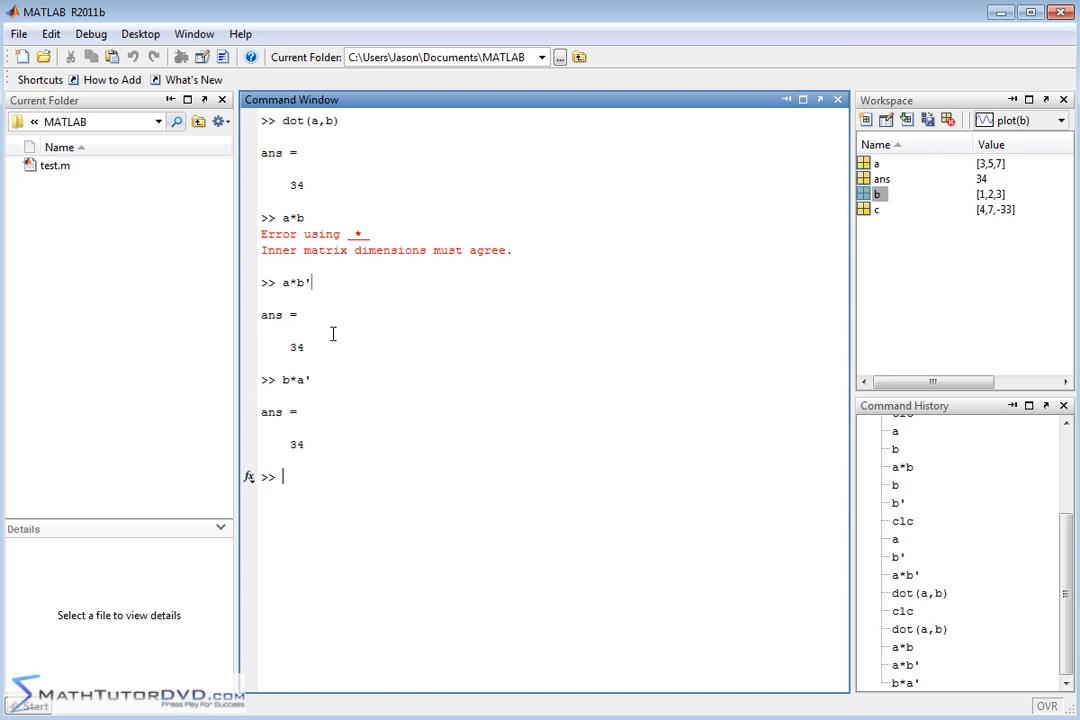
pyautogui.moveTo(507, 286)
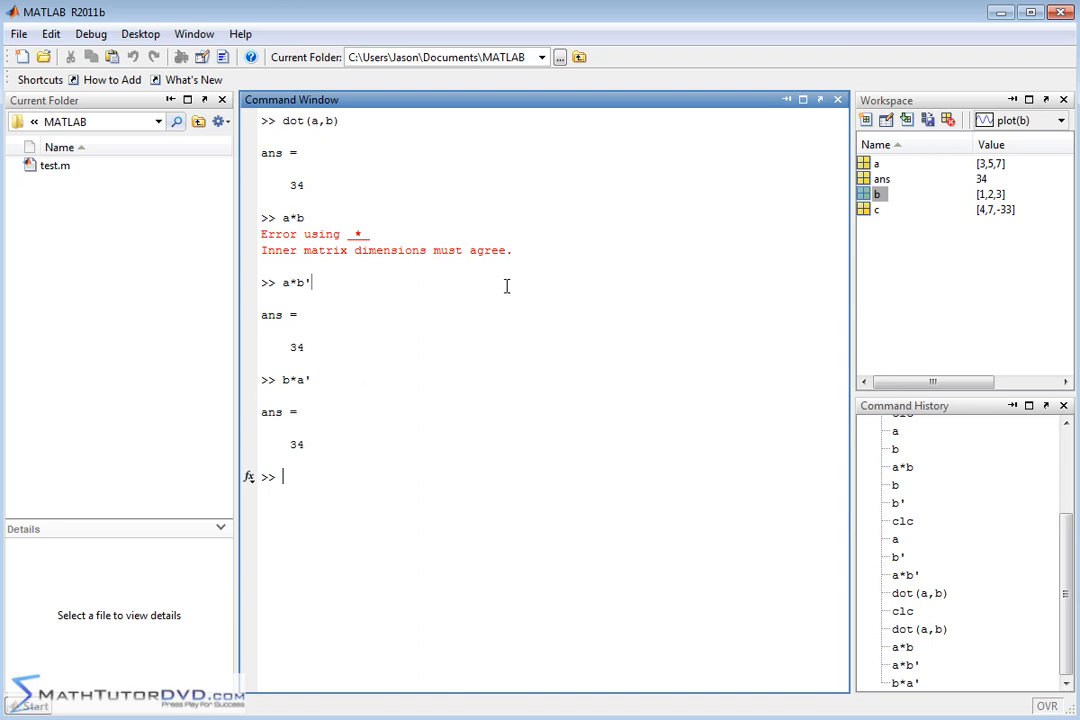
pyautogui.write('clc')
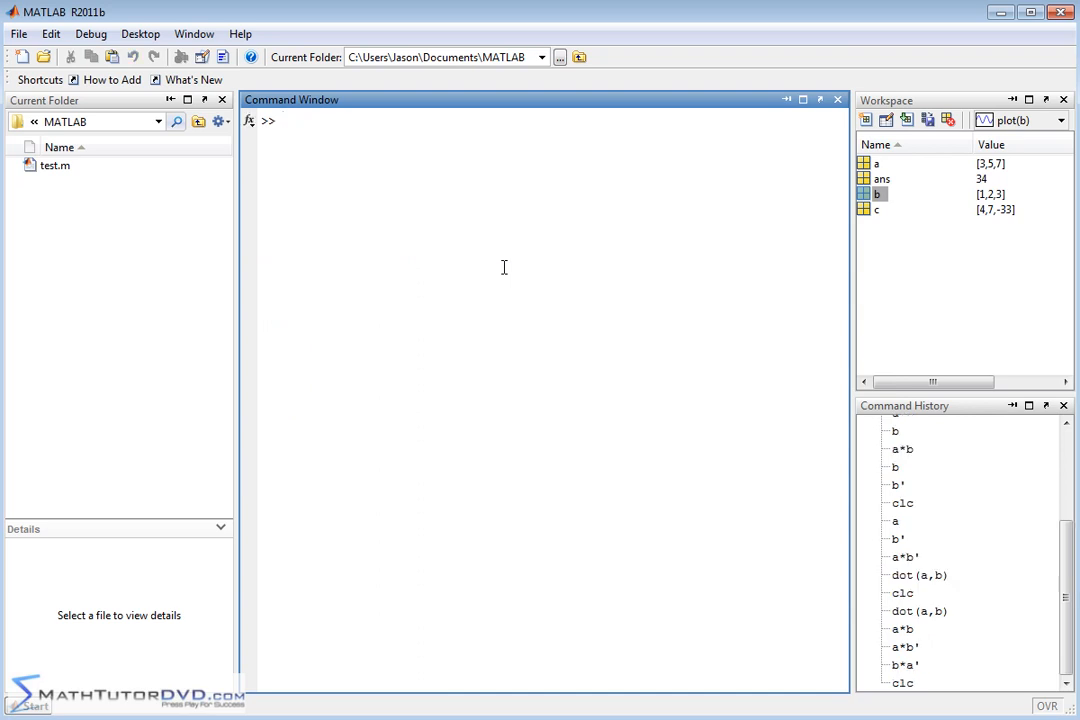
# - Enter cross(a,b) in the Command Window to get the cross product [1 -2 1]
pyautogui.write('c')
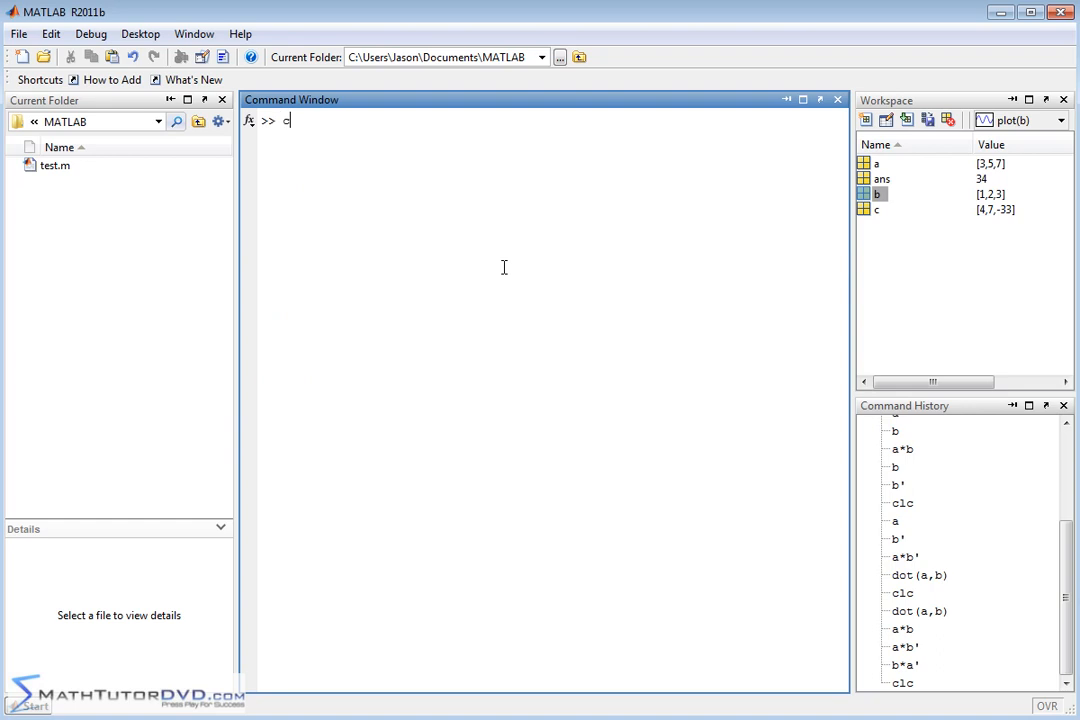
pyautogui.write('ross')
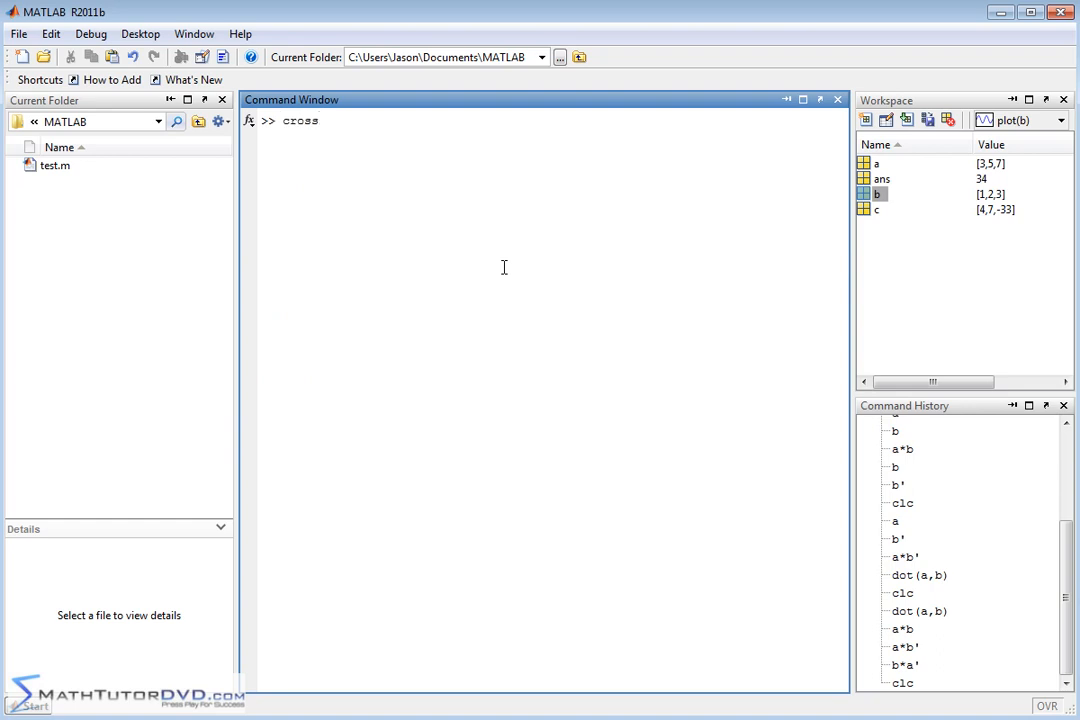
pyautogui.write('(')
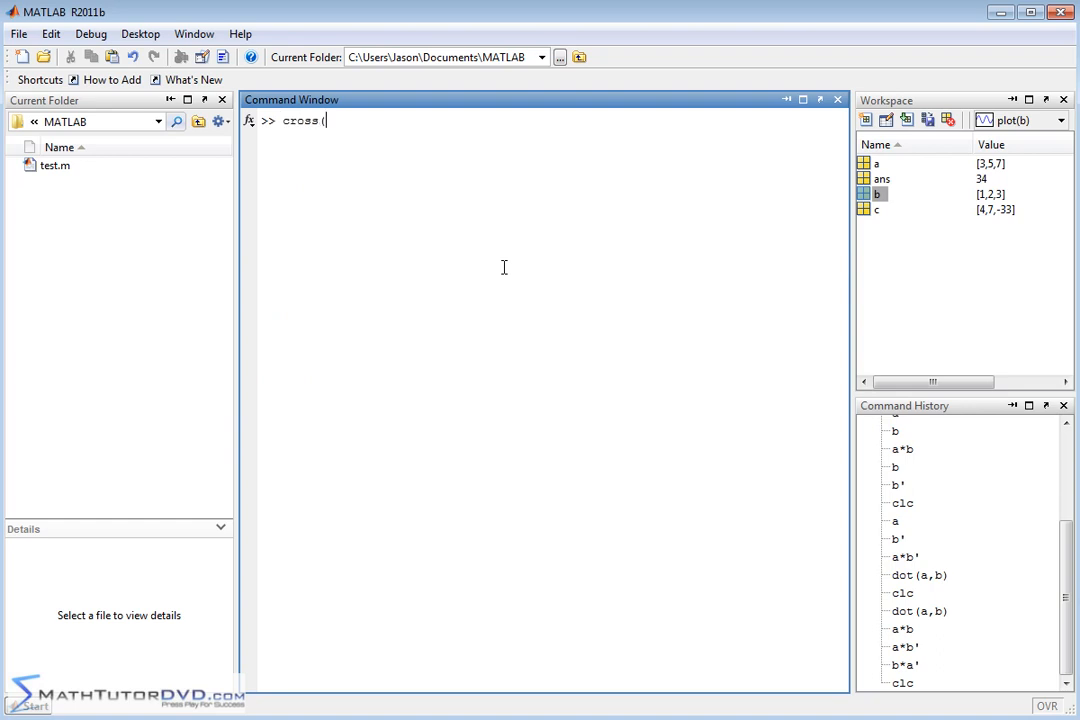
pyautogui.write('a,')
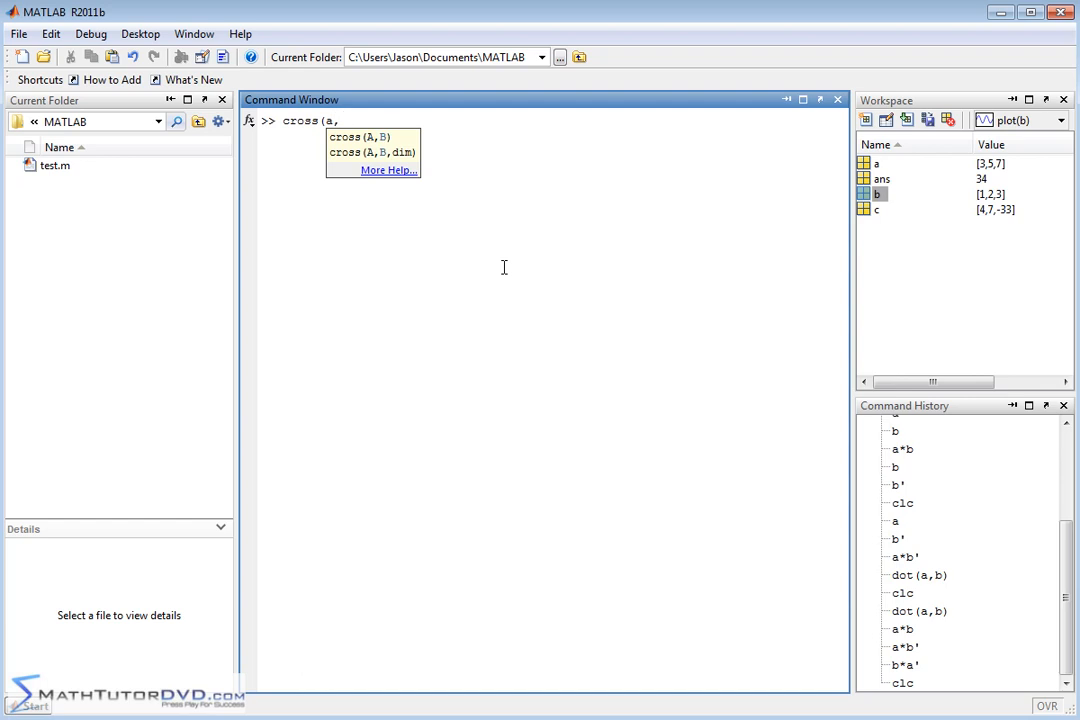
pyautogui.write('b')
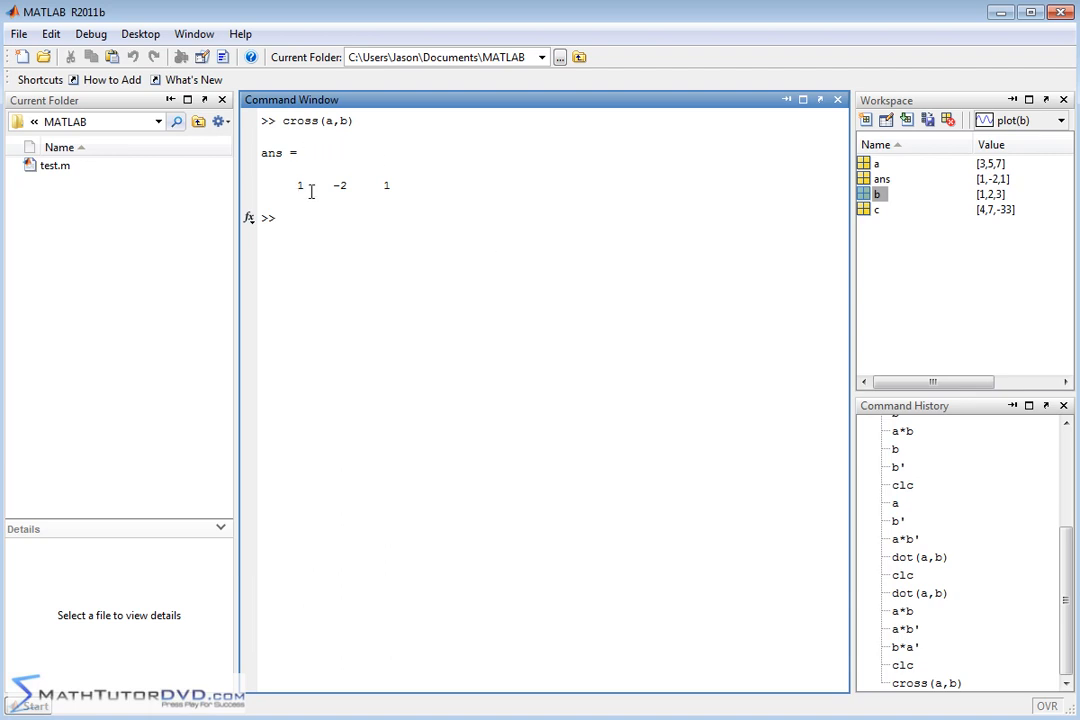
pyautogui.moveTo(404, 174)
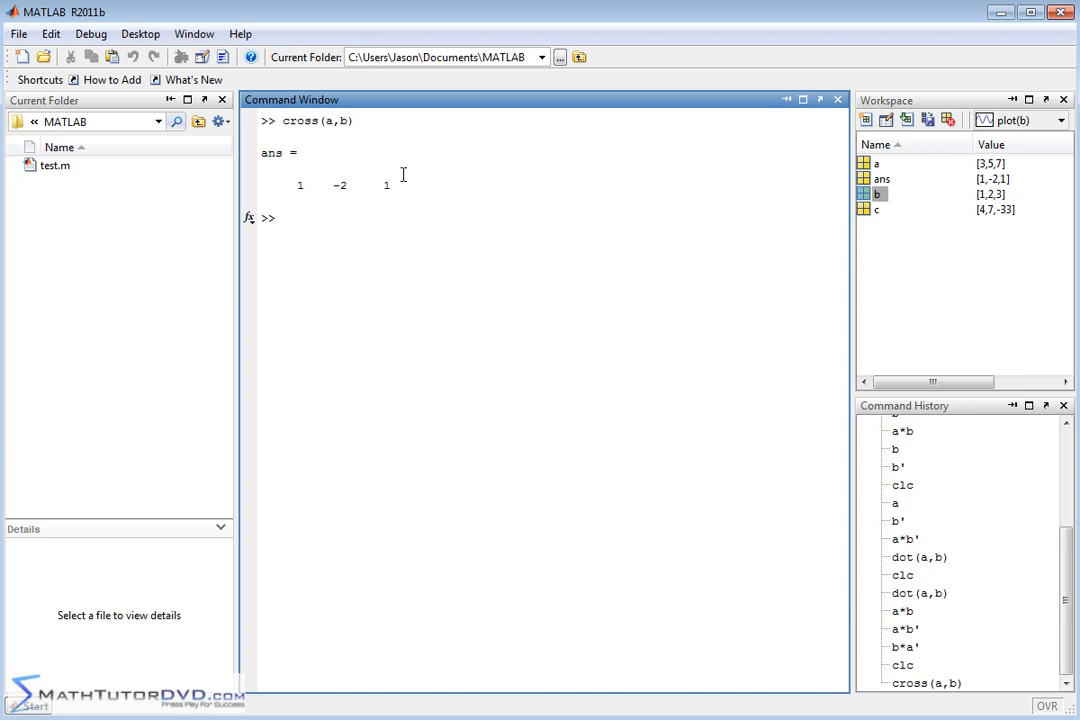
pyautogui.moveTo(300, 185)
pyautogui.write('a')
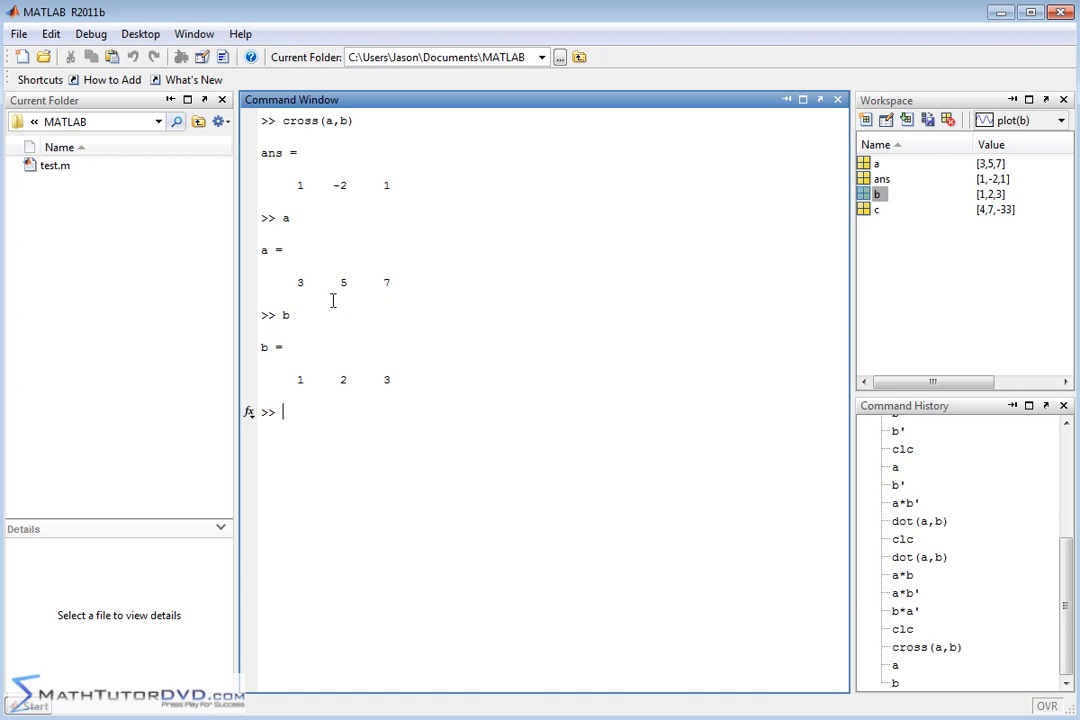
pyautogui.moveTo(315, 277)
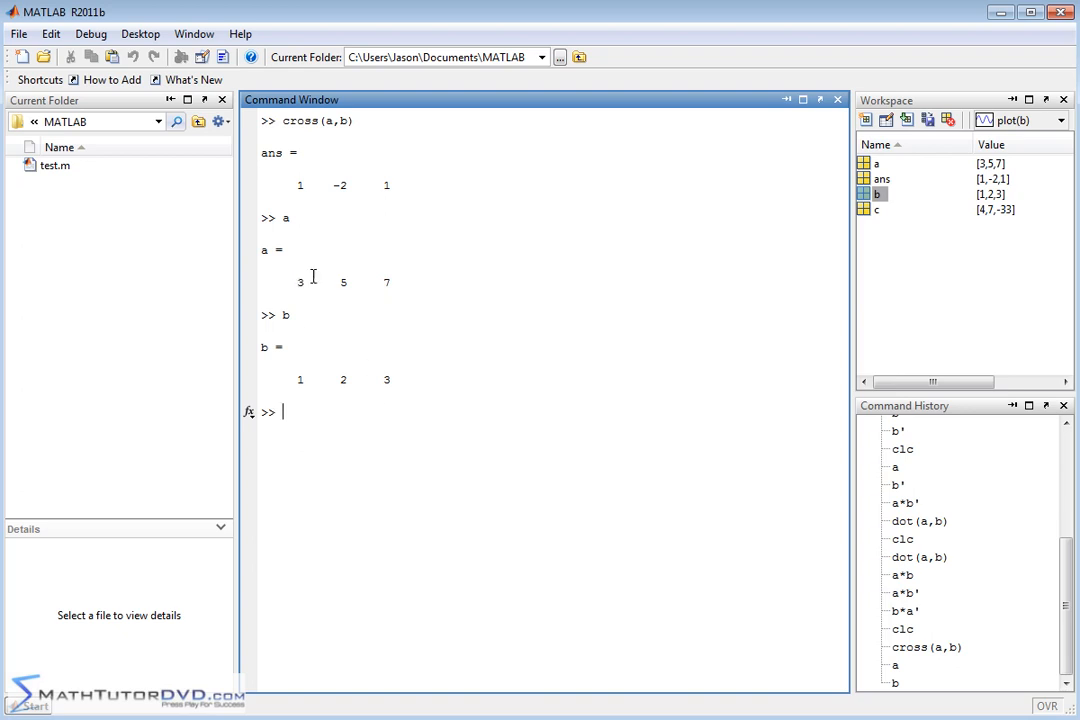
pyautogui.moveTo(305, 282)
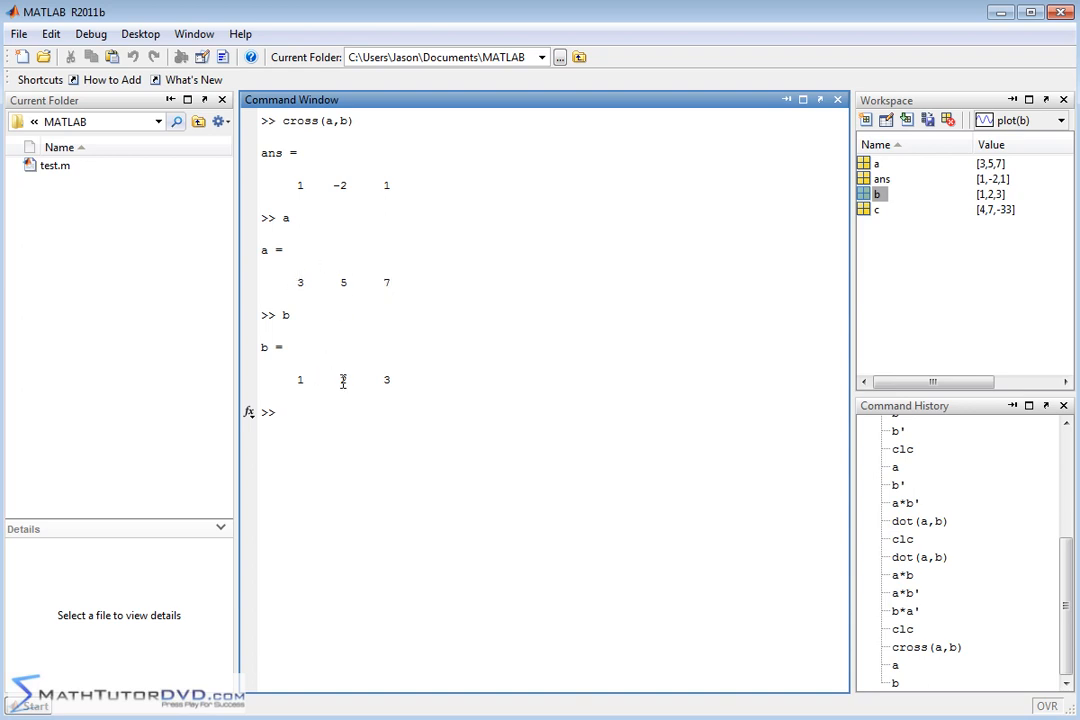
pyautogui.moveTo(447, 333)
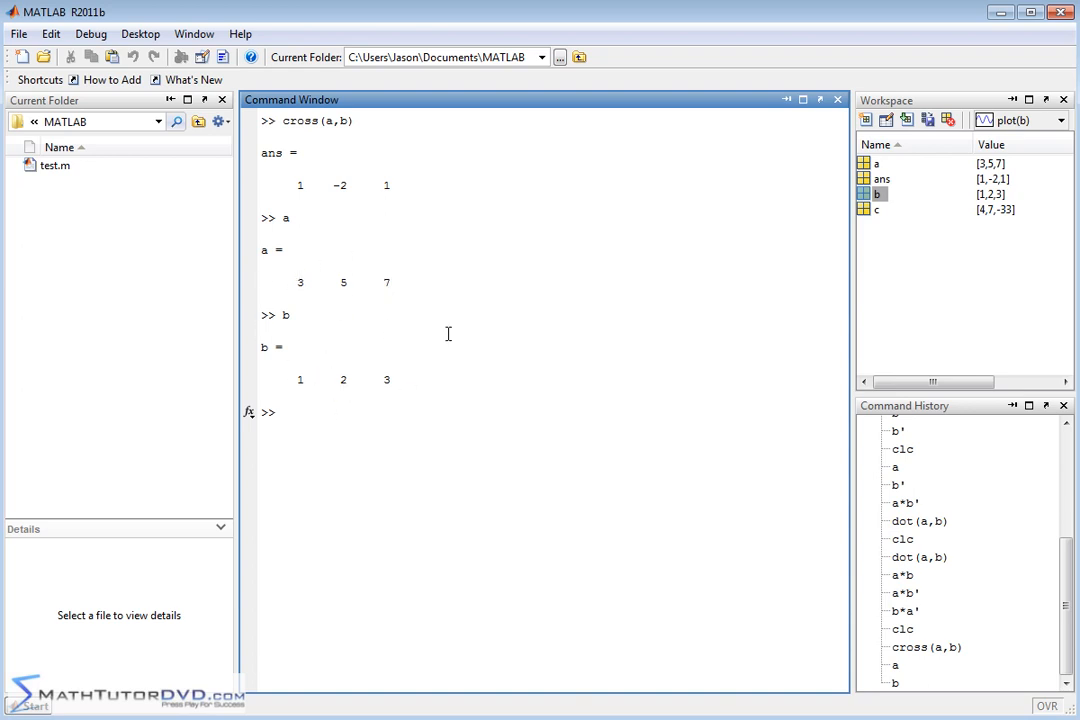
pyautogui.moveTo(320, 168)
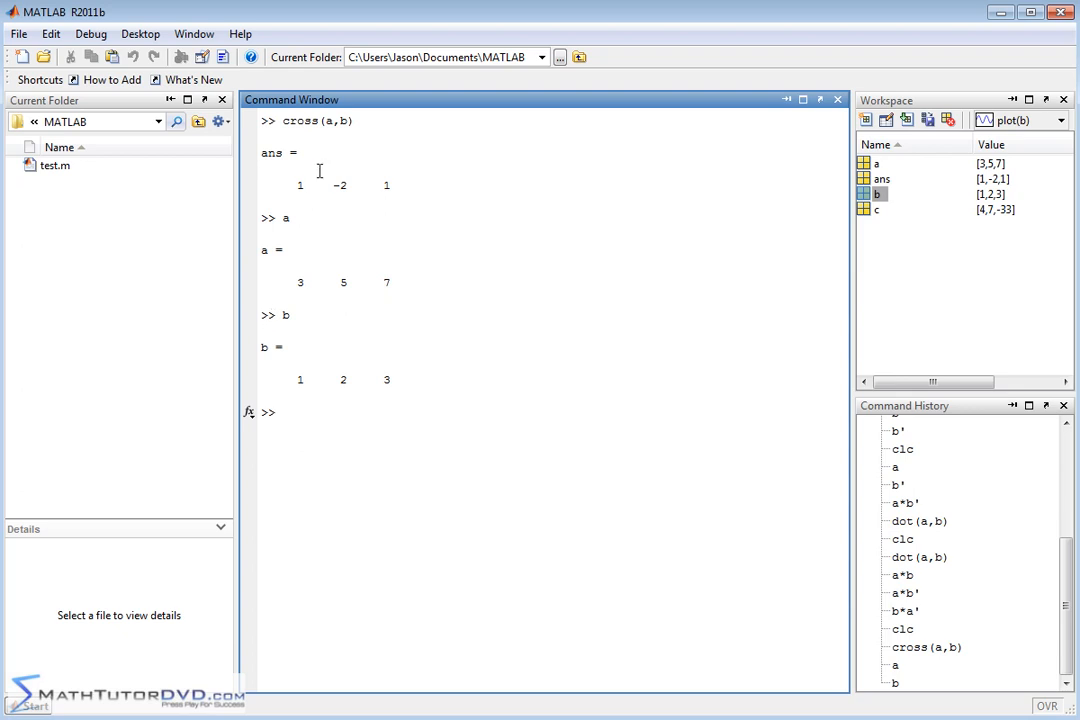
pyautogui.moveTo(383, 182)
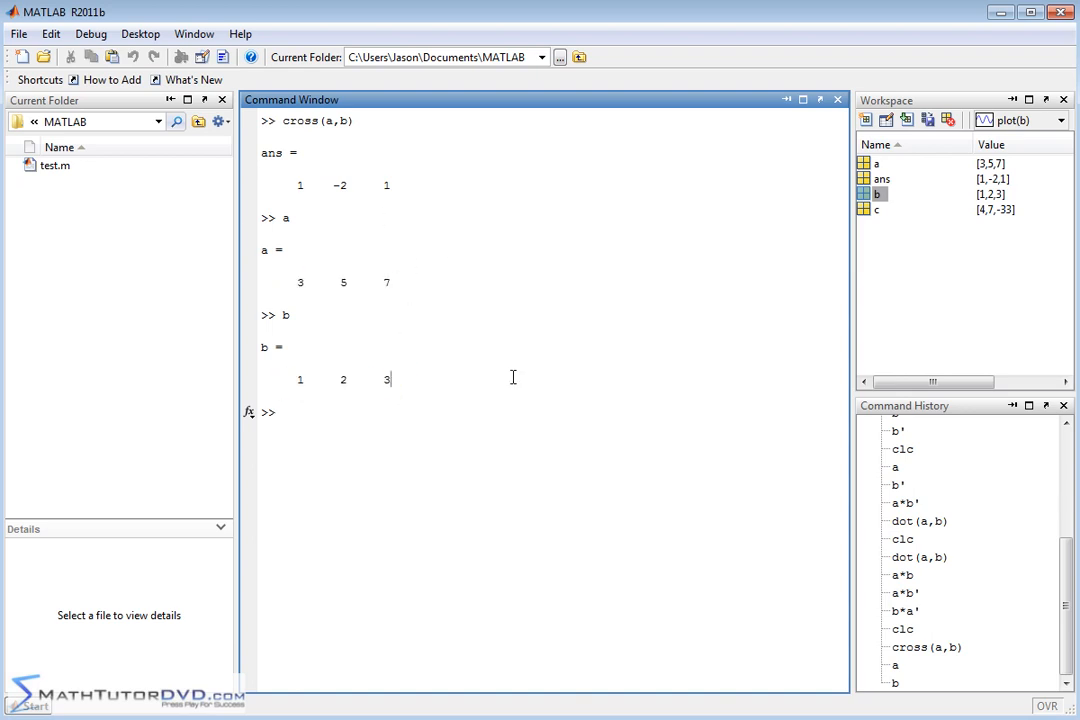
pyautogui.moveTo(470, 266)
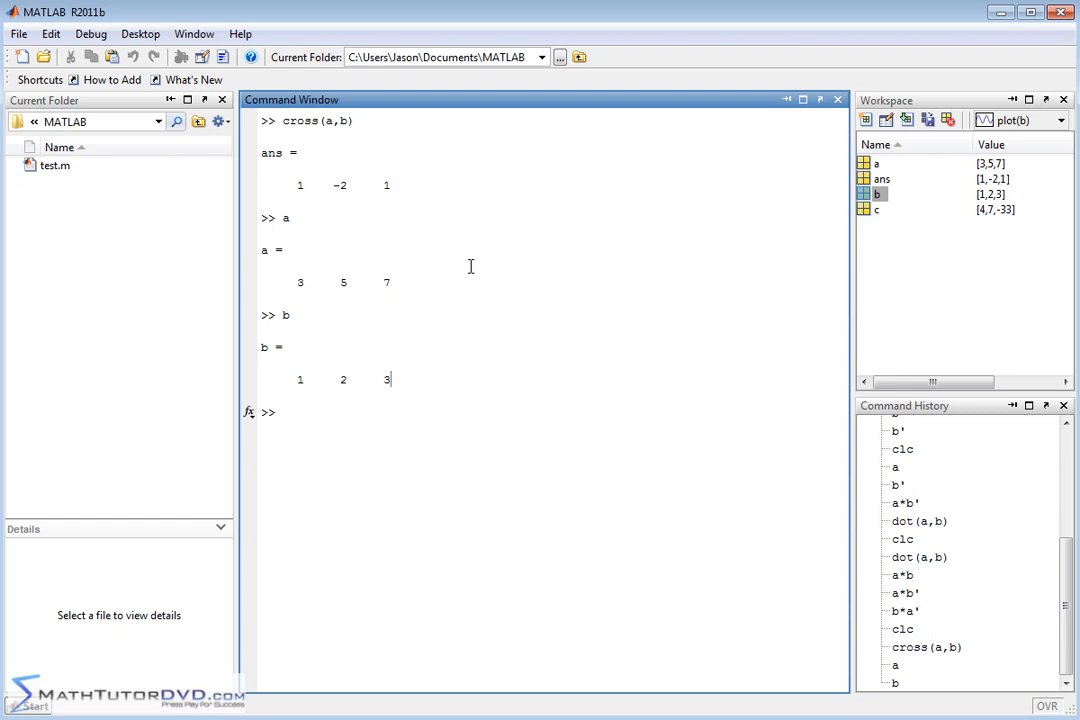
pyautogui.moveTo(500, 293)
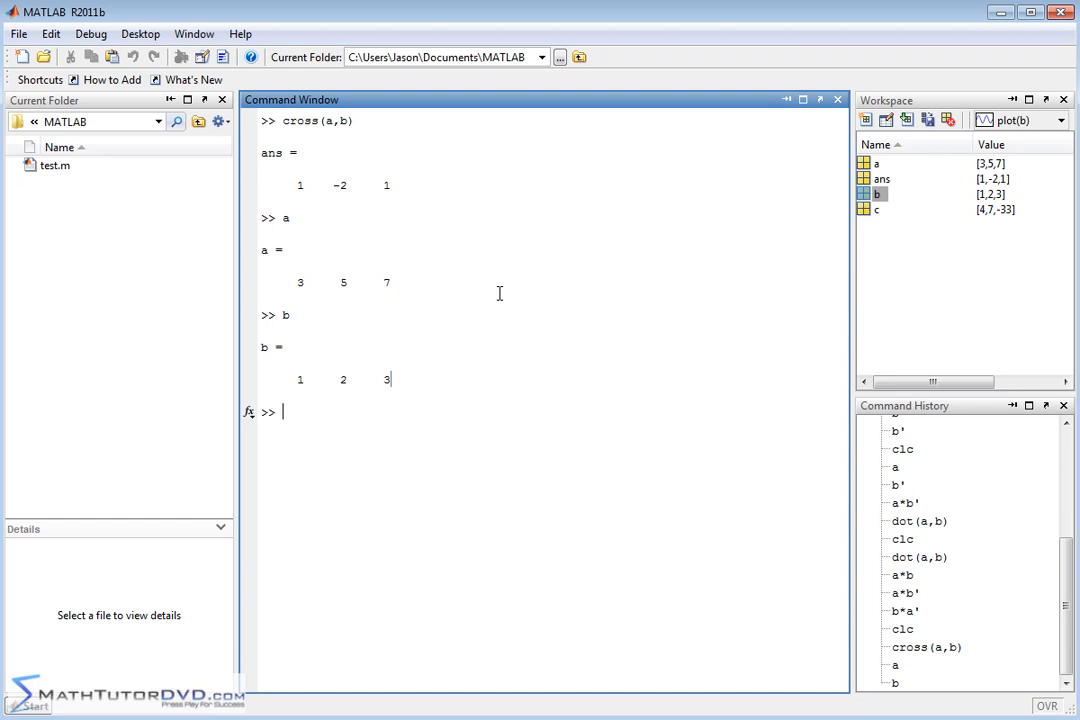
pyautogui.moveTo(311, 87)
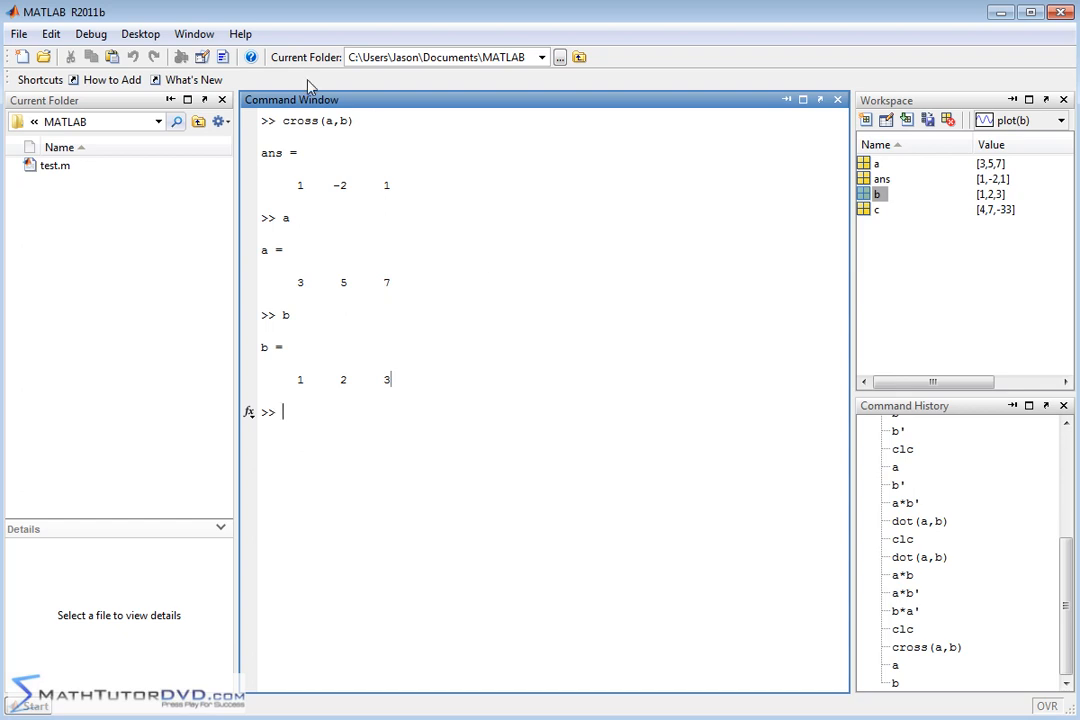
pyautogui.moveTo(356, 273)
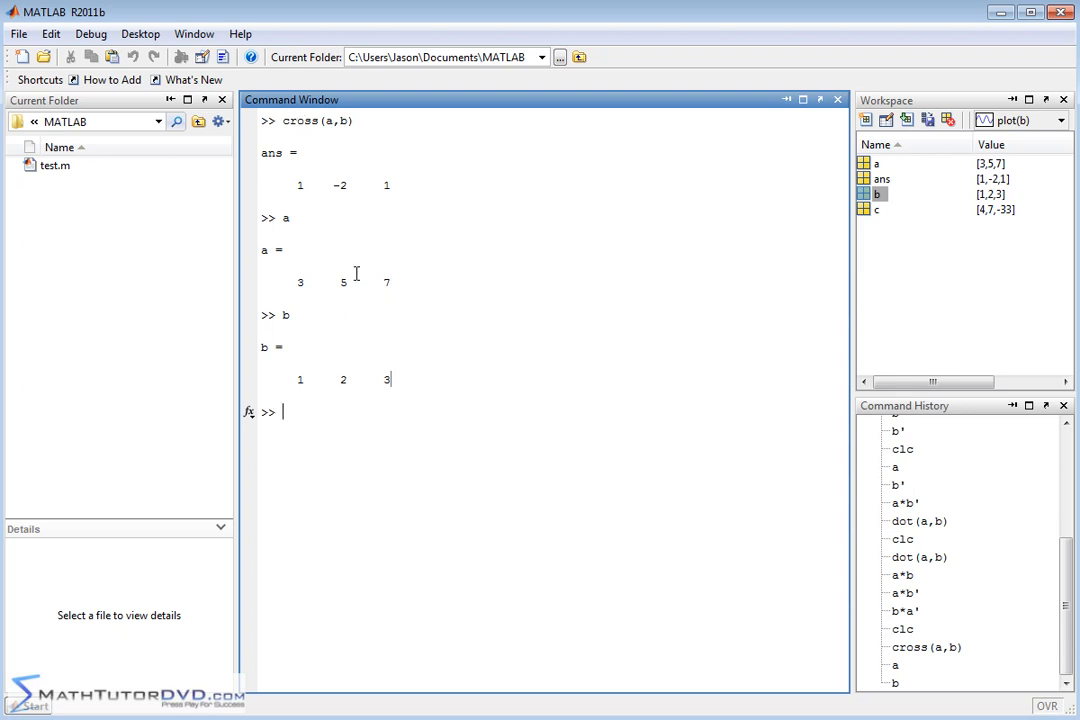
# - Evaluate dot(a,b) and the matrix product a*b', both returning 34
pyautogui.write('dot')
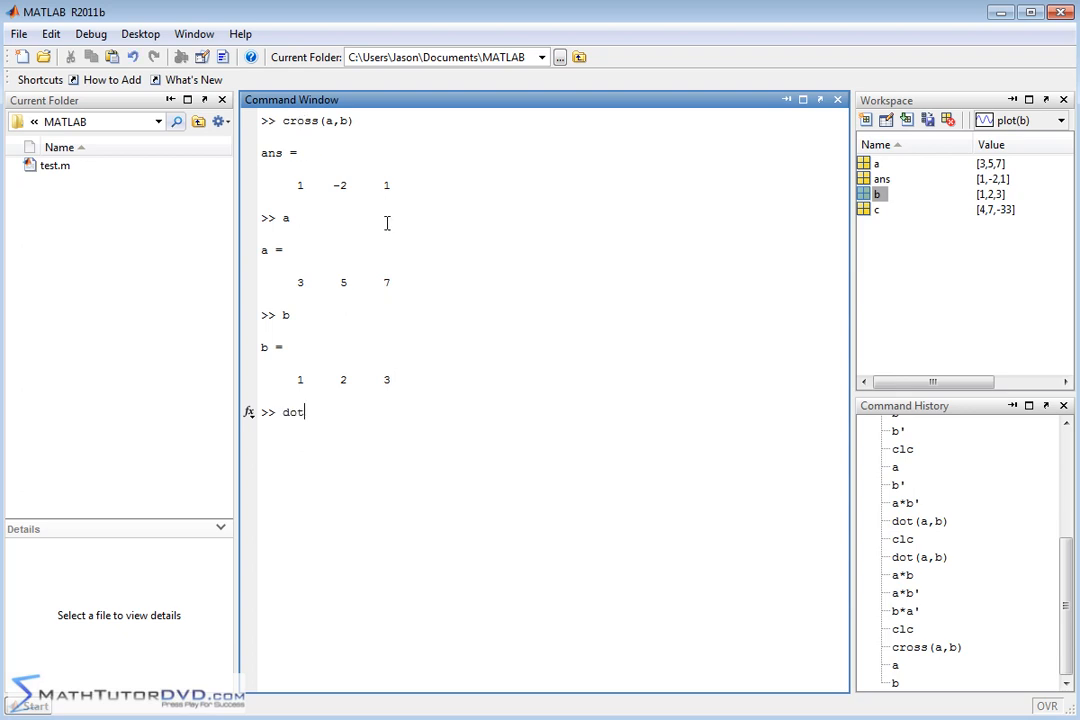
pyautogui.write('(a,c')
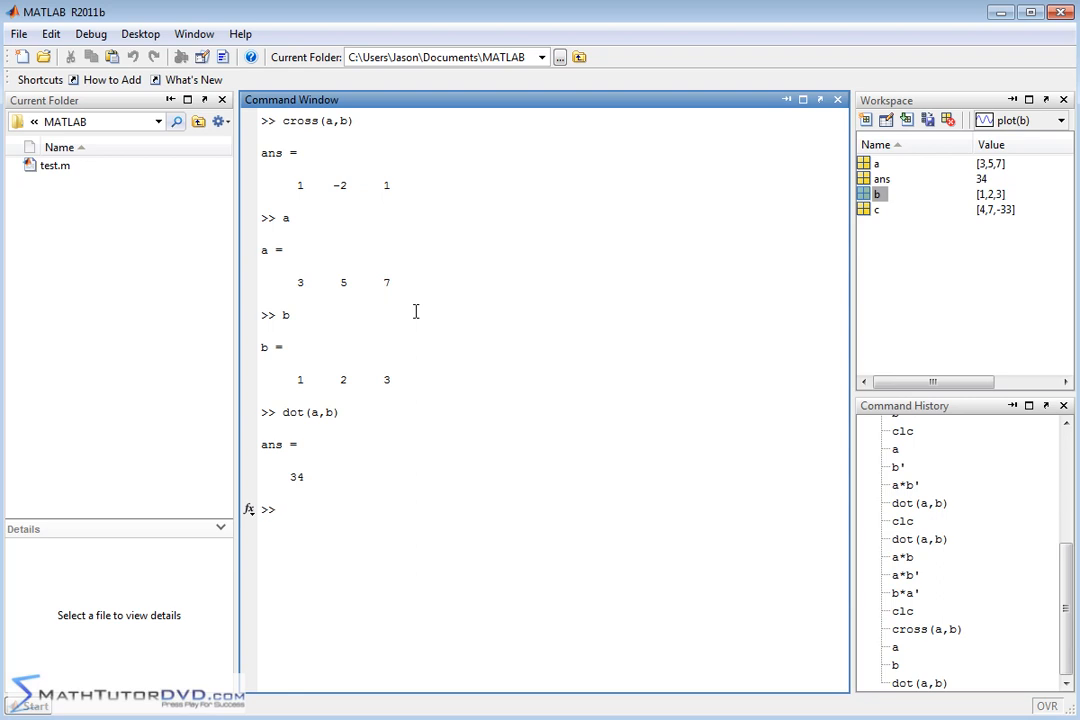
pyautogui.moveTo(347, 411)
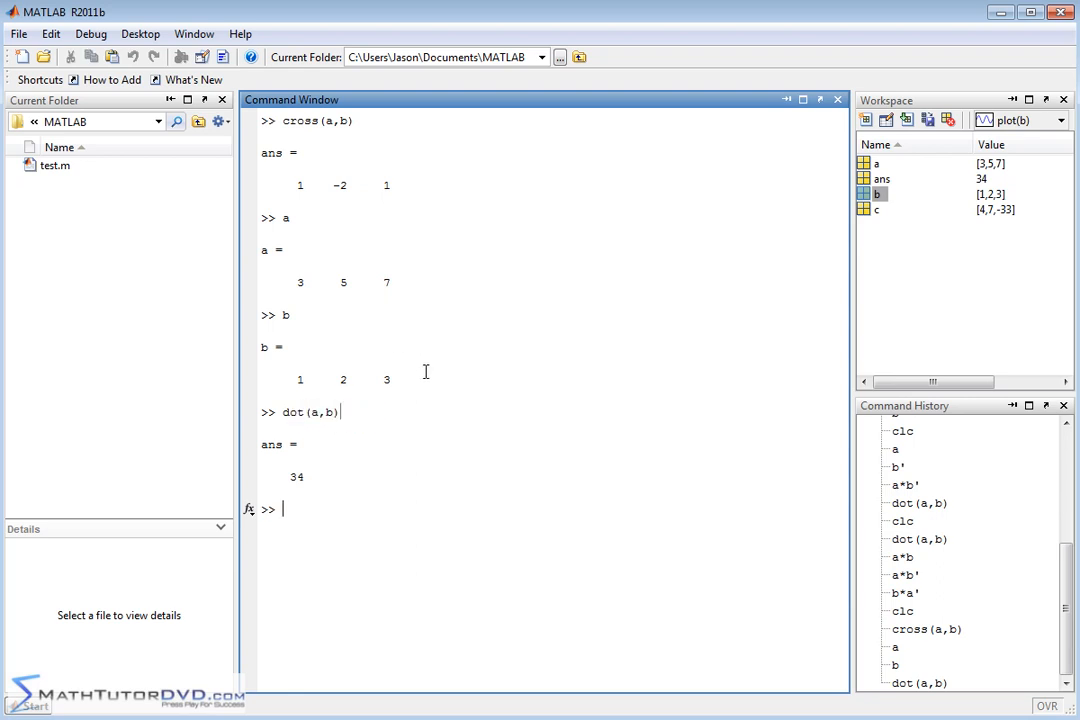
pyautogui.write("a*b'")
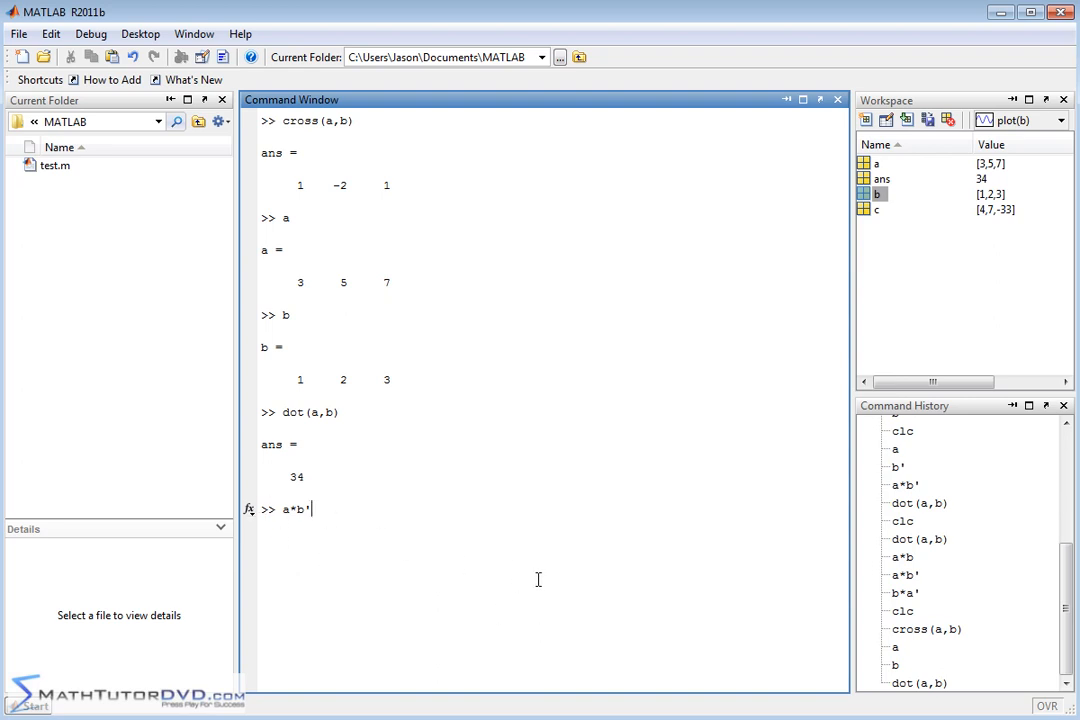
pyautogui.press('Return')
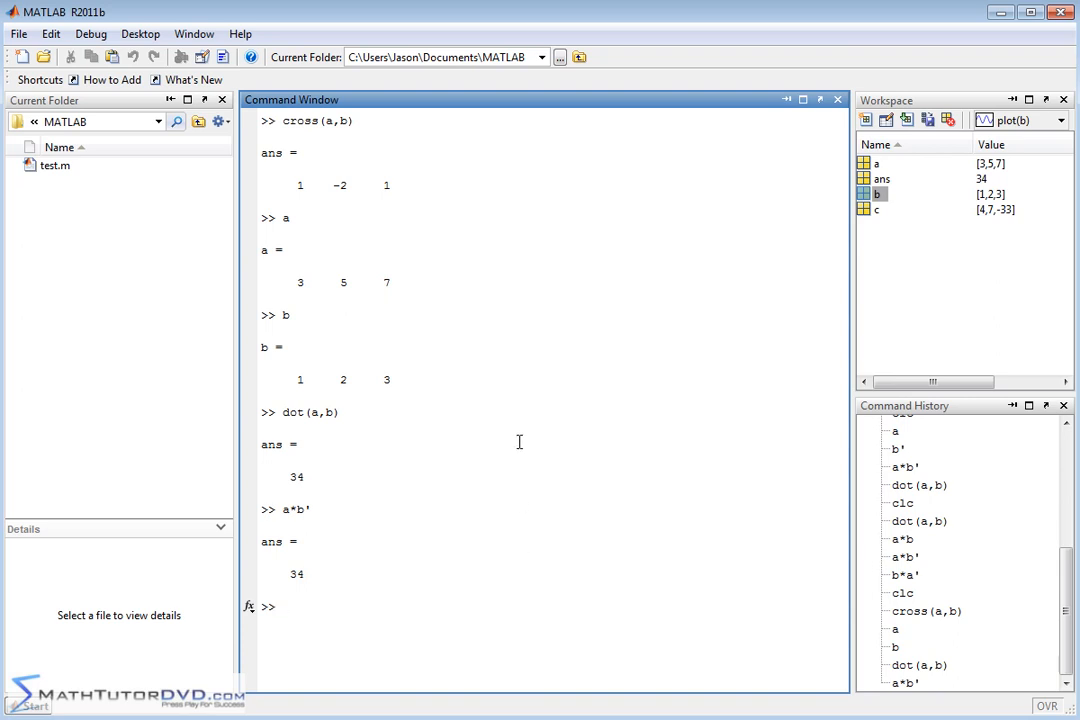
pyautogui.moveTo(437, 468)
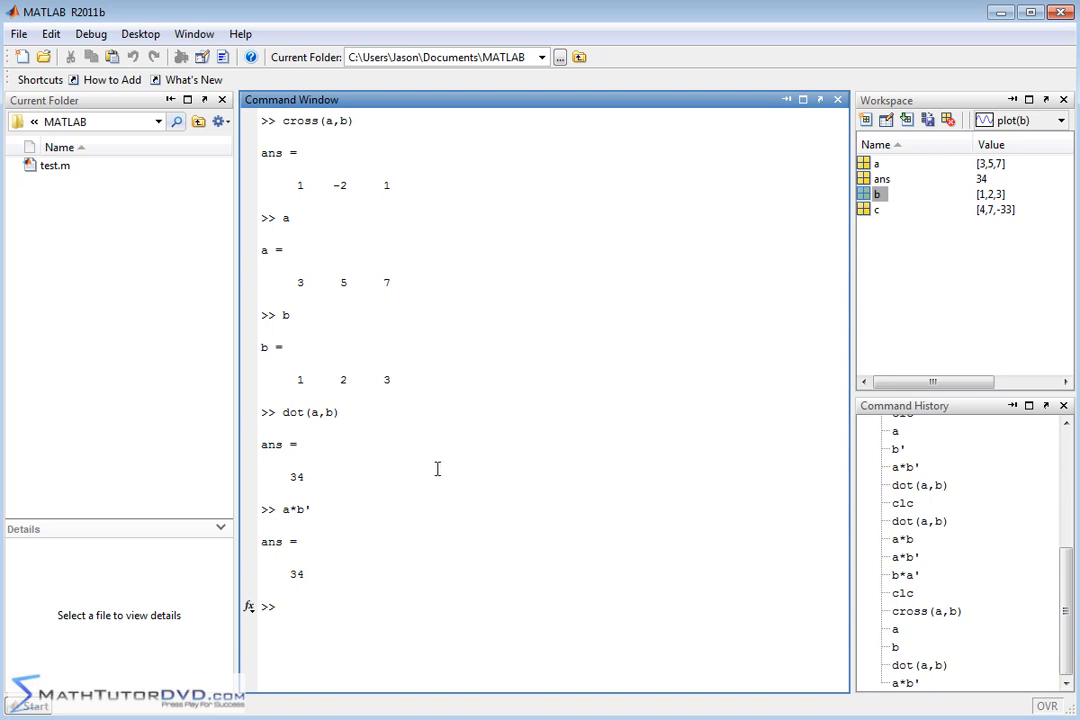